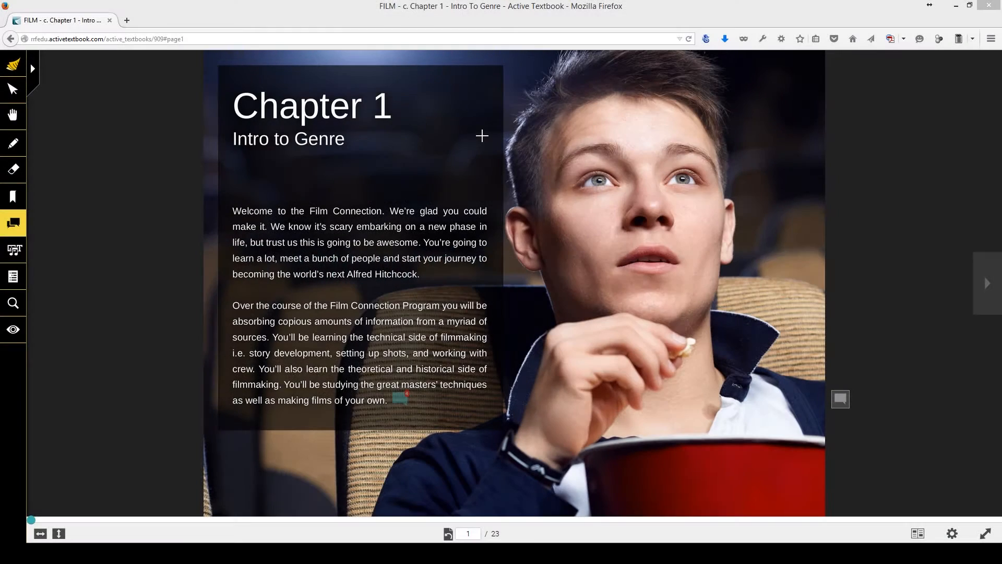
mouse_move(188, 219)
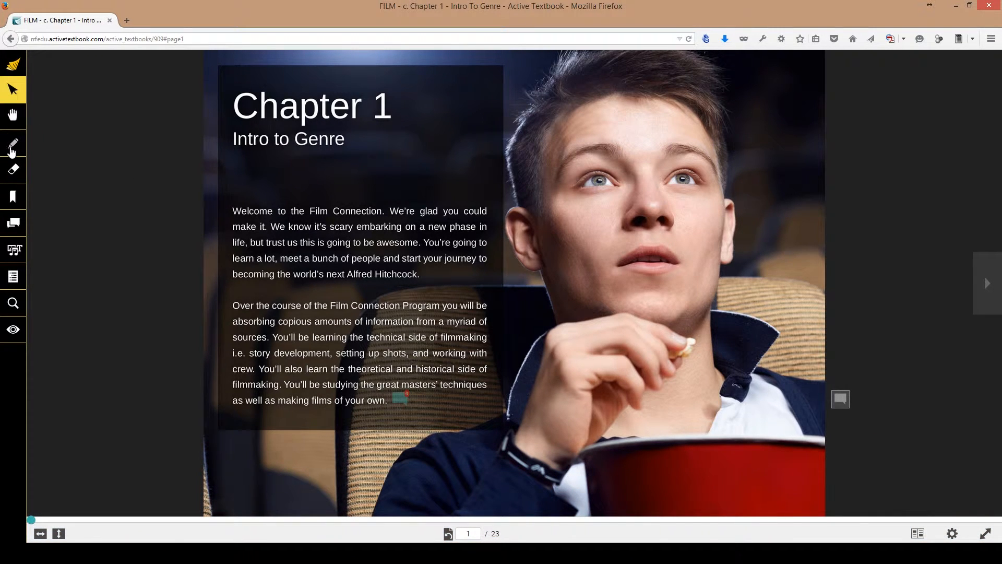
mouse_move(12, 170)
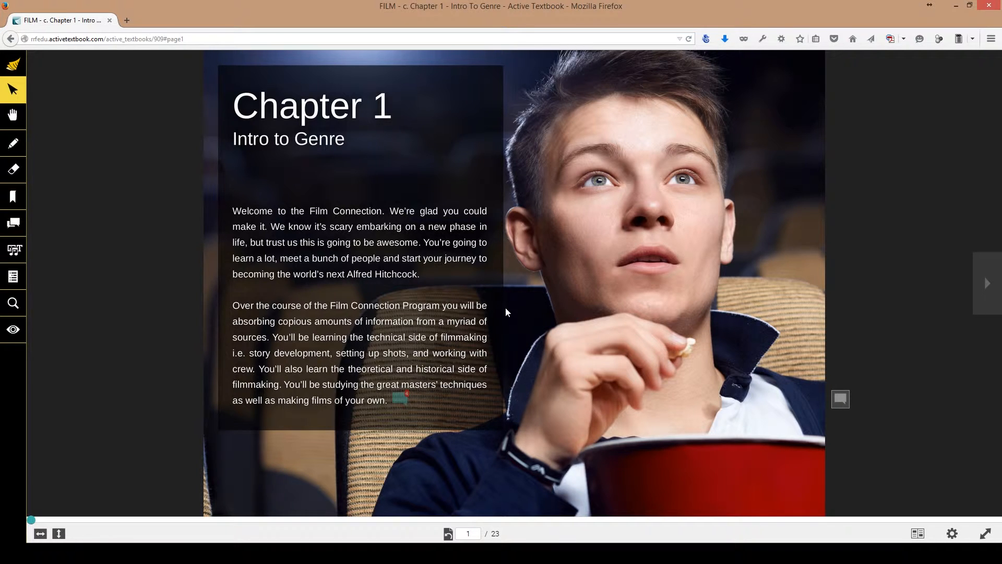
mouse_move(387, 283)
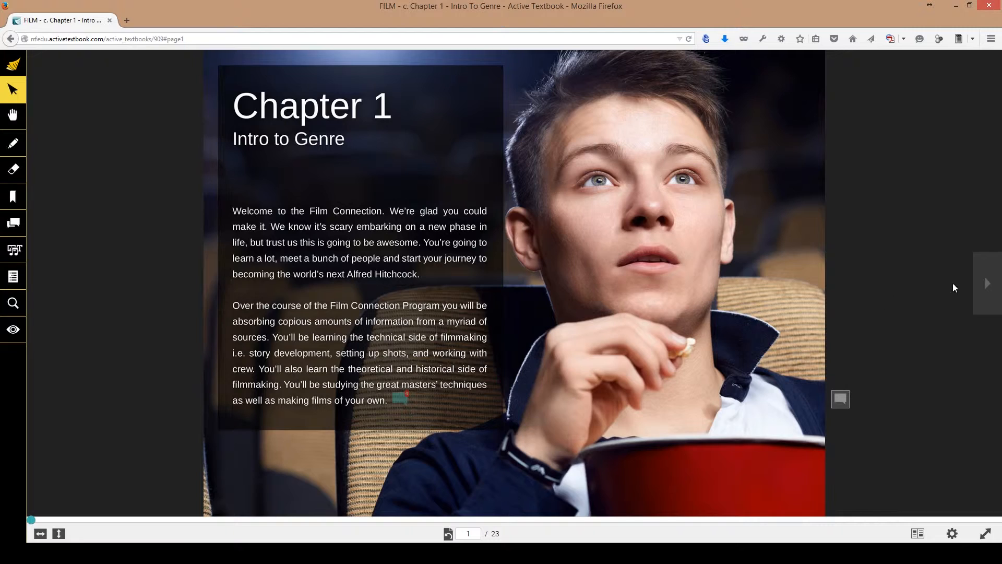
- Page forward to the final Blog Entry page, then back to page 21, the Chapter One Assignment
click(987, 283)
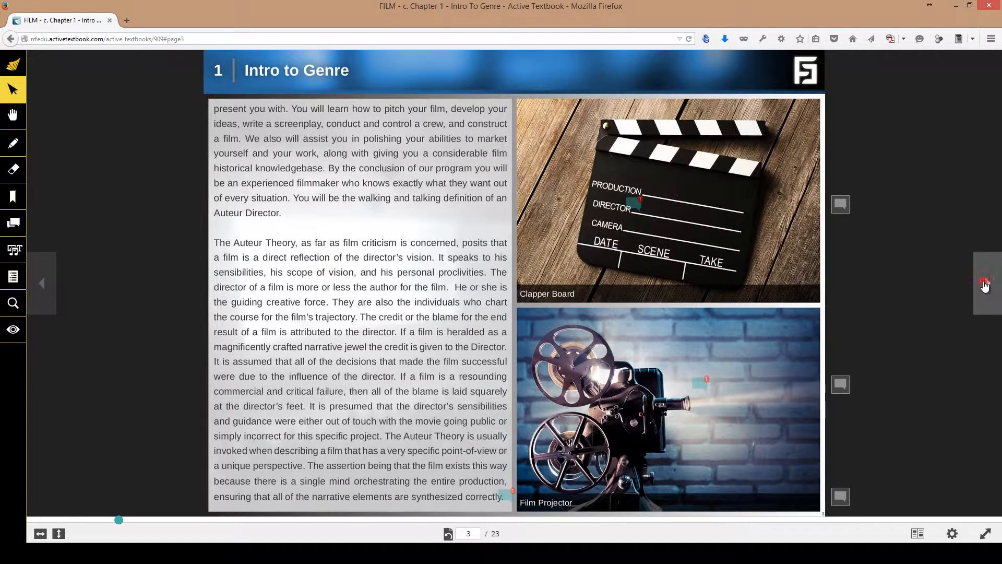
click(986, 283)
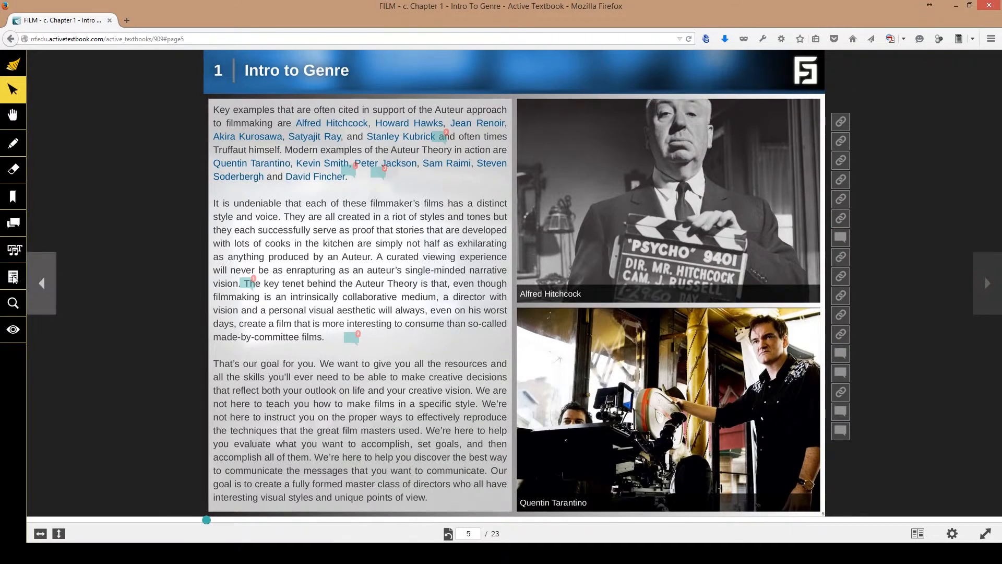
click(66, 194)
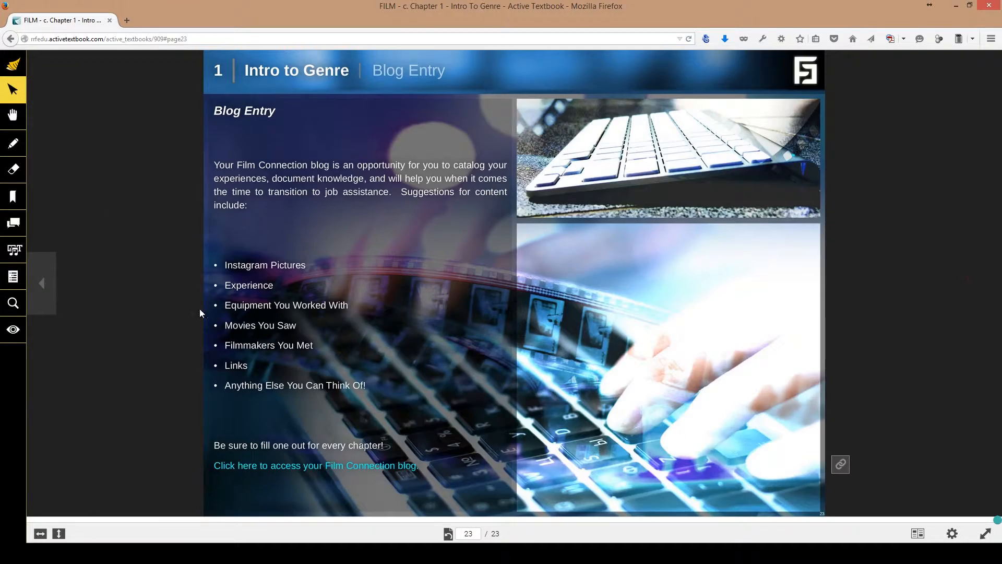
click(43, 283)
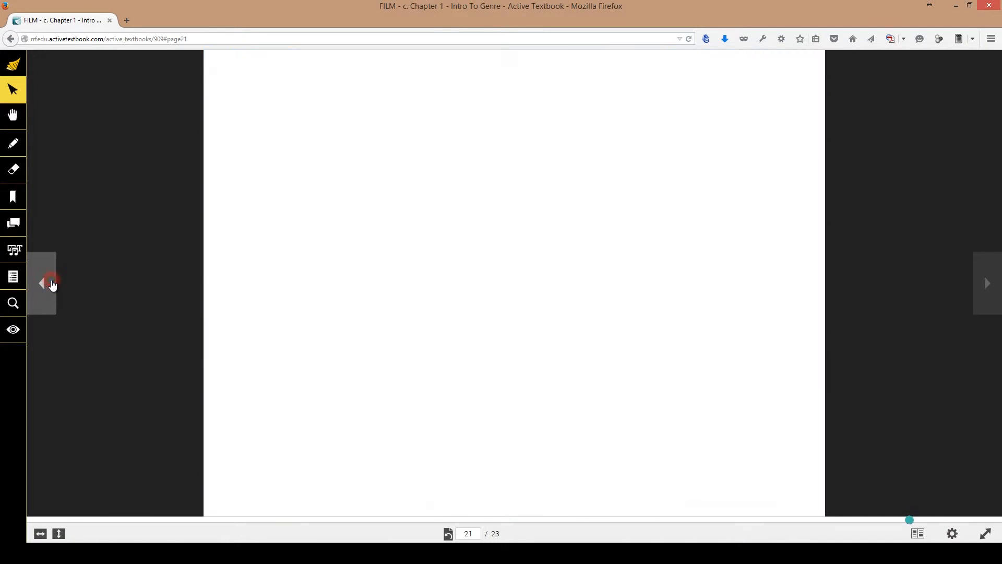
click(42, 283)
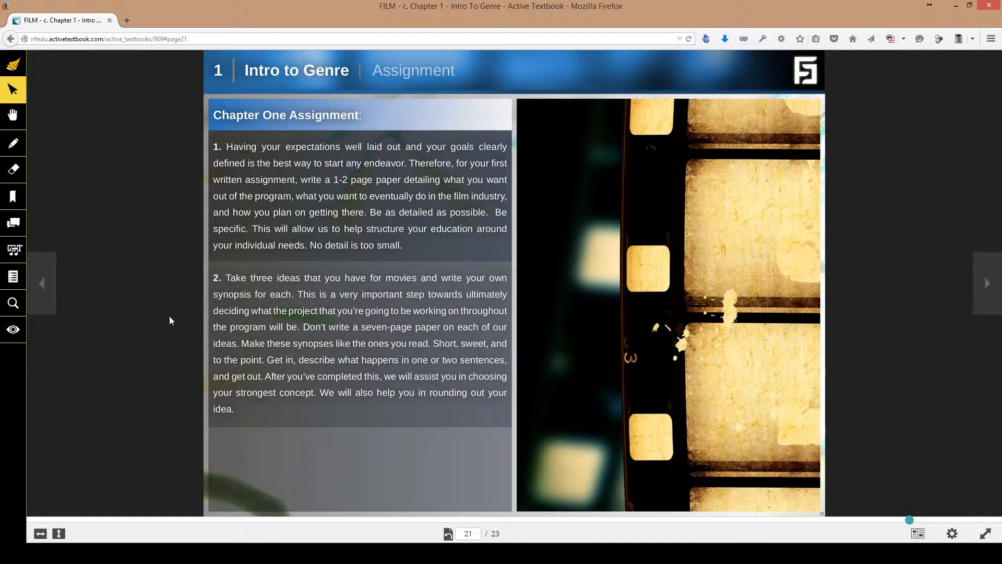
mouse_move(66, 272)
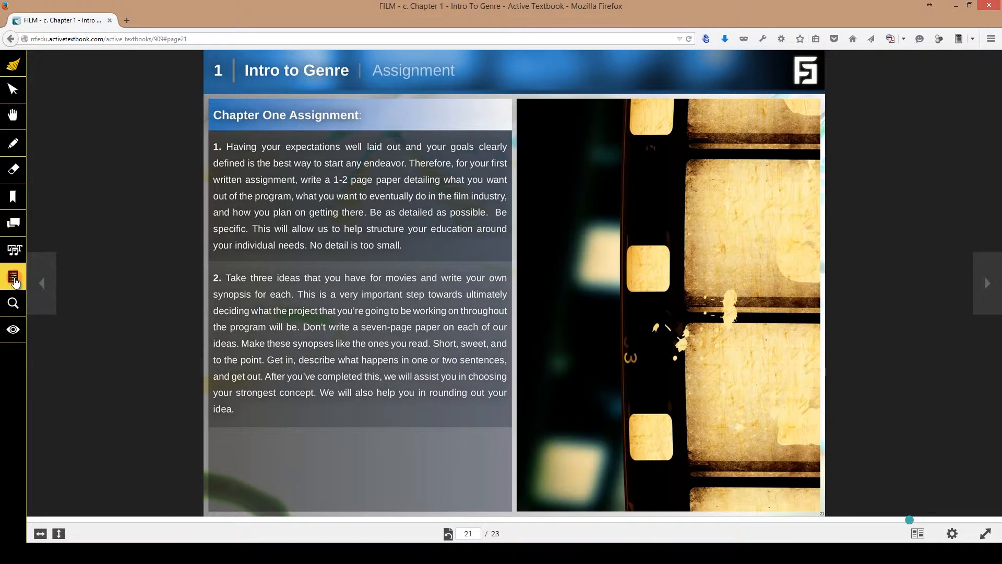
- Use the table of contents to visit The Auteur and 20 Synopses sections
click(13, 275)
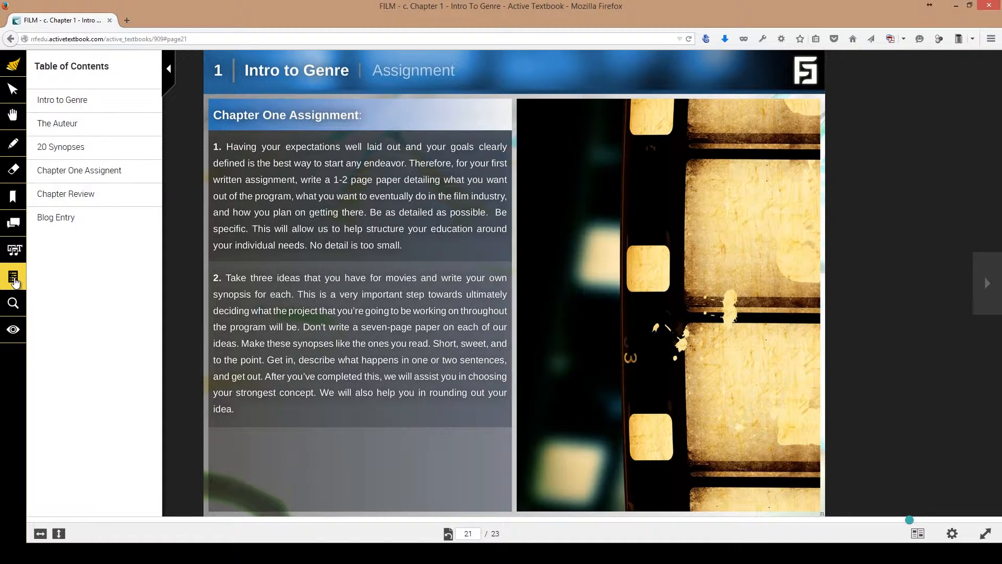
mouse_move(13, 275)
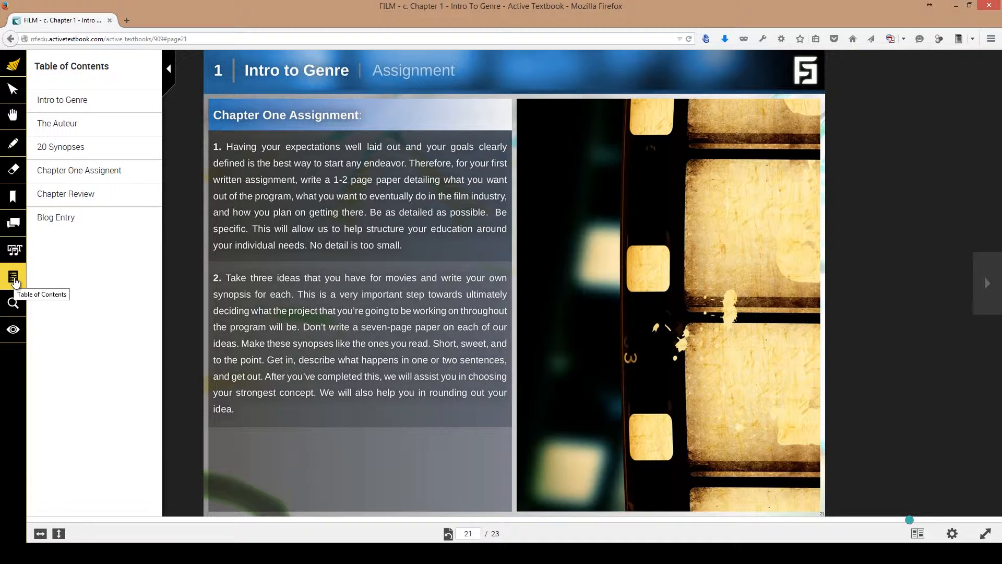
click(61, 100)
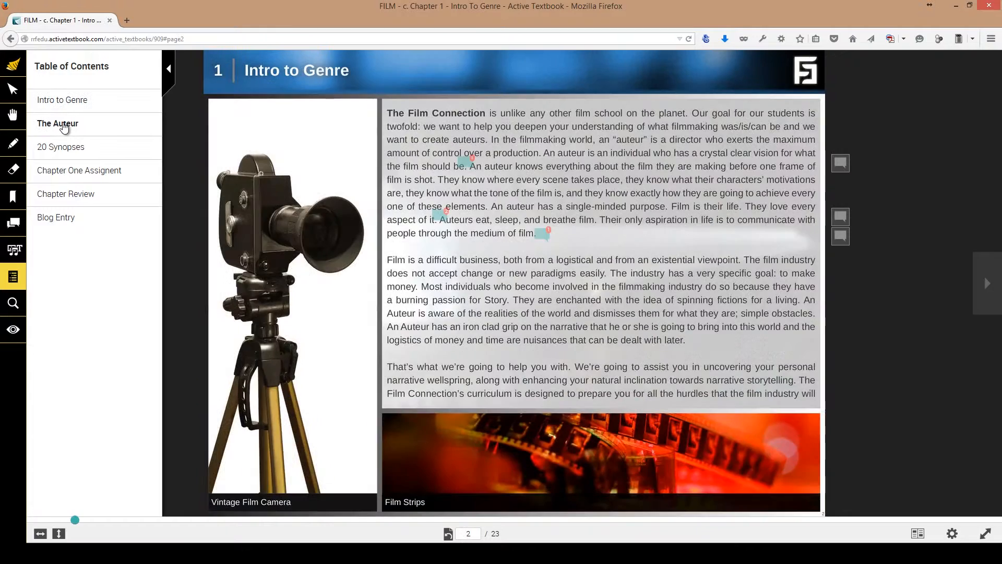
click(61, 146)
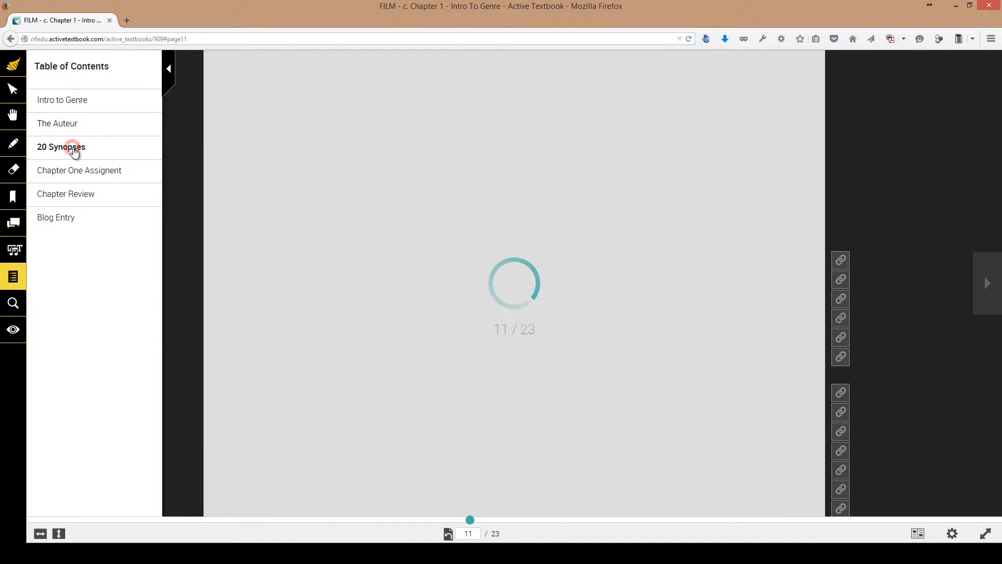
click(62, 147)
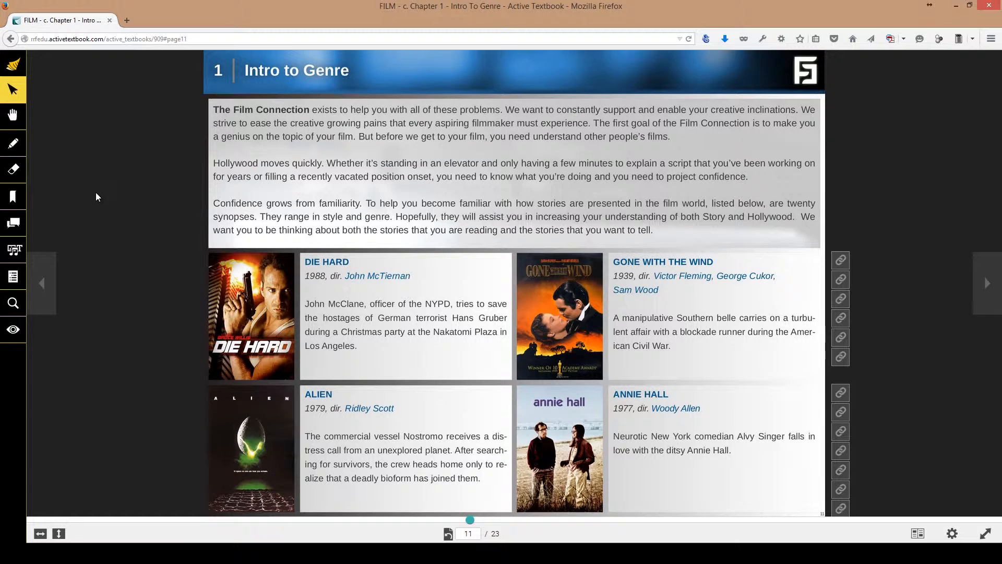
- Jump to The Auteur and Intro to Genre, ending on page 2, The Auteur introduction
click(12, 275)
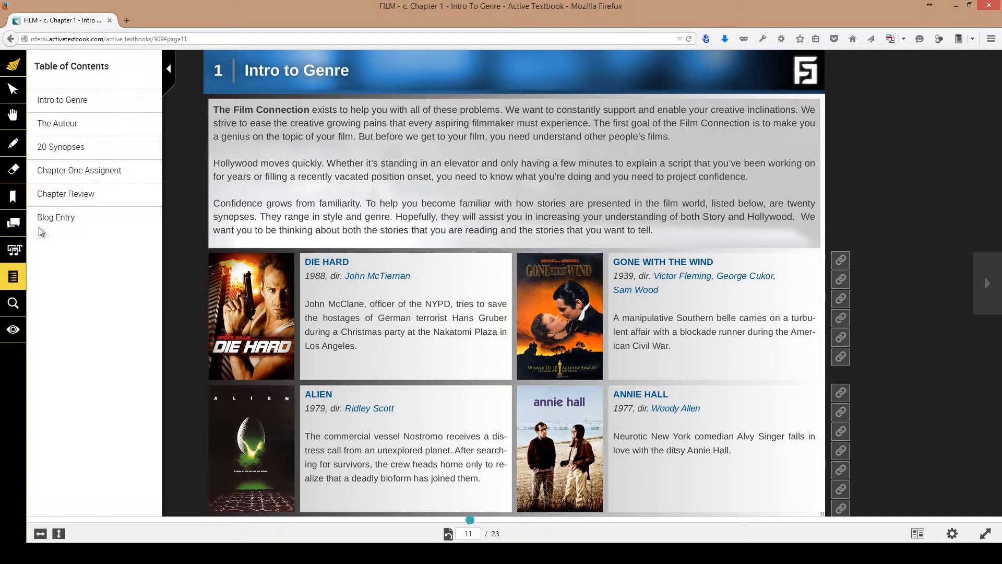
click(56, 123)
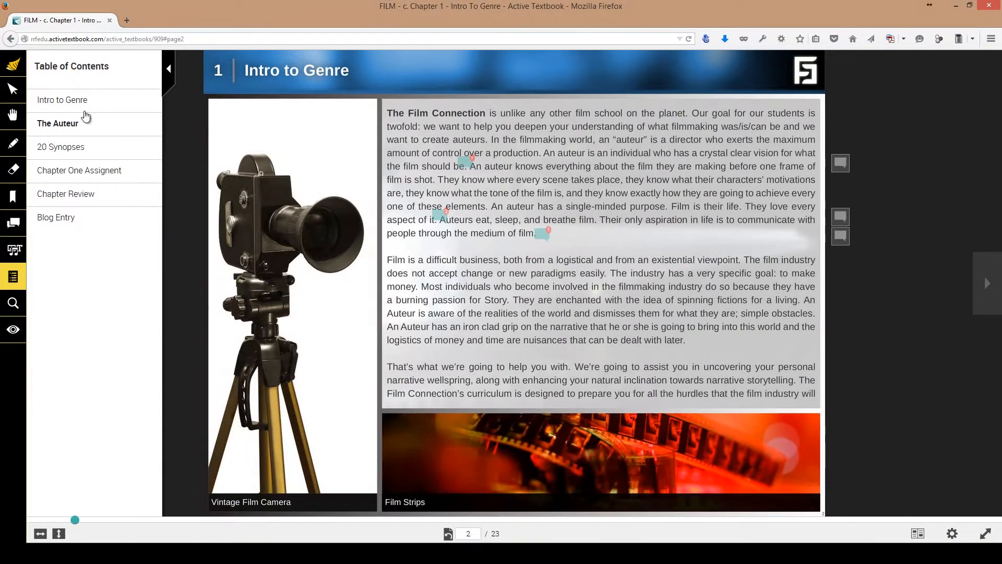
click(62, 100)
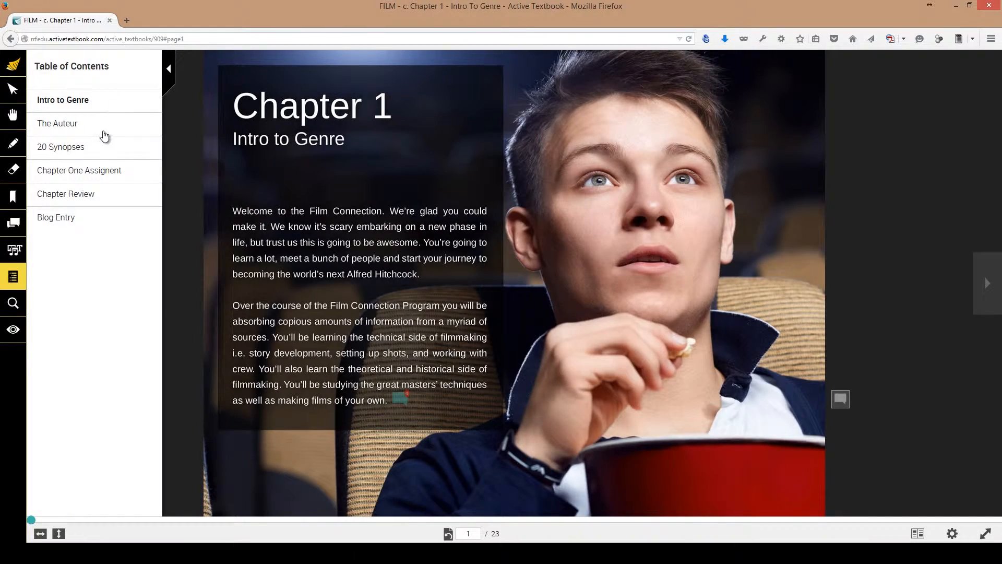
click(986, 282)
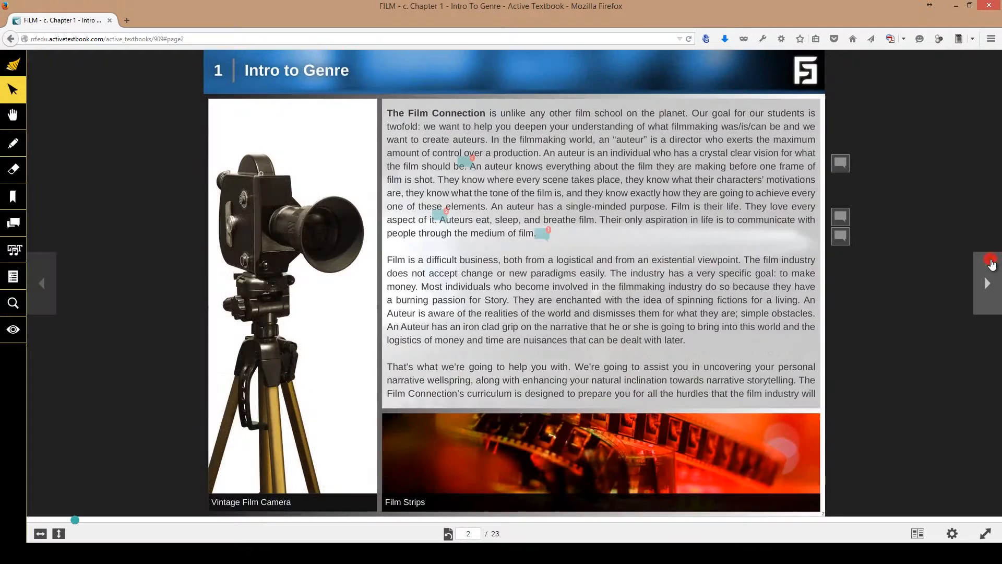
- Go to the Truffaut page and play the Movie 1.1 Truffaut on Auteur Theory video
click(986, 283)
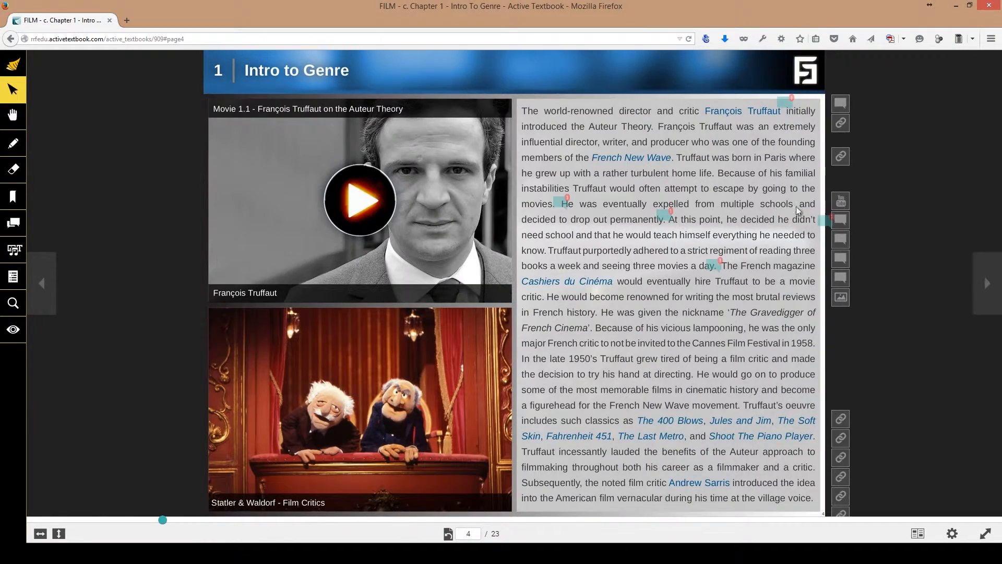
mouse_move(425, 162)
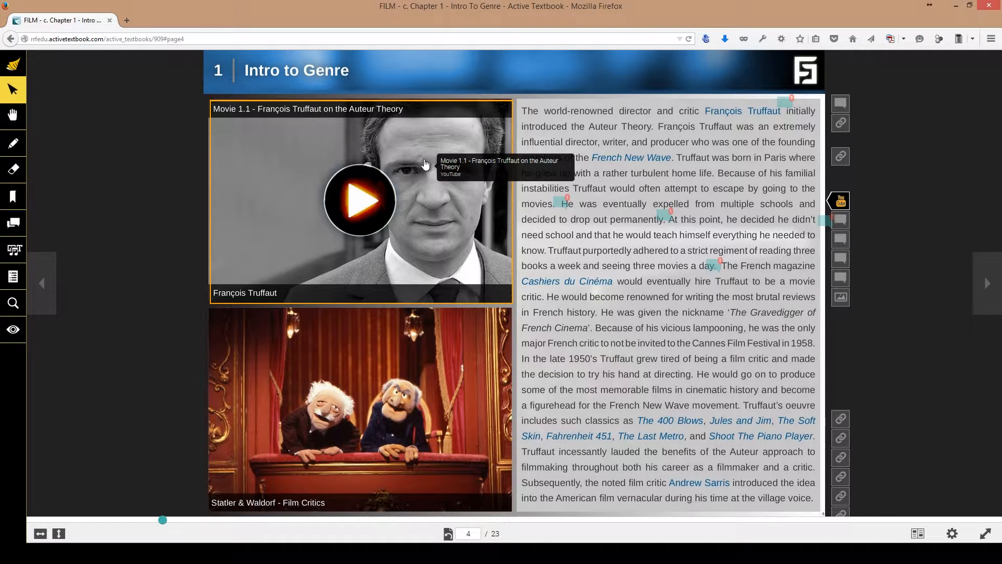
mouse_move(283, 217)
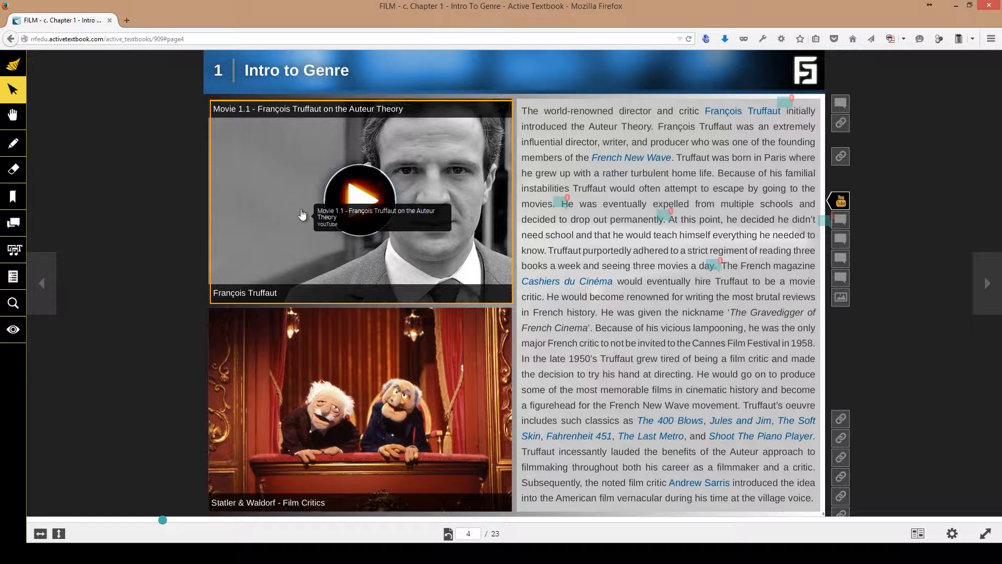
click(360, 202)
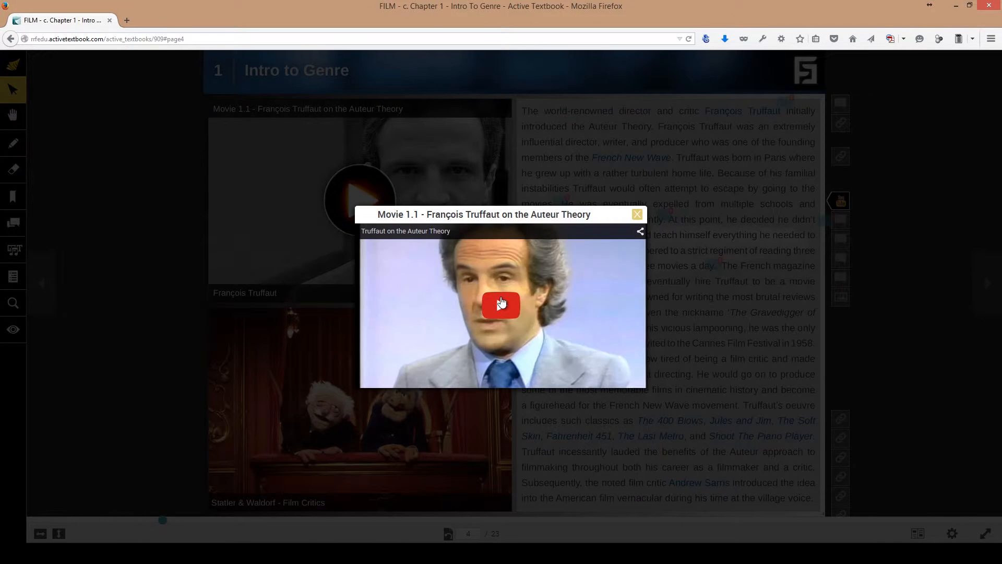
click(500, 303)
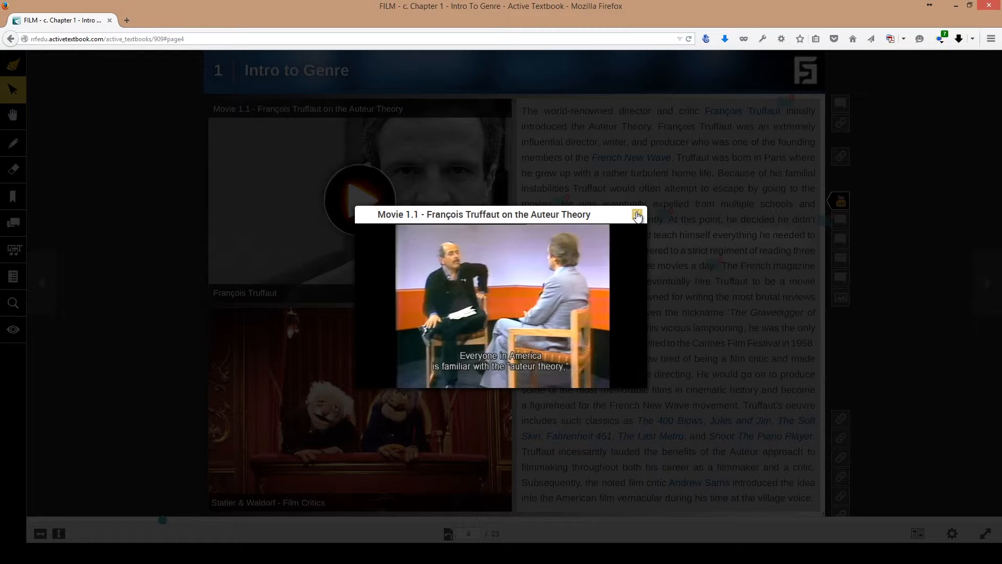
click(636, 214)
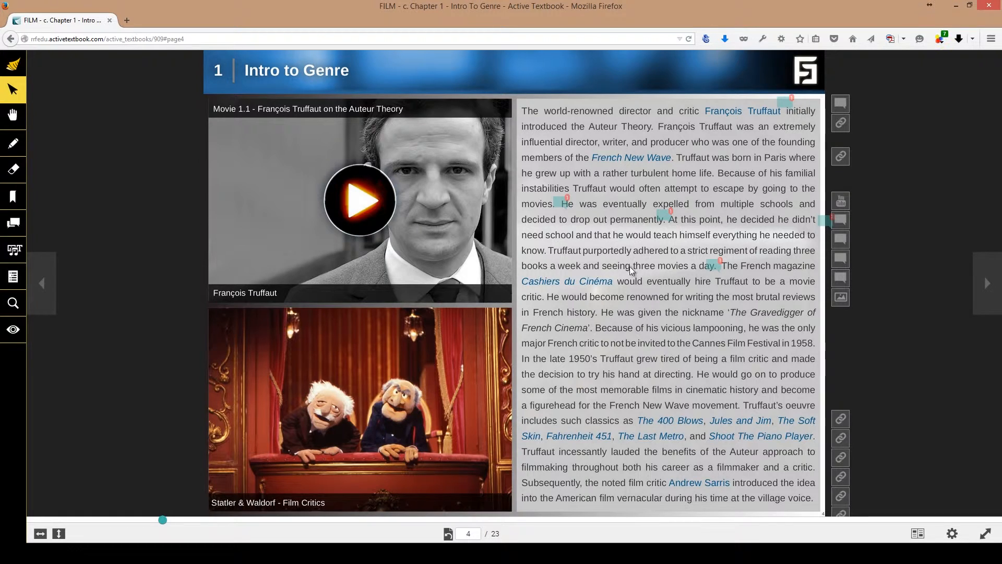
mouse_move(437, 225)
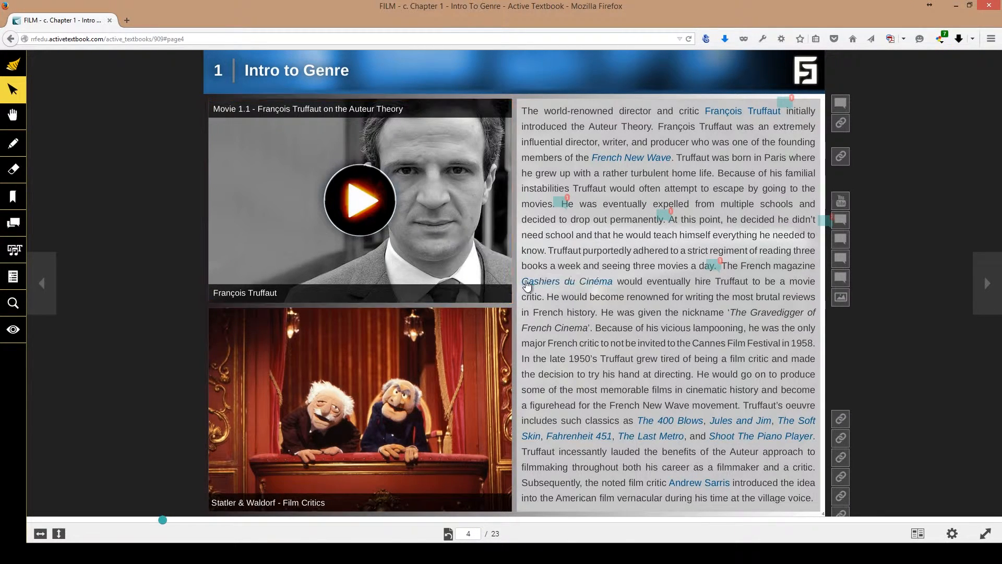
- View the Cahiers du Cinéma cover image, then follow the French New Wave Wikipedia link
click(566, 281)
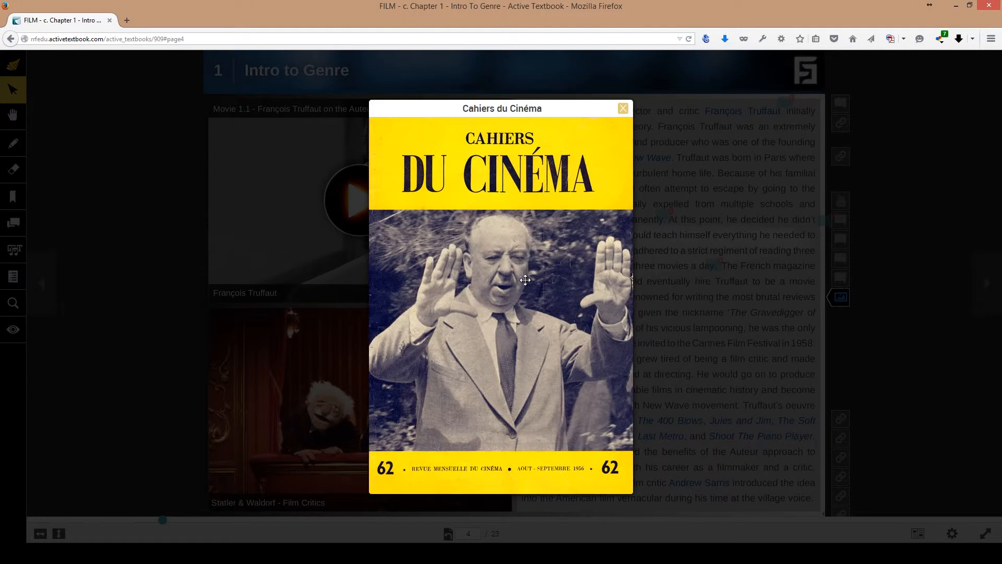
click(624, 108)
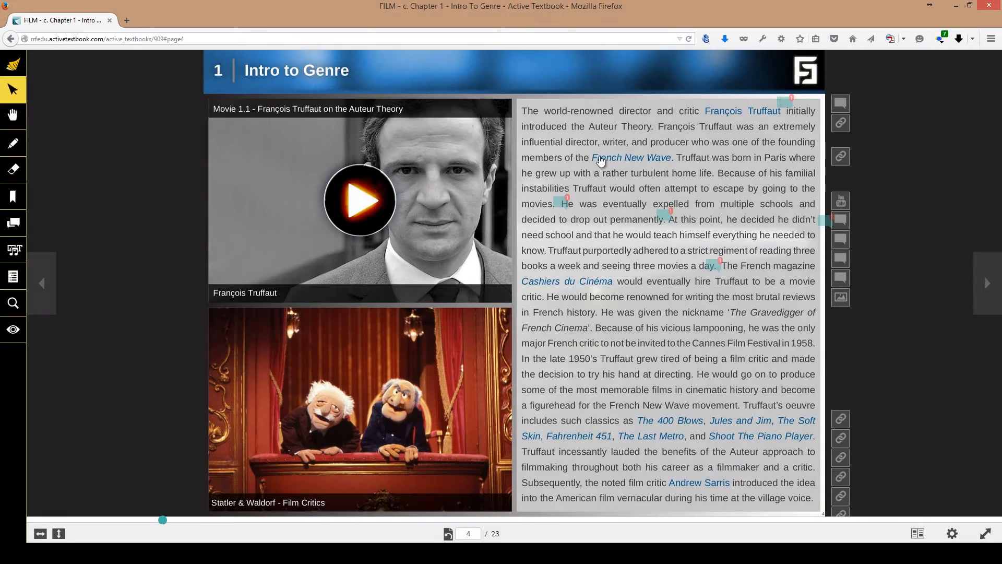
click(630, 157)
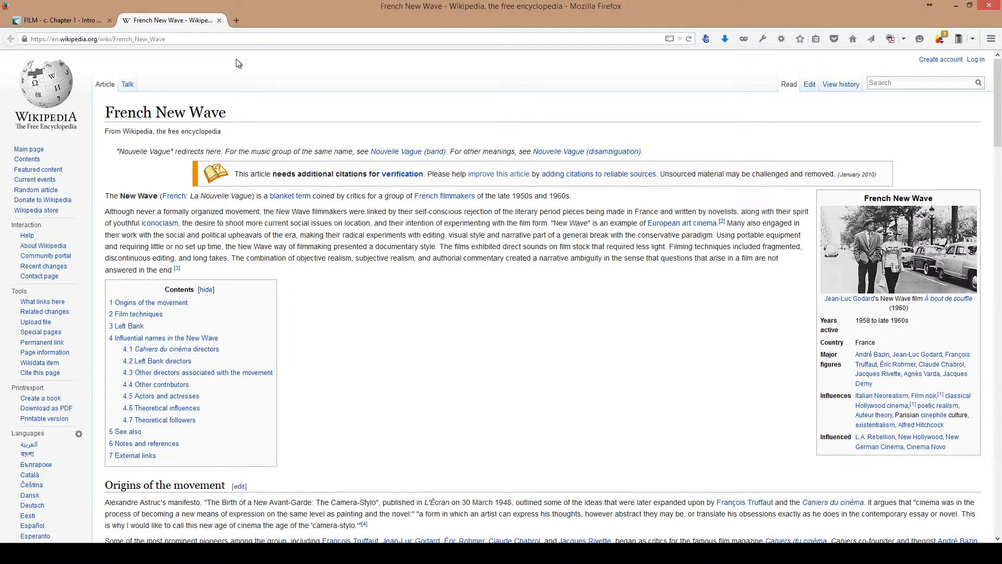
click(60, 20)
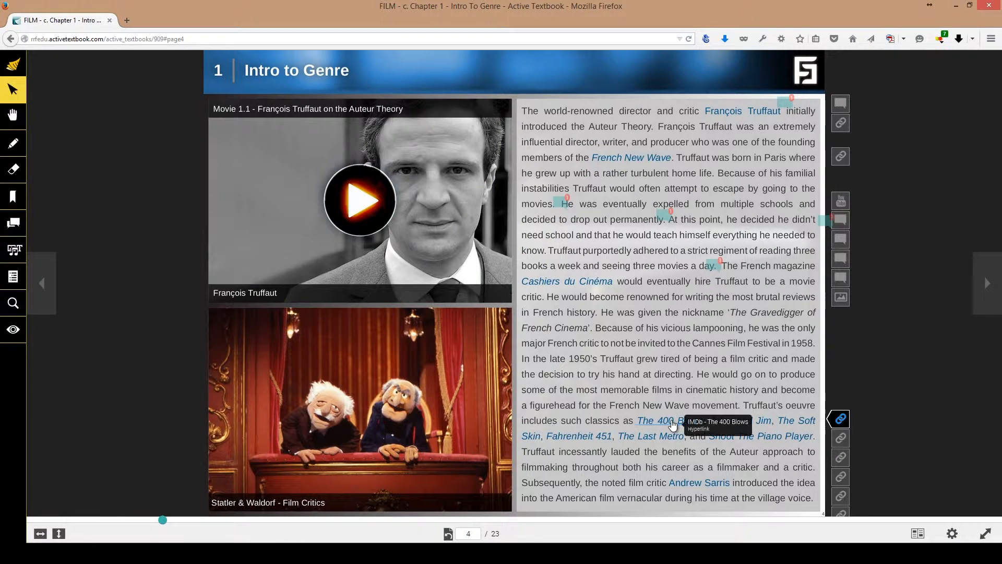
mouse_move(648, 436)
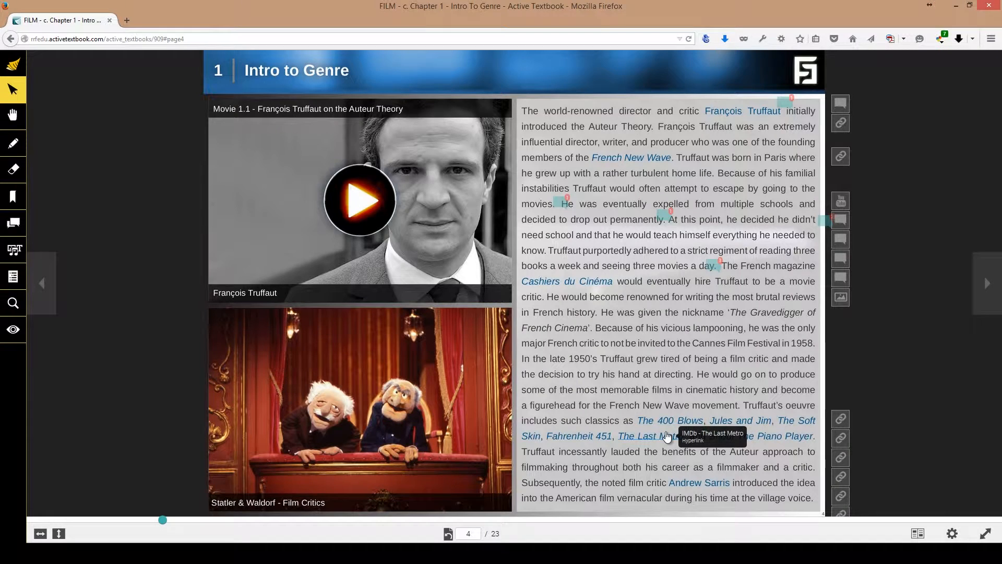
click(648, 436)
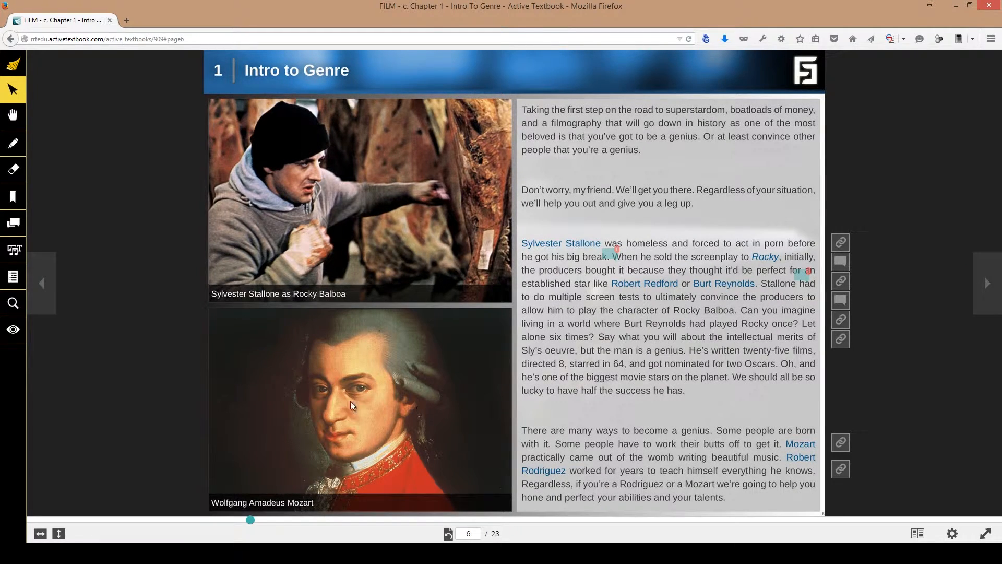
mouse_move(843, 389)
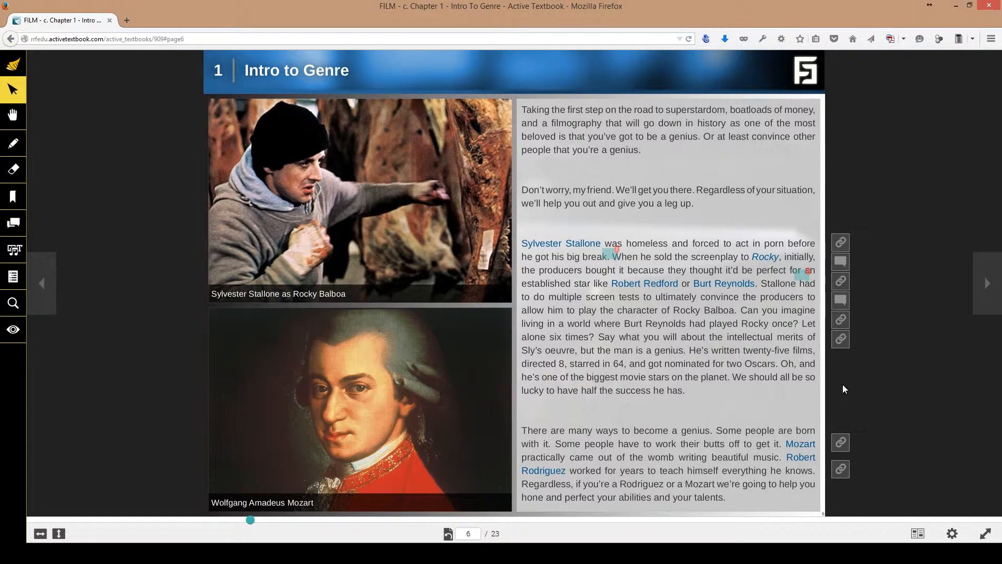
- Advance from page 6 through pages 7 and 8 to page 9
click(986, 283)
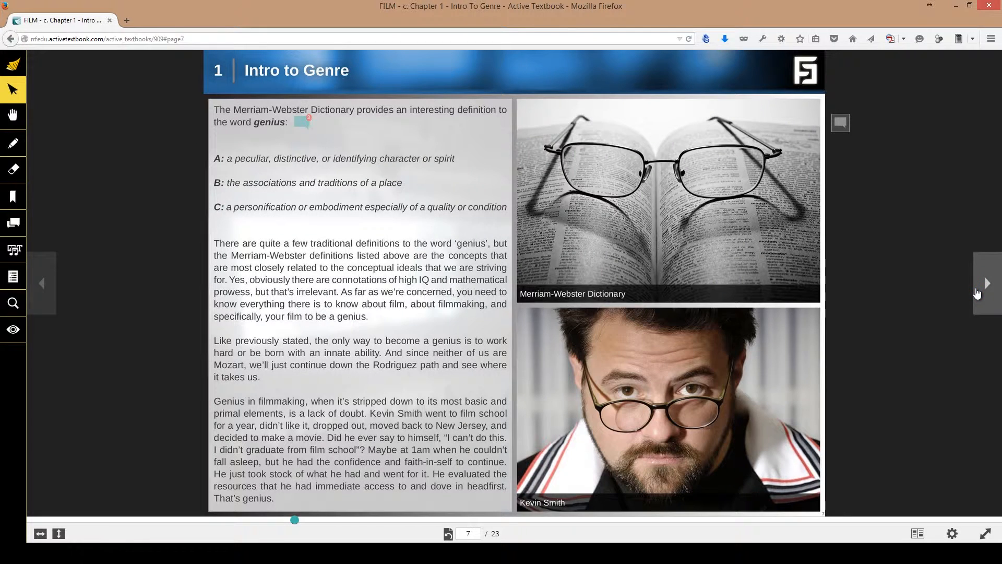
mouse_move(806, 324)
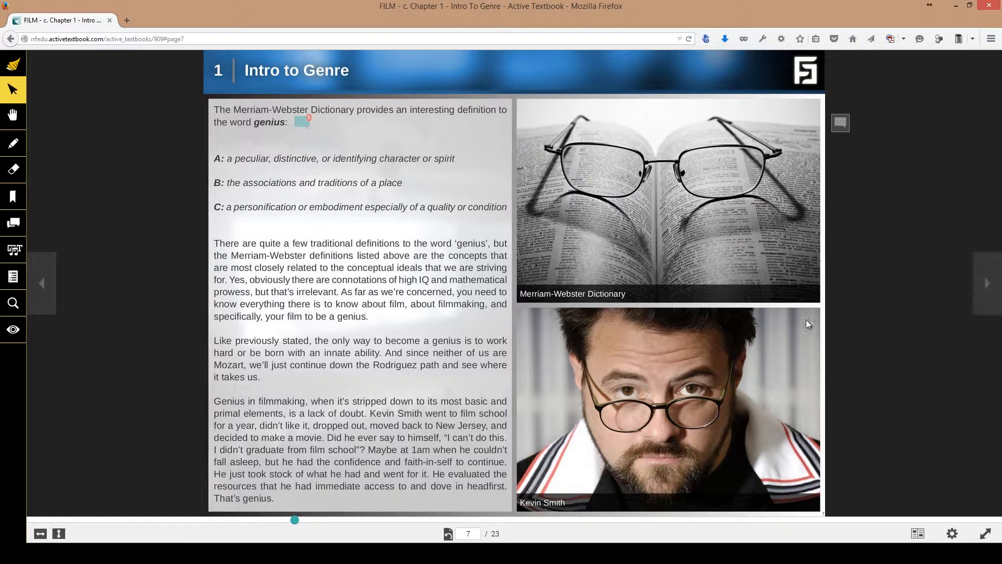
click(986, 283)
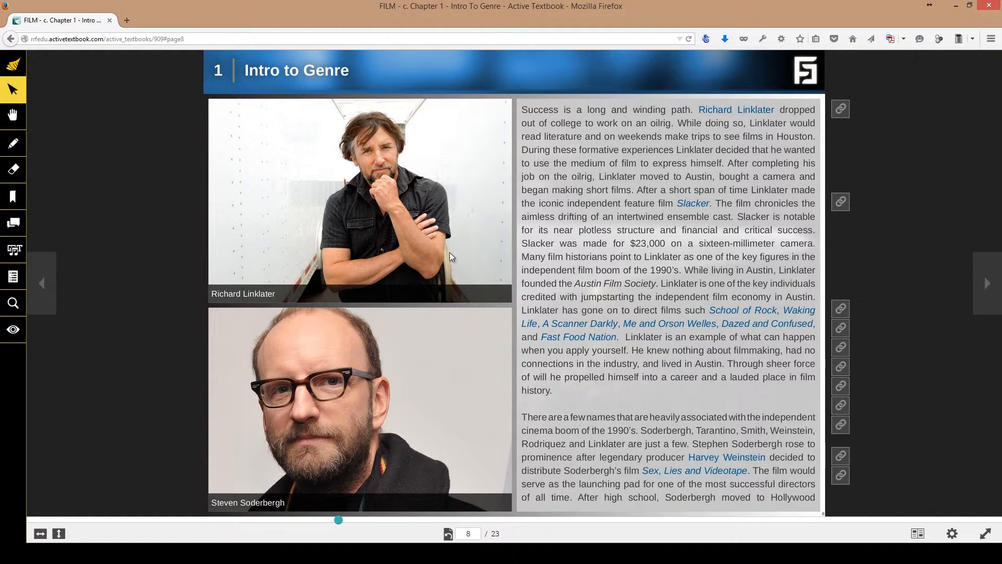
mouse_move(434, 204)
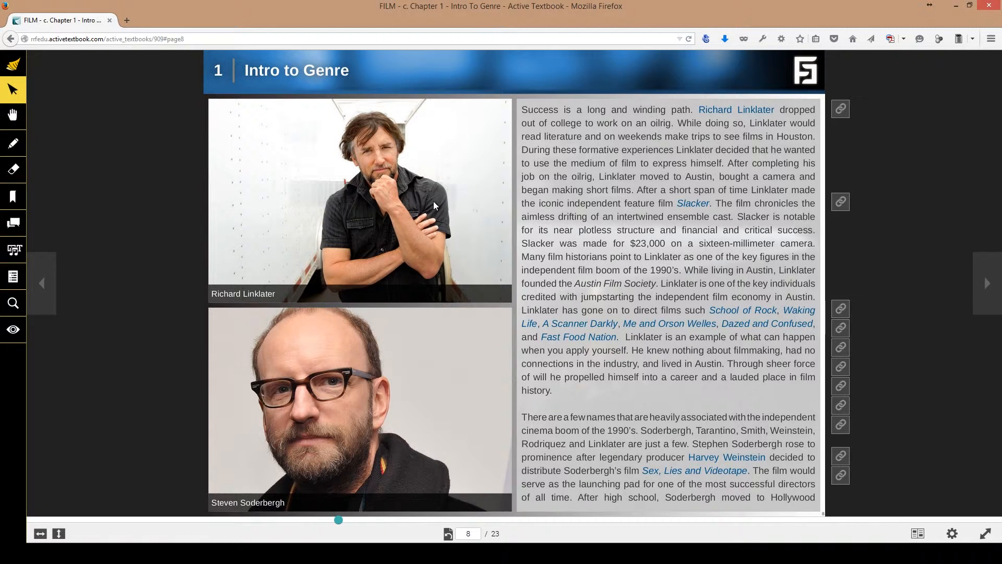
mouse_move(441, 202)
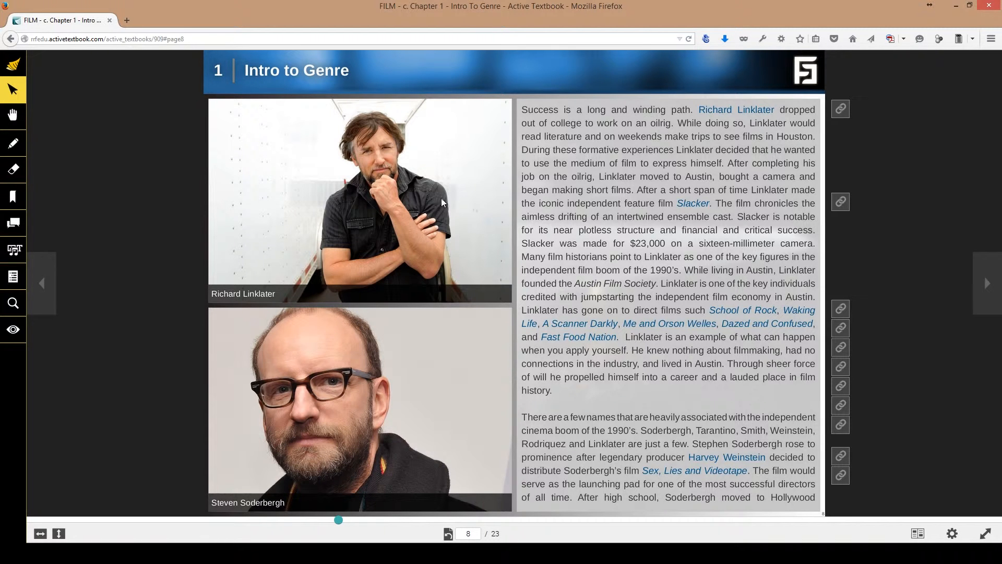
click(989, 283)
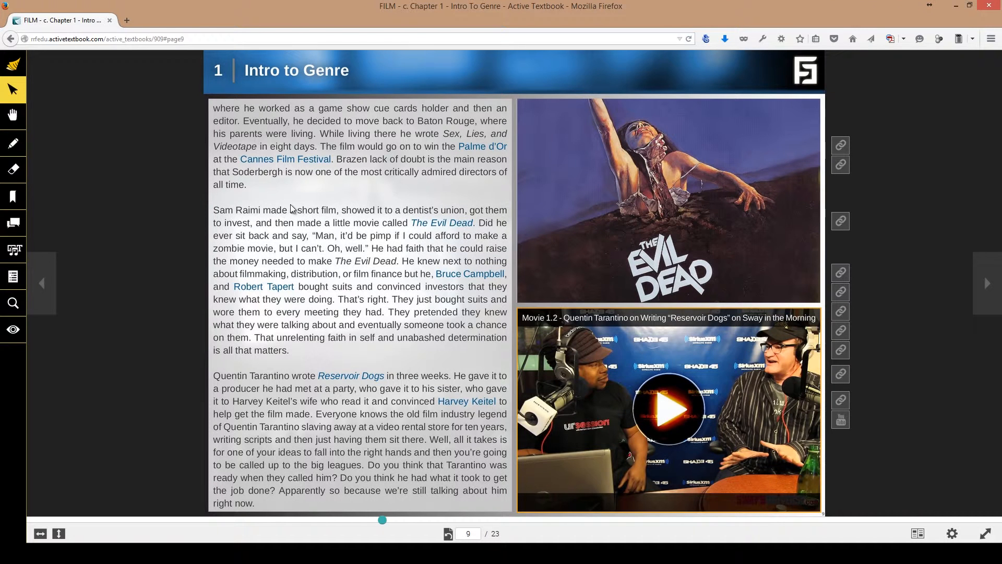
mouse_move(314, 201)
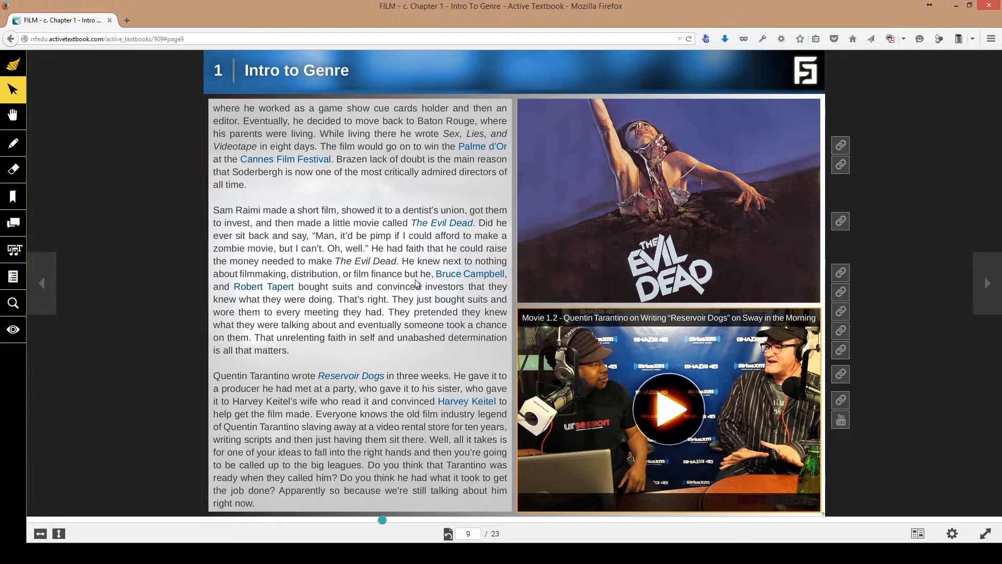
- Look up the word 'unrelenting' from the Sam Raimi paragraph in the dictionary
double_click(296, 337)
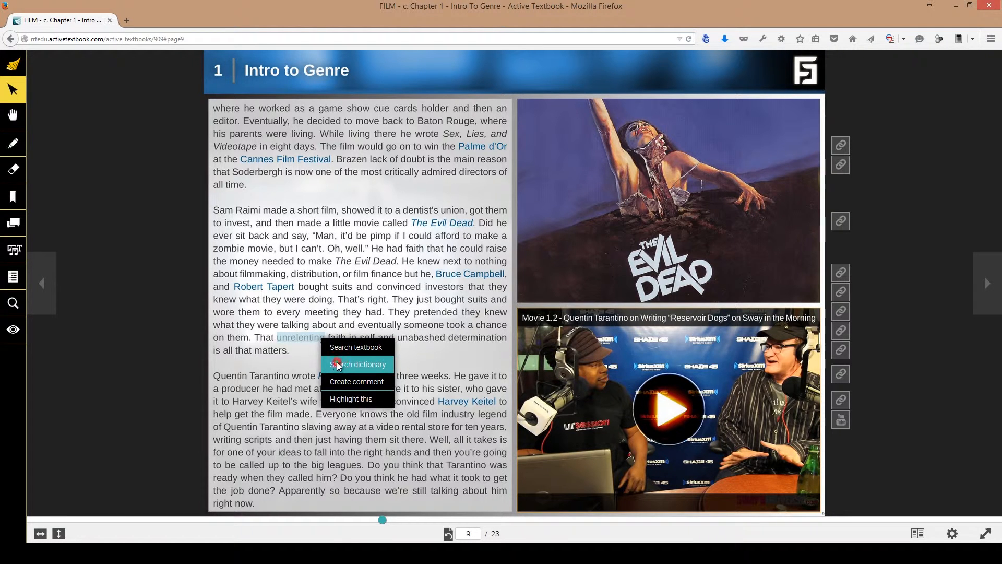
click(357, 364)
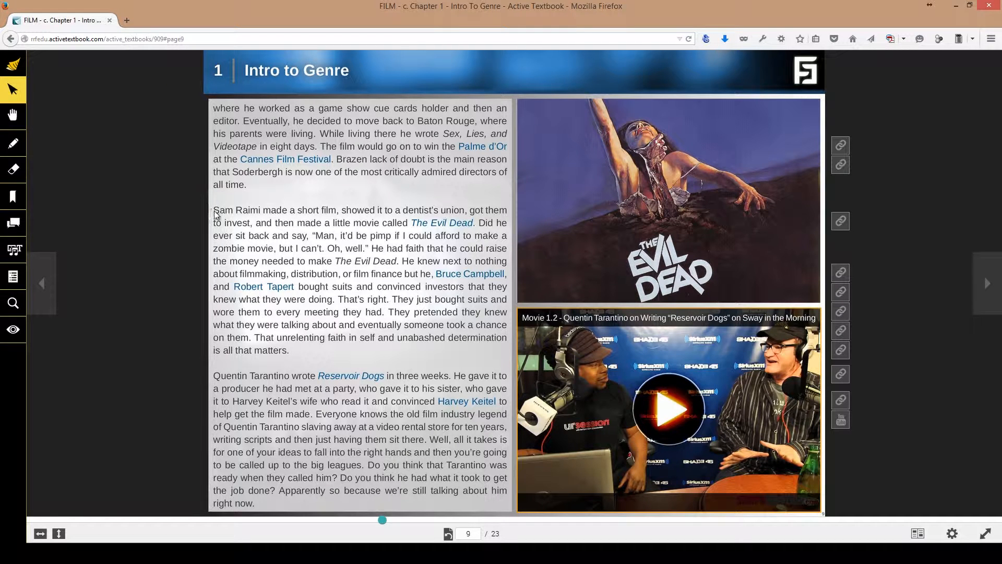
mouse_move(270, 224)
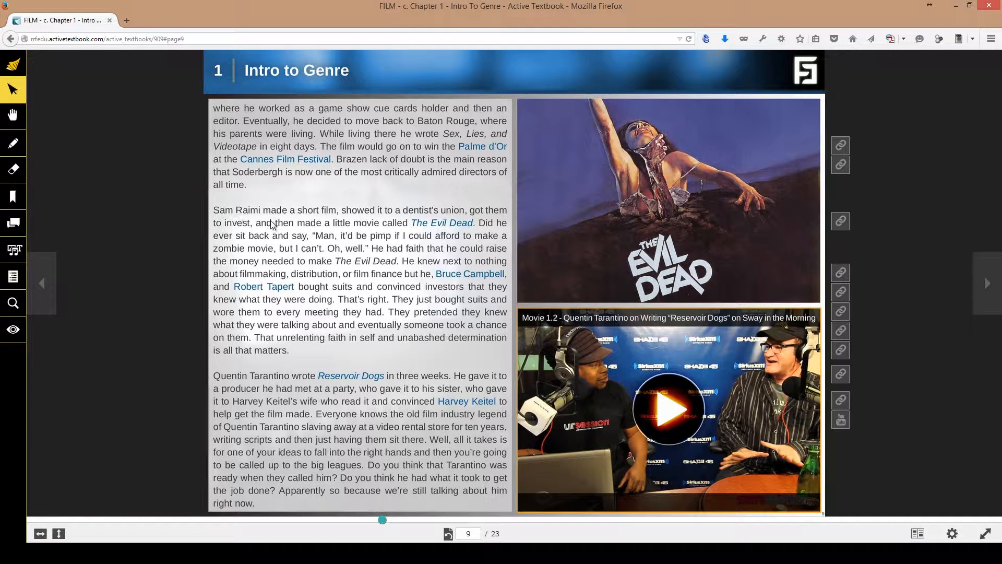
mouse_move(214, 214)
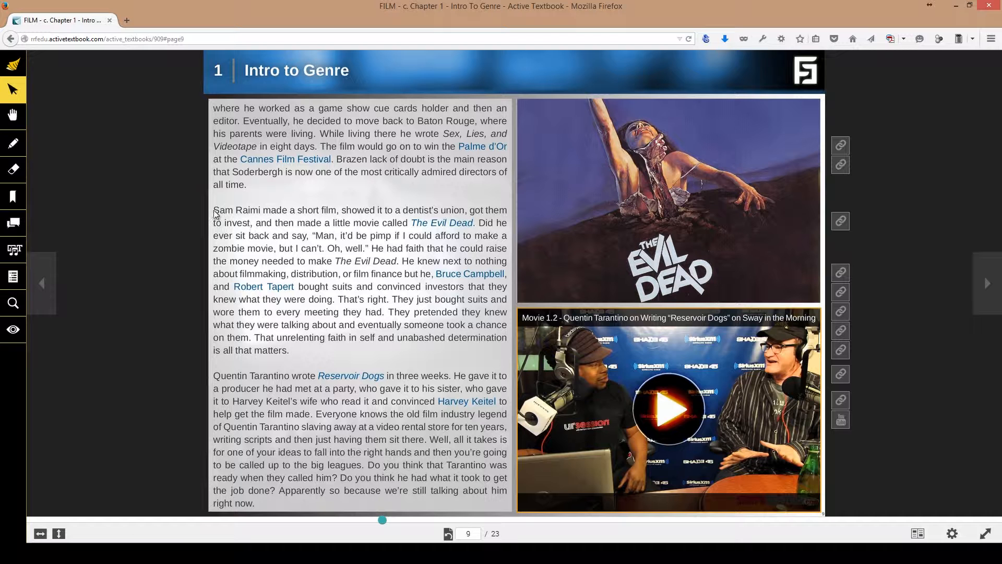
- Highlight the first Sam Raimi sentence in yellow
drag(214, 210, 473, 223)
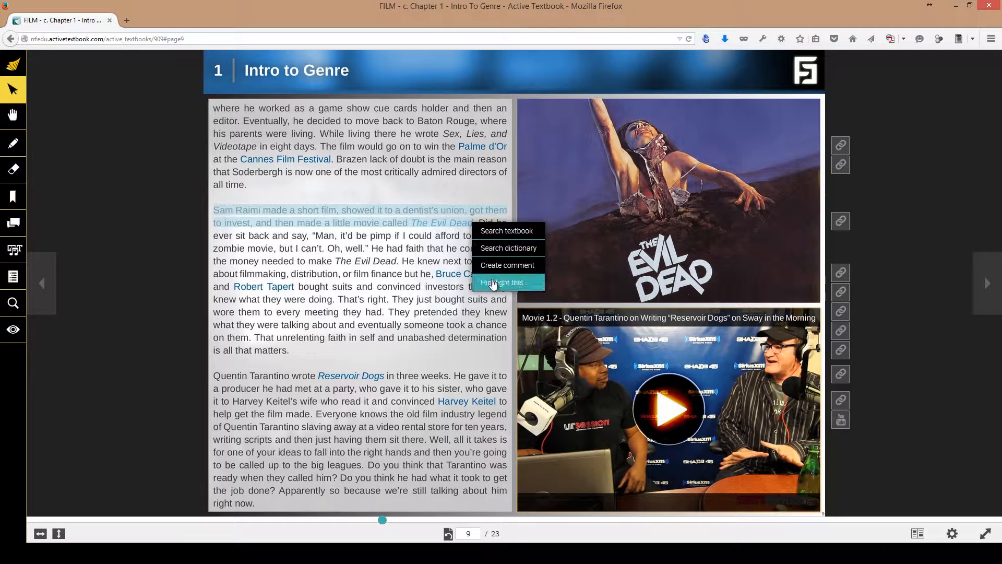
click(502, 282)
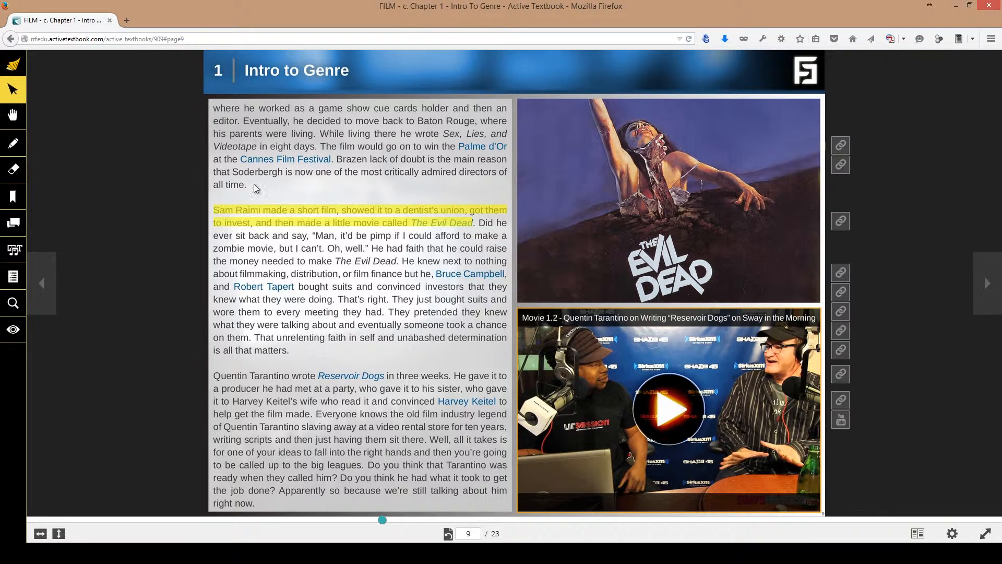
mouse_move(275, 264)
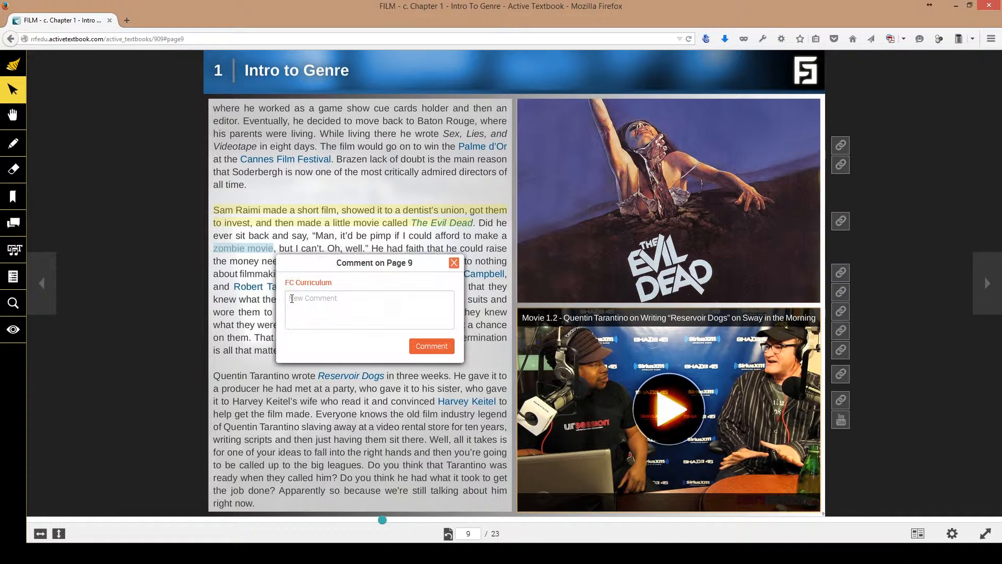
- Post the comment 'I love zombie movies!' on 'zombie movie', then view and close it
click(368, 309)
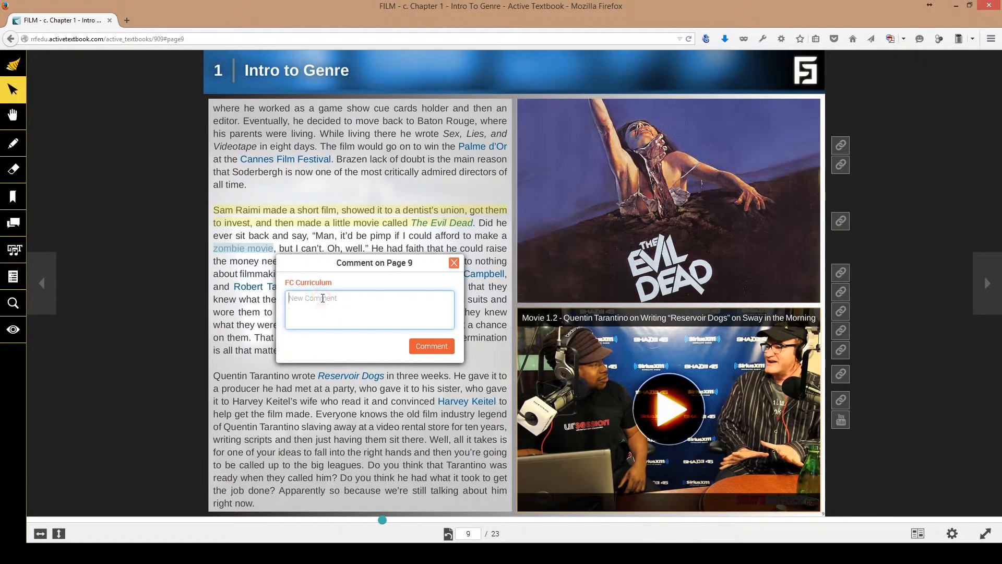
text(I love zombie movies!)
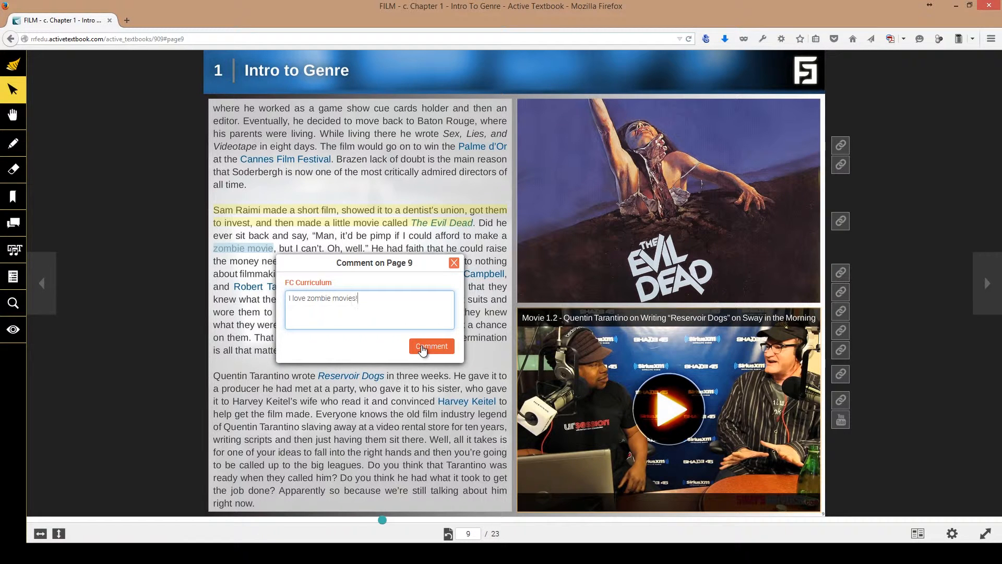
click(431, 345)
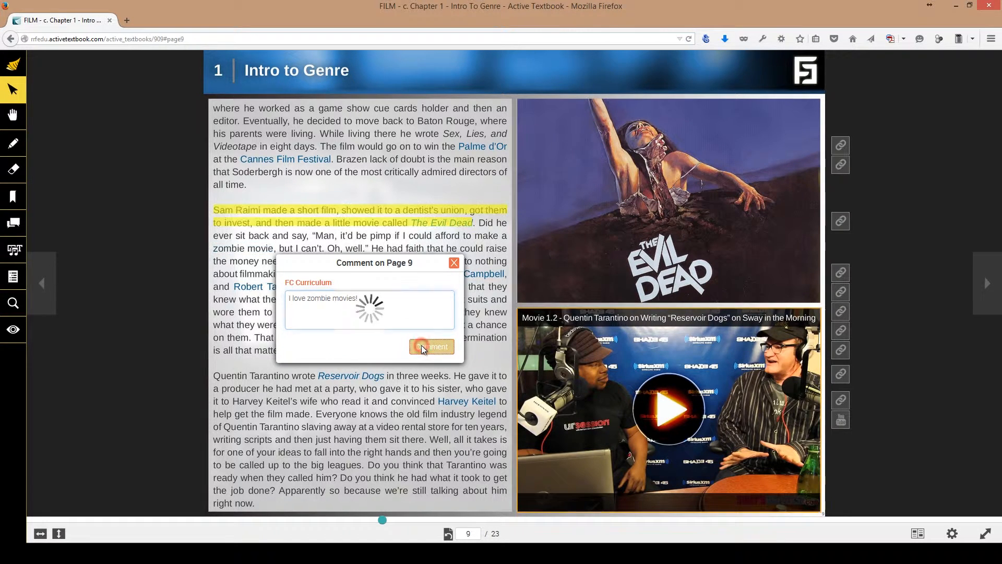
click(431, 346)
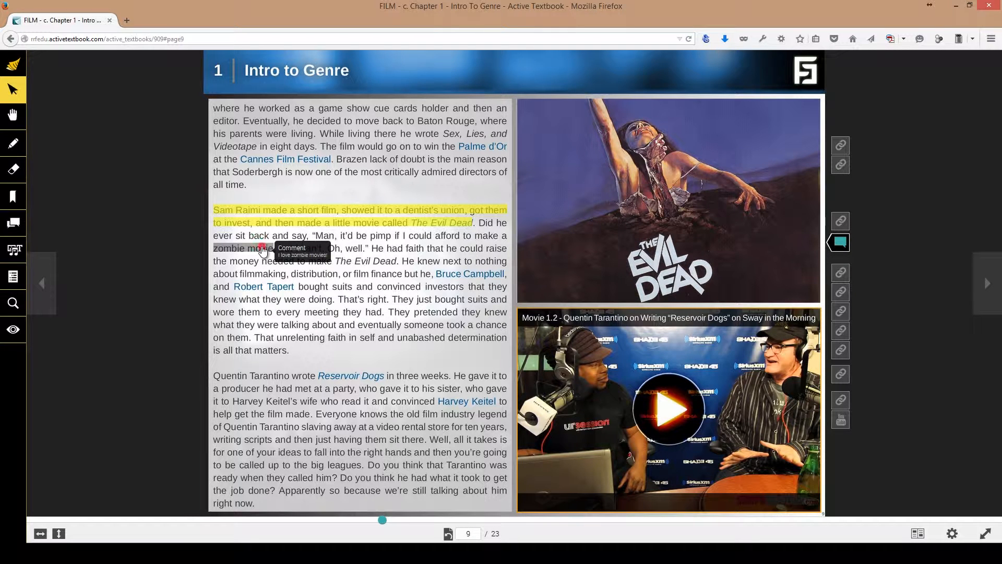
click(262, 249)
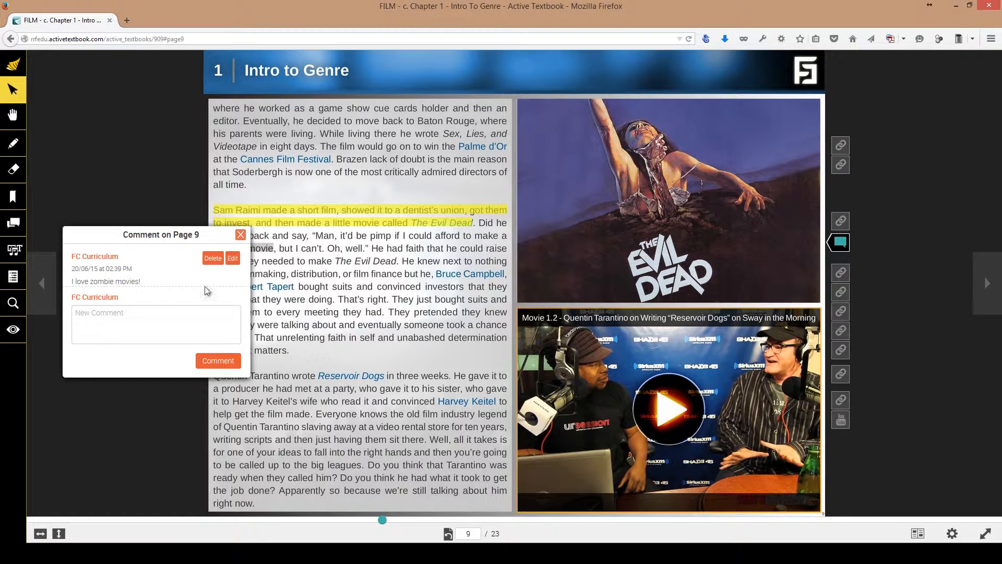
click(241, 235)
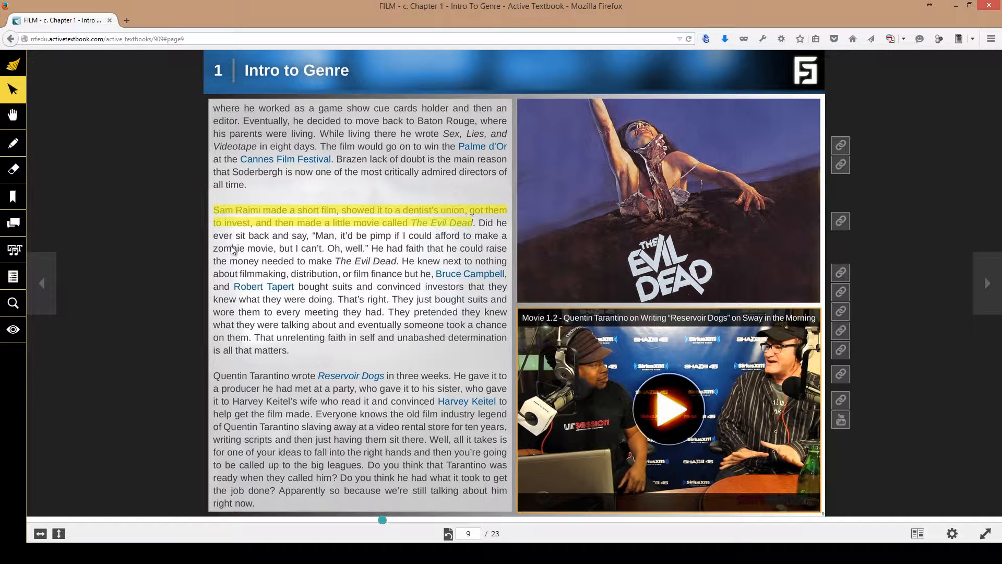
mouse_move(43, 291)
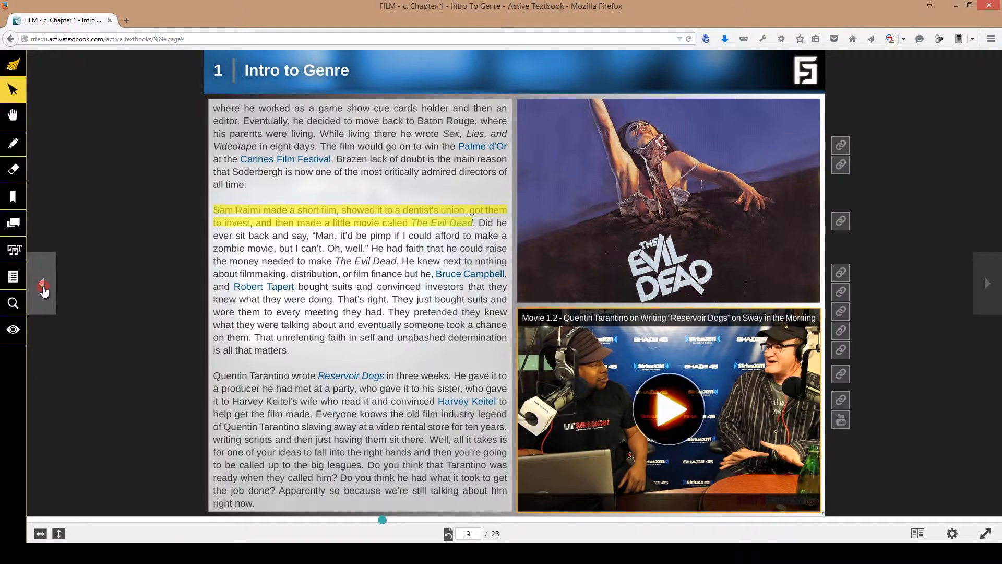
- Go back to page 7 and read other readers' comments on the word 'genius'
click(42, 283)
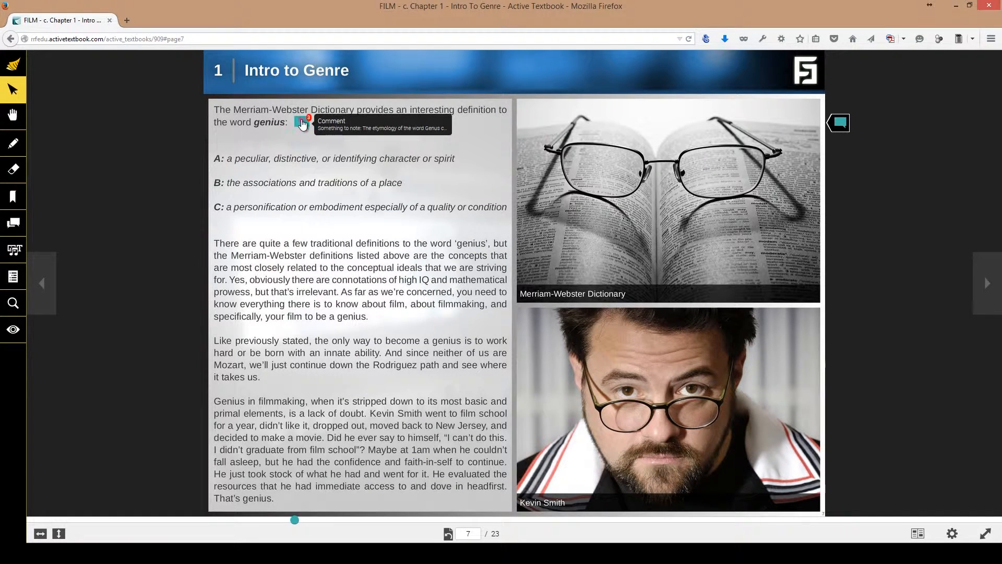
click(301, 122)
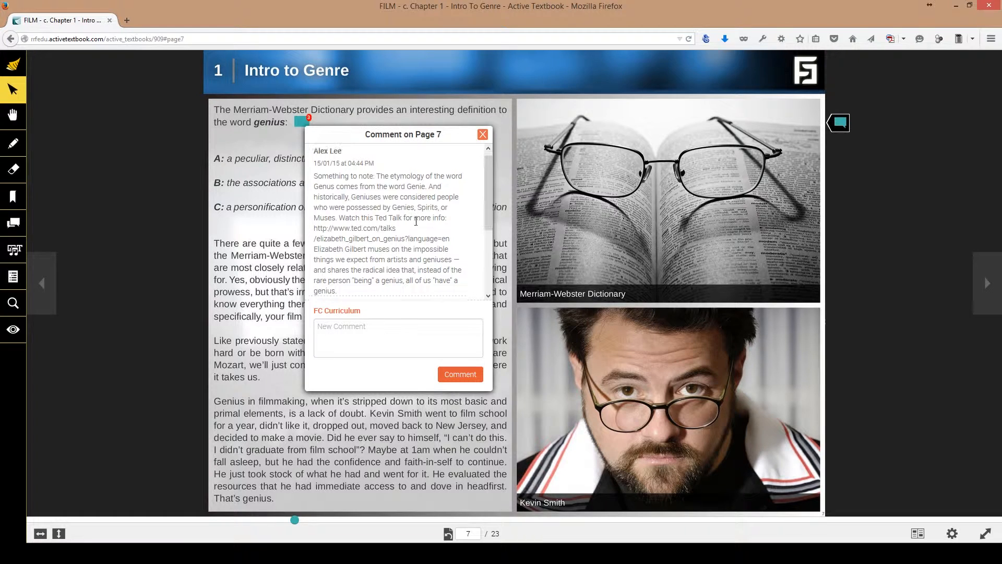
scroll(down, 3)
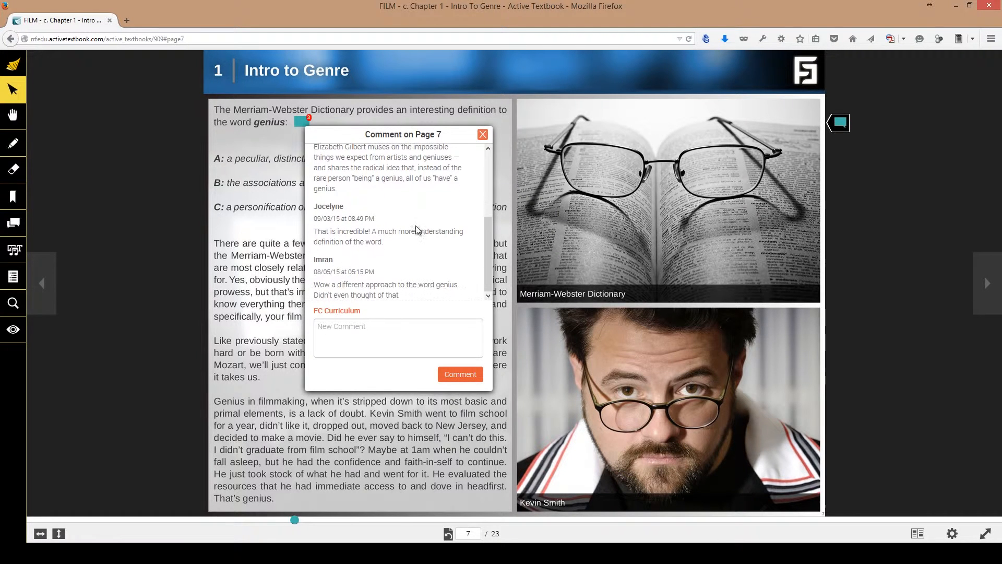
mouse_move(473, 133)
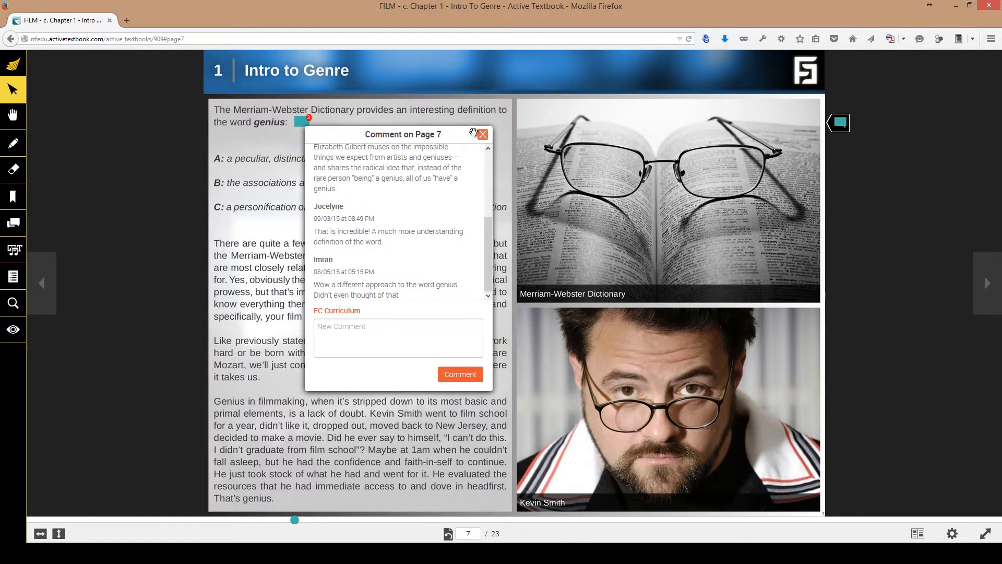
click(42, 283)
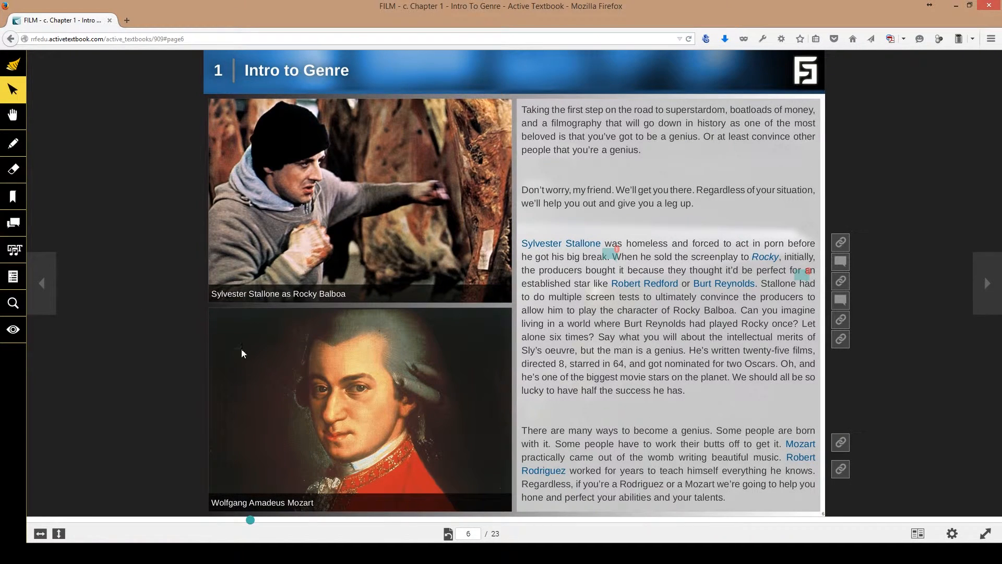
- Check the comments on page 5, then page forward back toward page 9
click(42, 283)
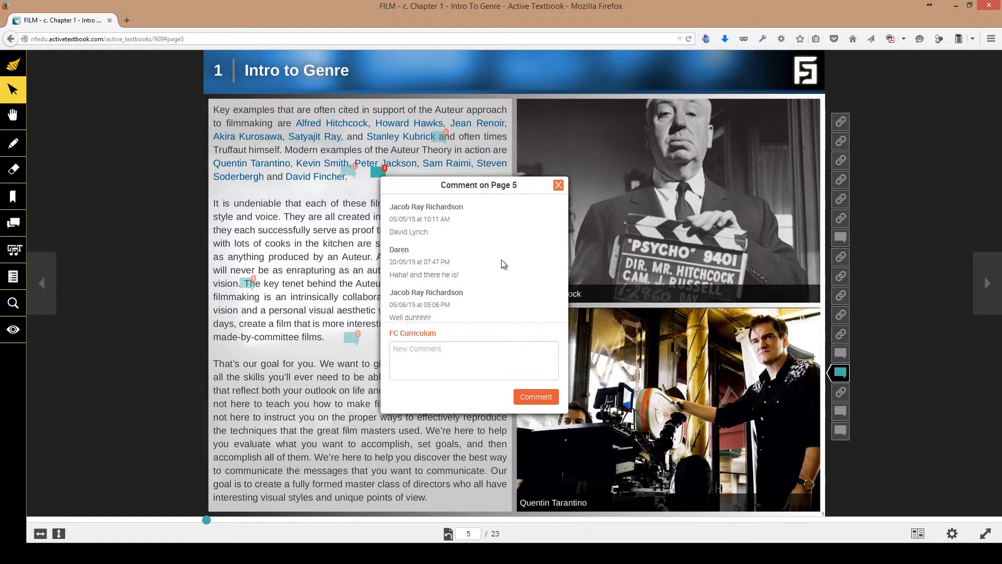
click(556, 184)
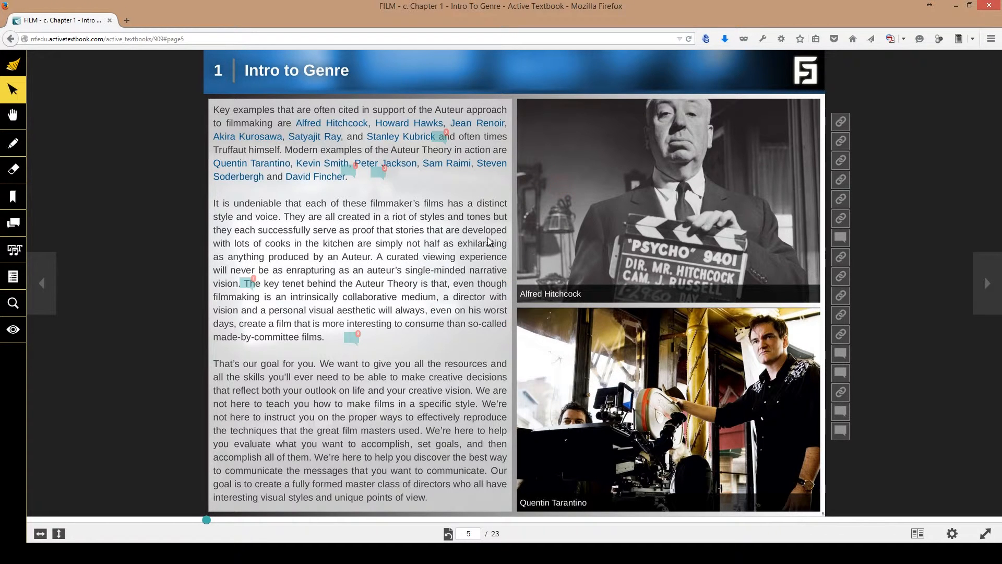
click(988, 283)
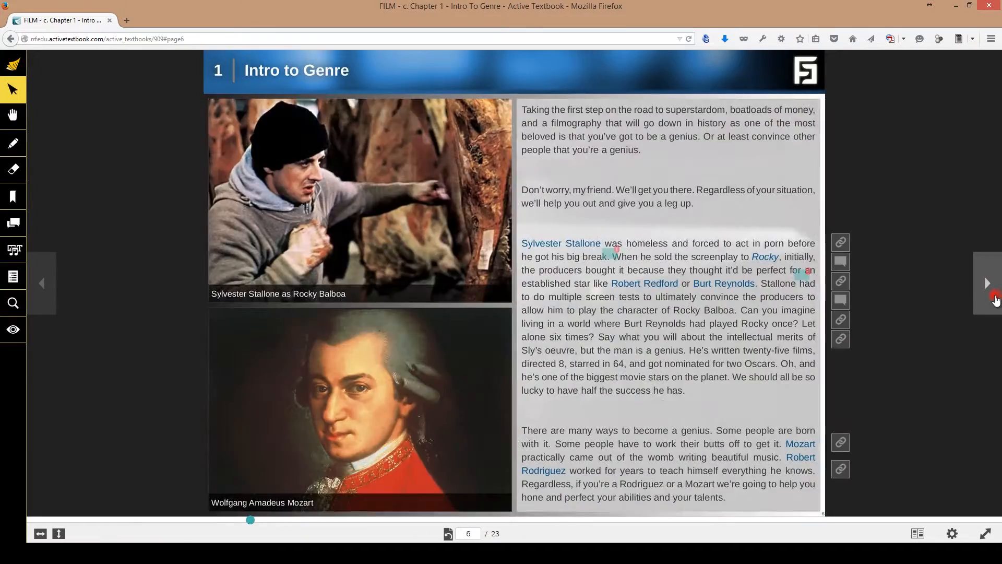
click(986, 283)
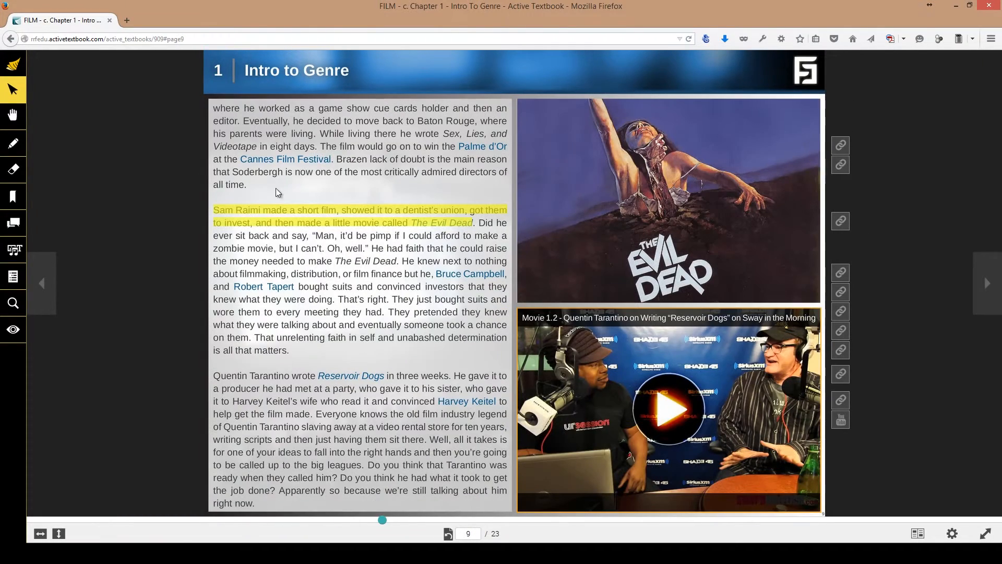
- Review the comment threads and overlay links lists, then search the textbook for 'zombie'
click(12, 222)
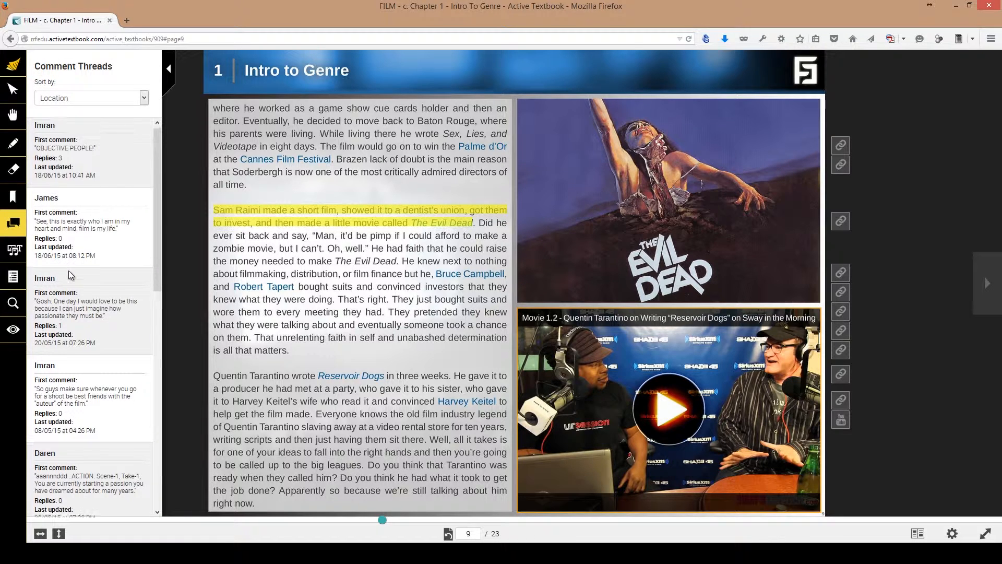
click(169, 69)
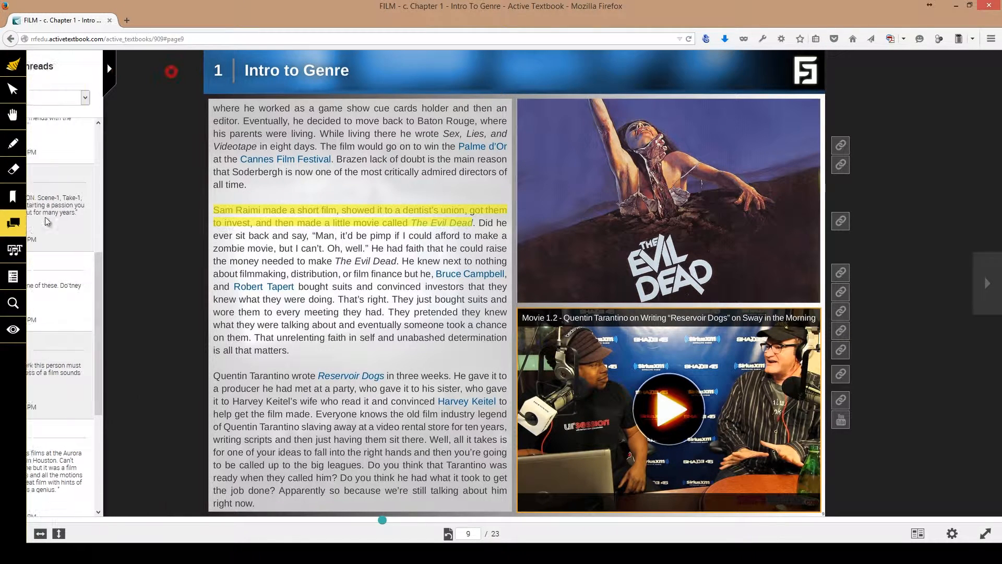
click(13, 249)
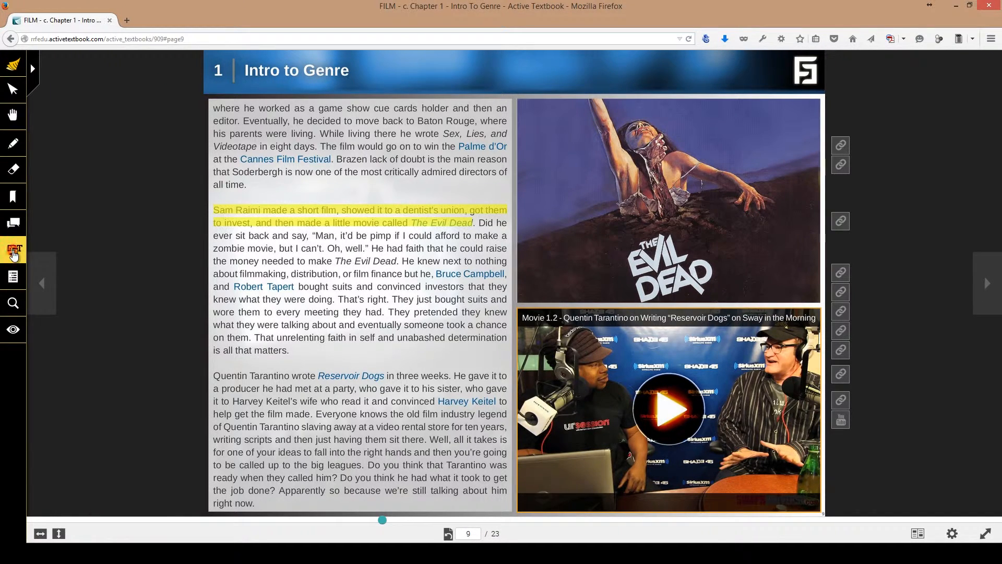
click(13, 250)
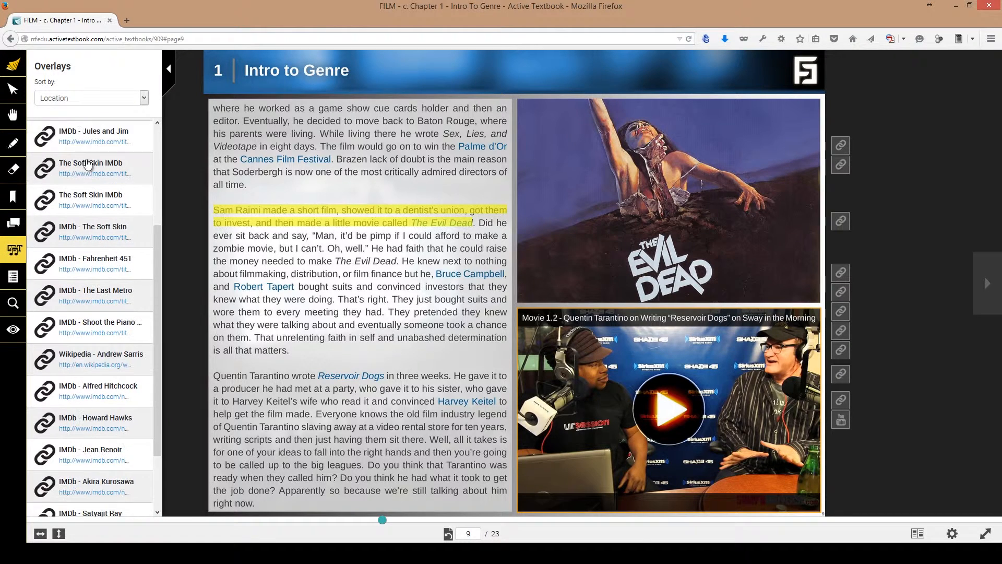
scroll(down, 3)
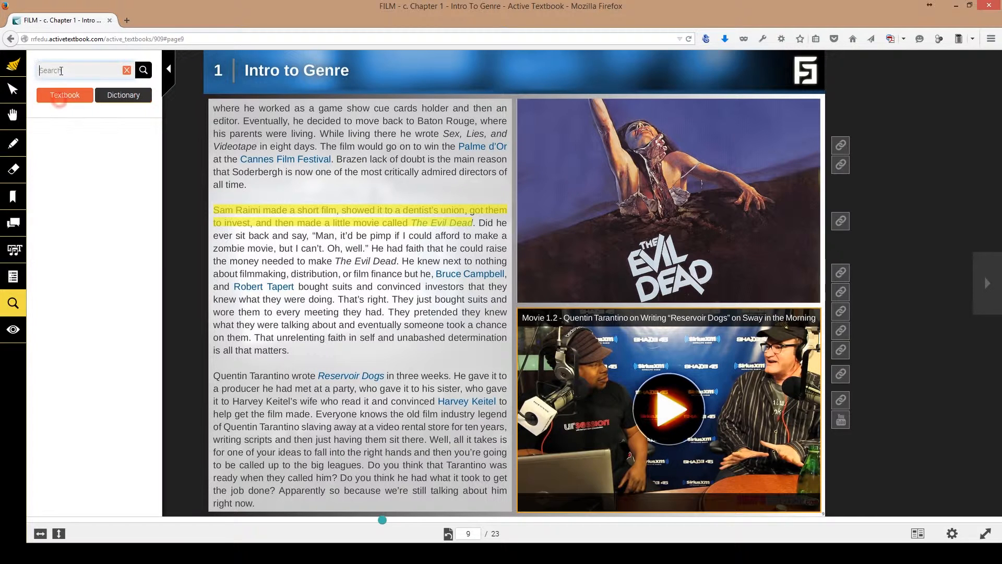
text(zombie)
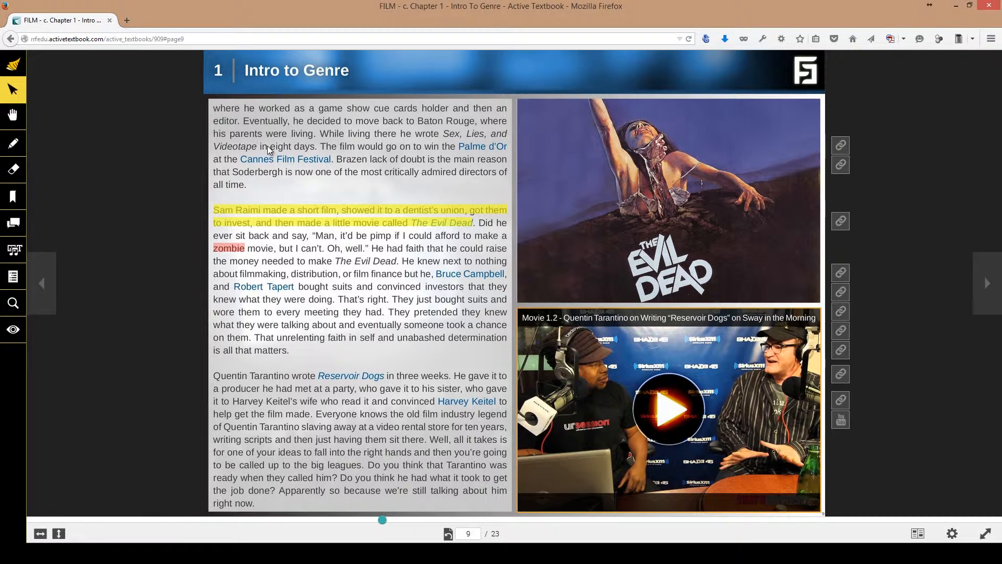
mouse_move(41, 123)
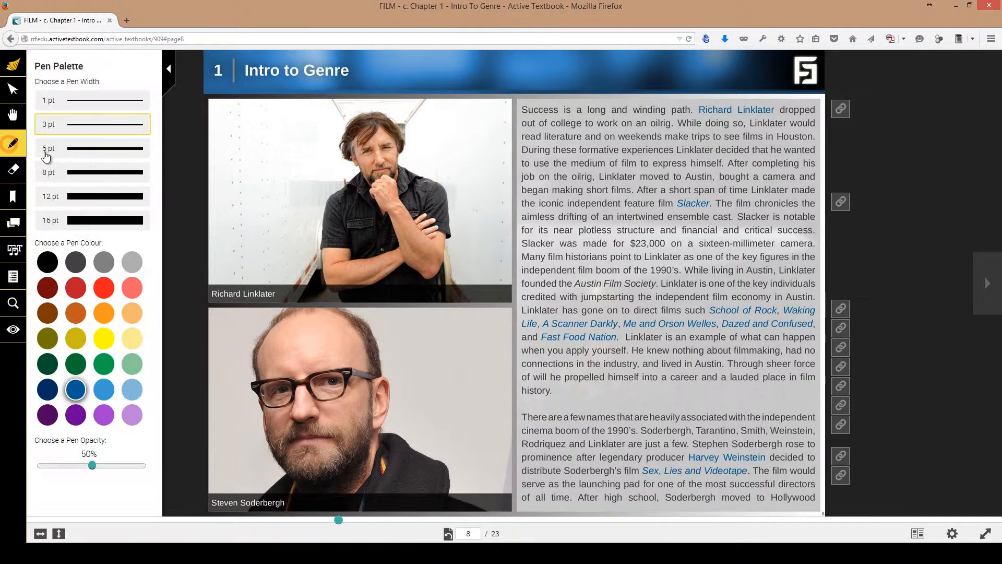
- Draw a 16 pt light red pen mark under the Slacker sentence on page 8
click(91, 220)
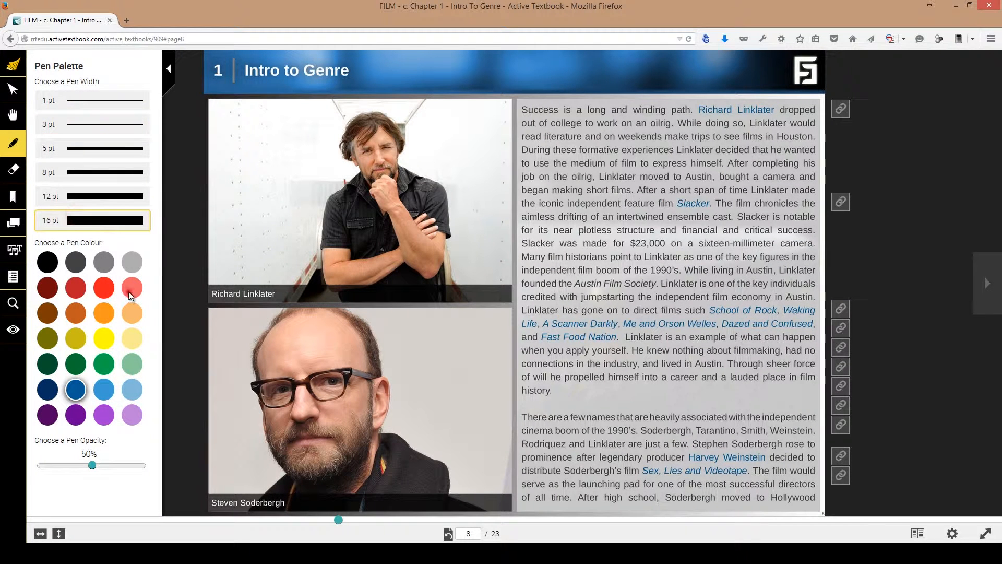
drag(91, 465, 54, 465)
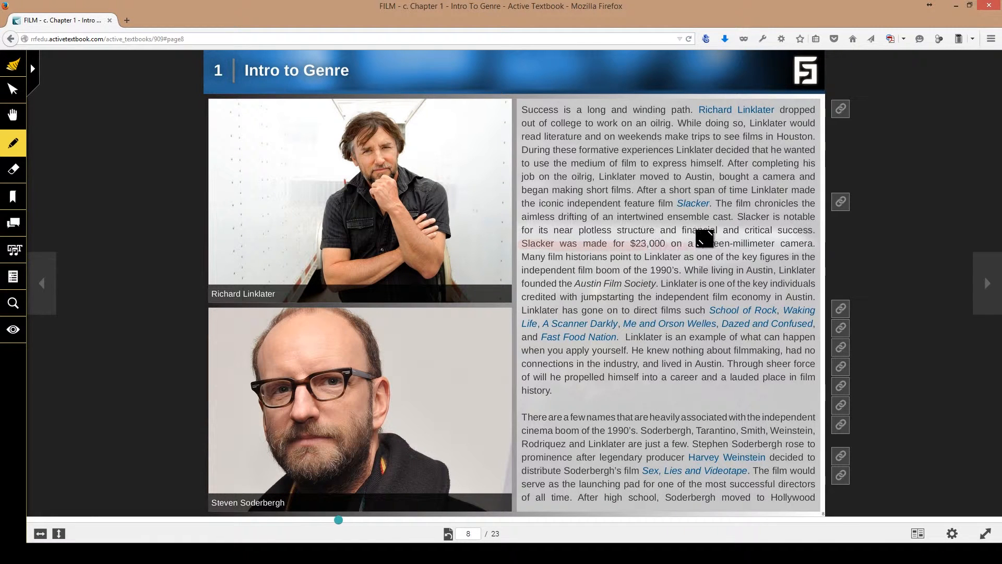
drag(696, 243, 819, 243)
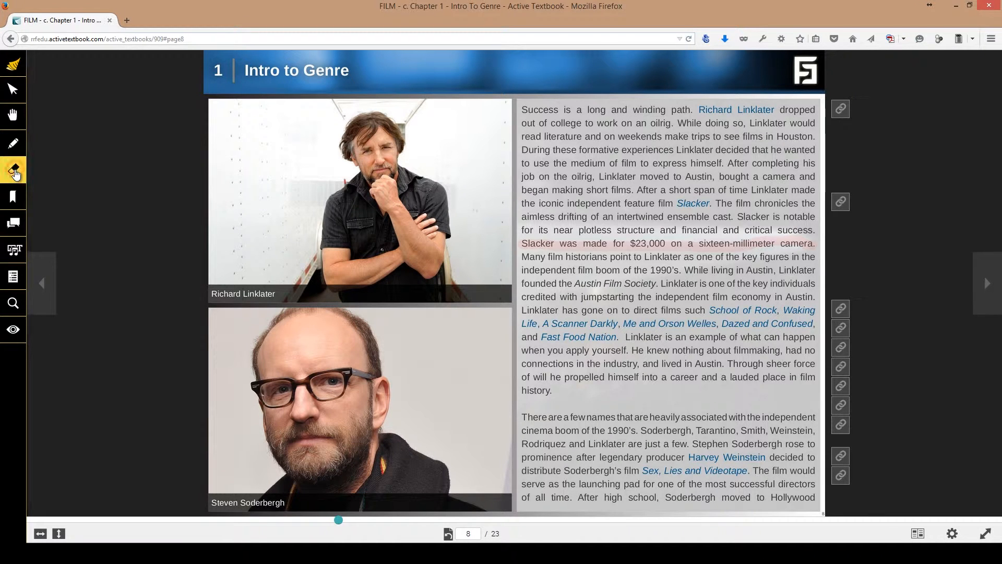
- Erase the red mark and go forward to page 9
click(13, 169)
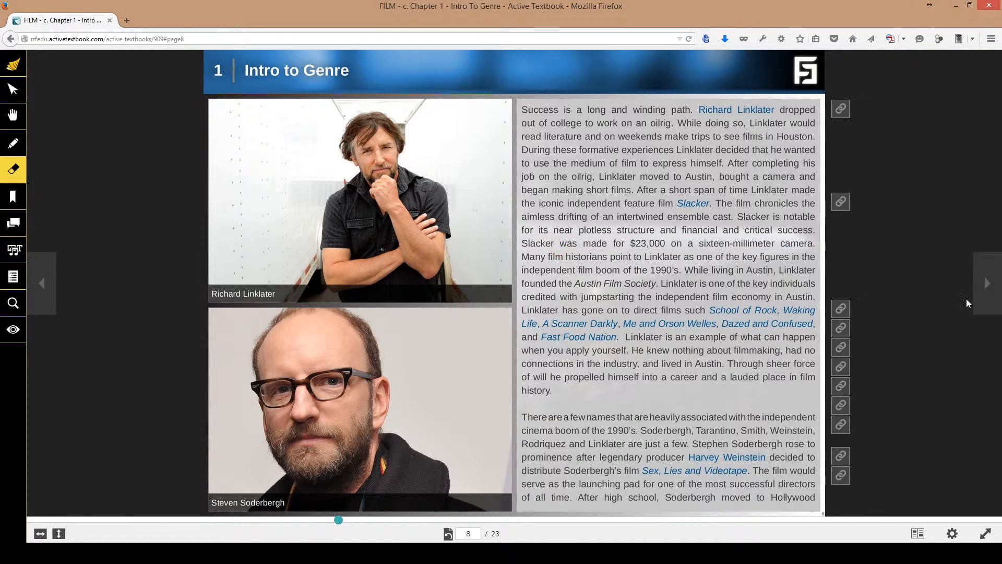
click(988, 283)
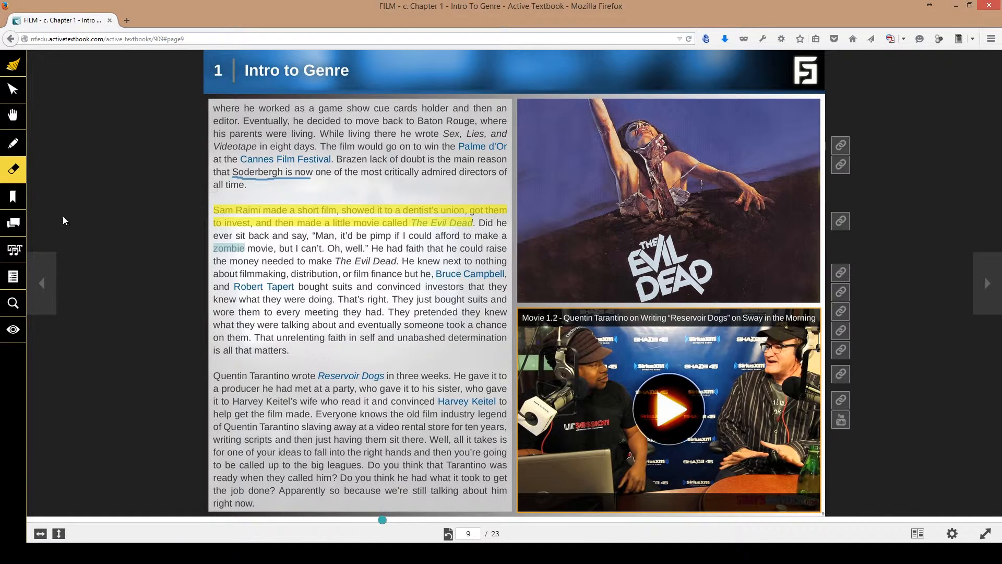
click(13, 303)
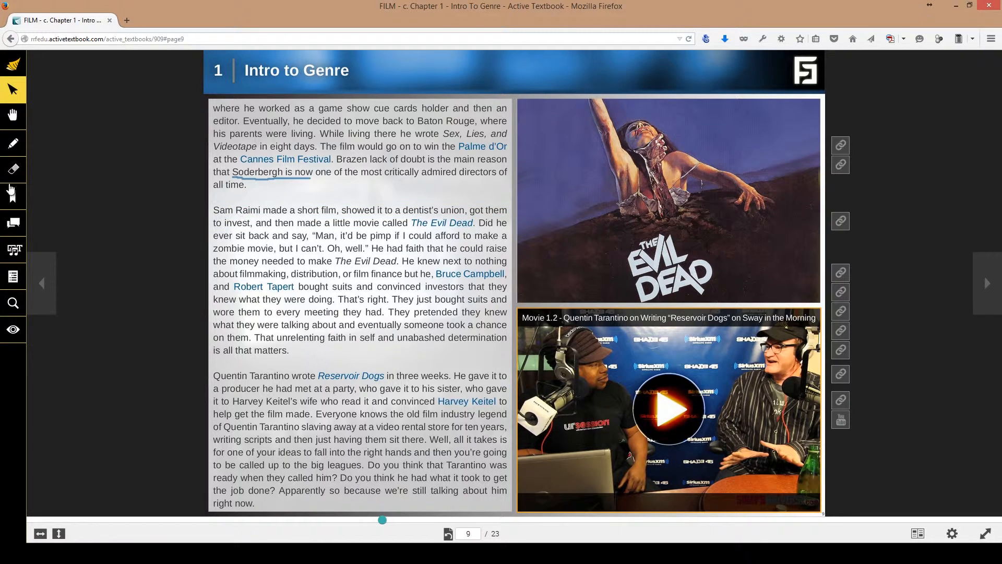
- Add a purple bookmark titled 'Over here!' to page 9 and collapse the Bookmarks panel
click(13, 196)
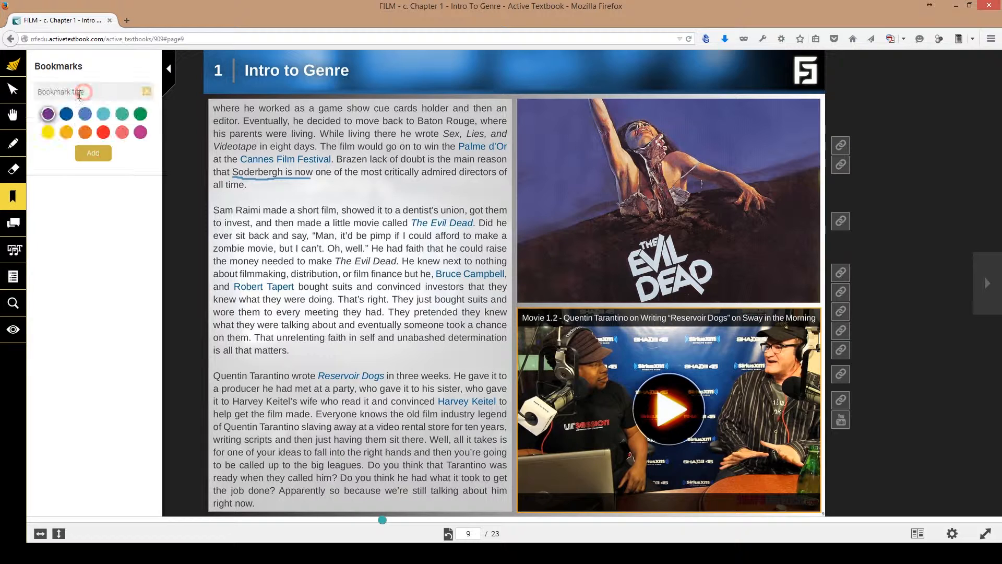
text(Over here)
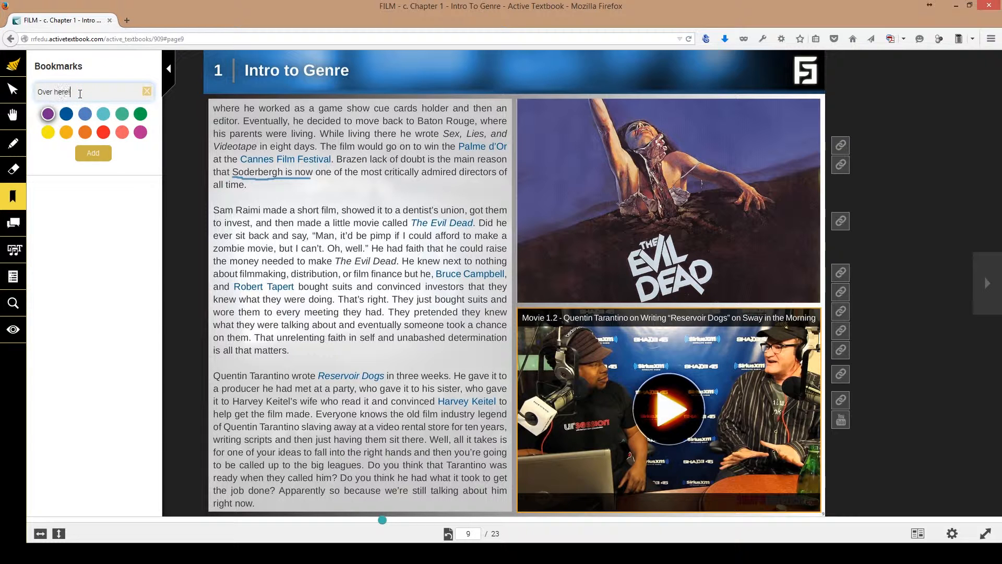
click(93, 152)
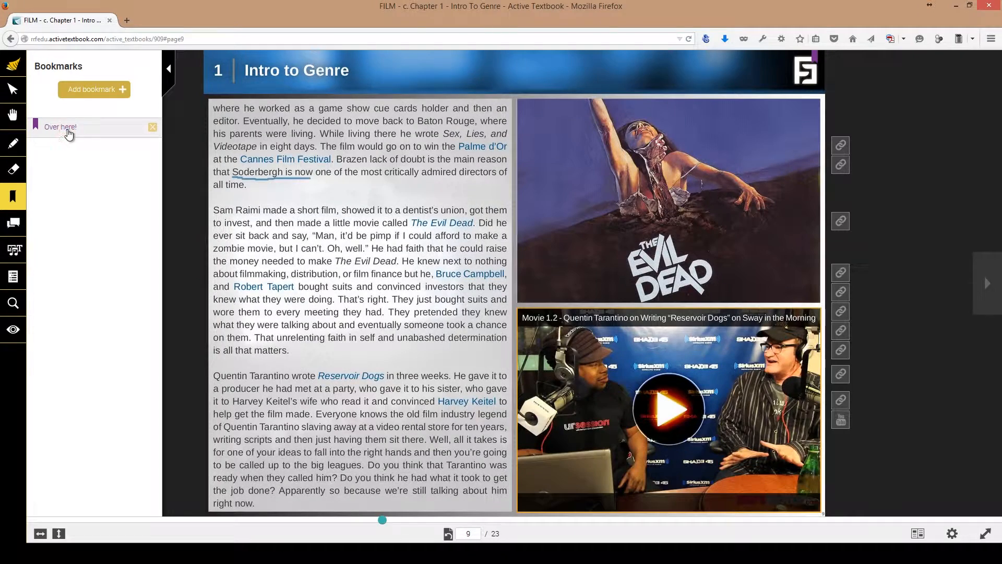
click(13, 196)
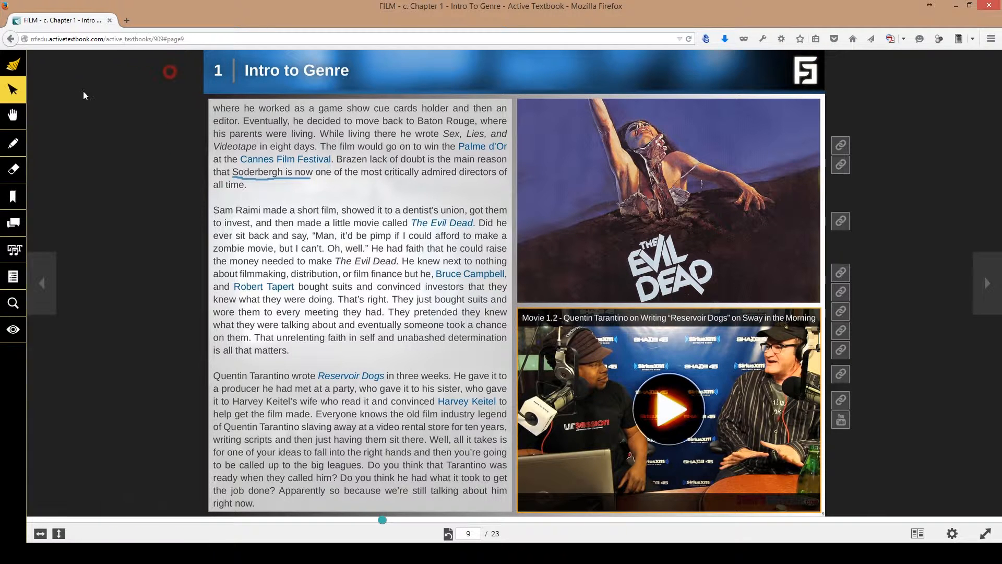
click(12, 170)
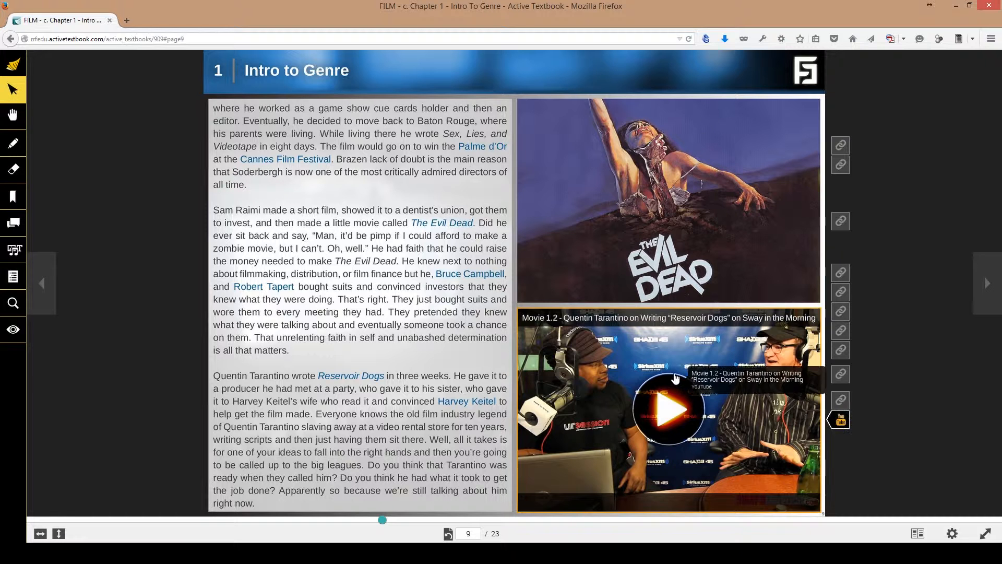
- Play the Movie 1.2 Tarantino Reservoir Dogs video in its popup and close it
click(668, 410)
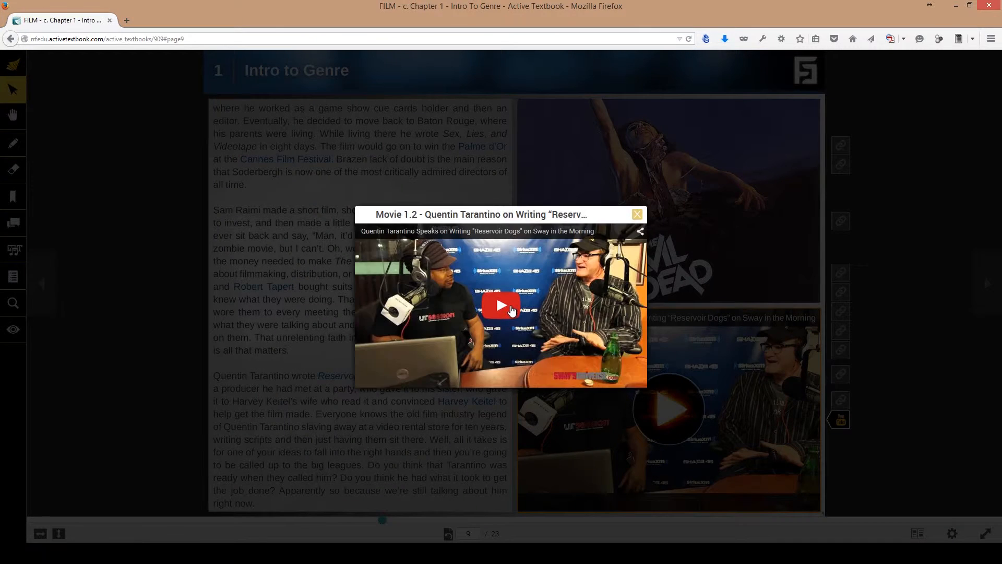
click(500, 305)
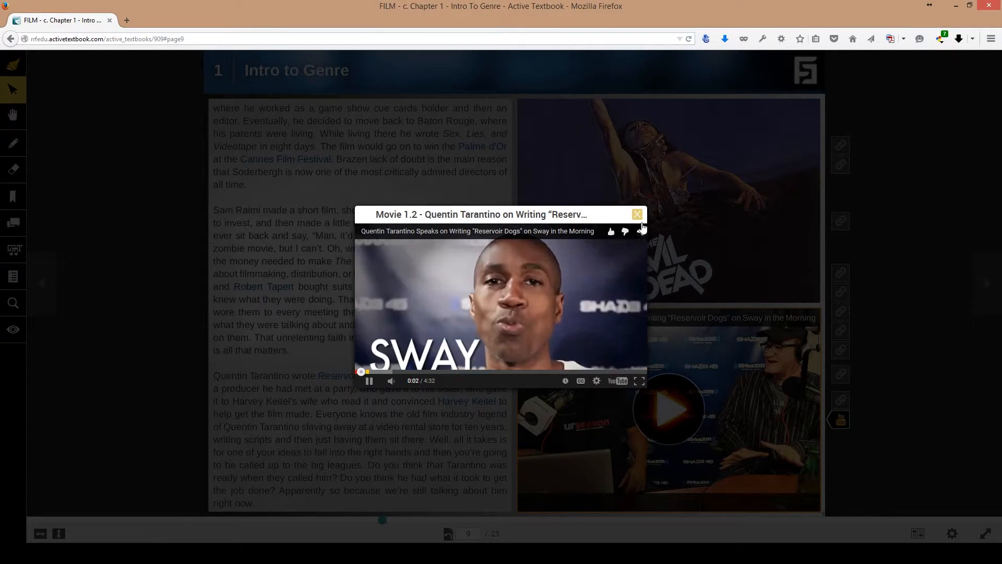
click(636, 214)
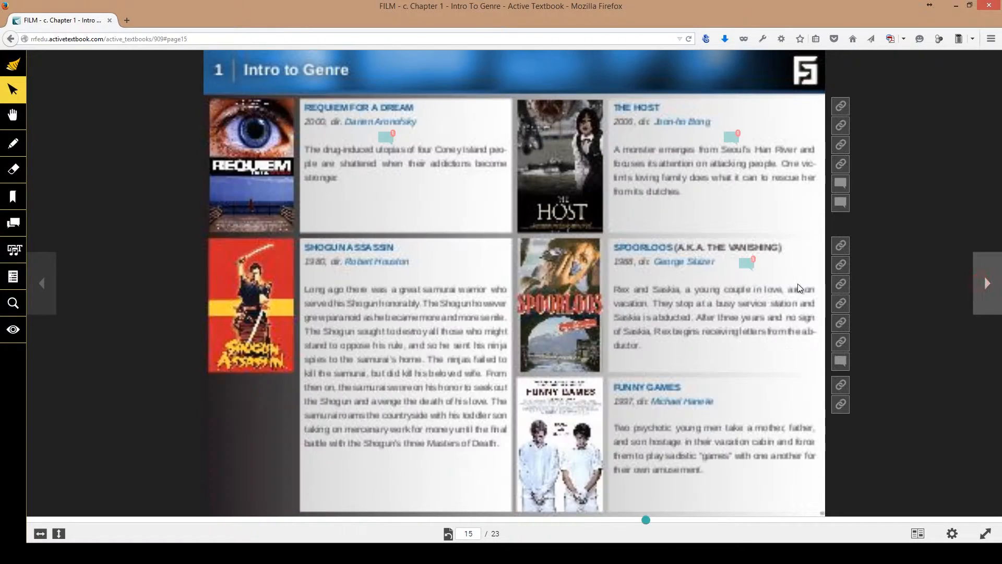
- Jump to Chapter Review via the Table of Contents and follow the Chapter 1 Quiz link
click(65, 194)
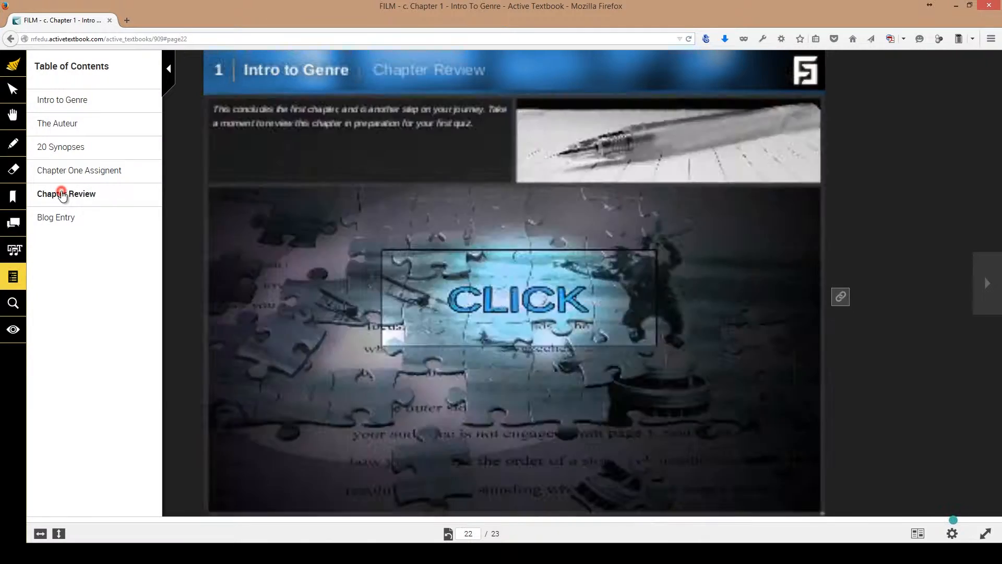
click(169, 69)
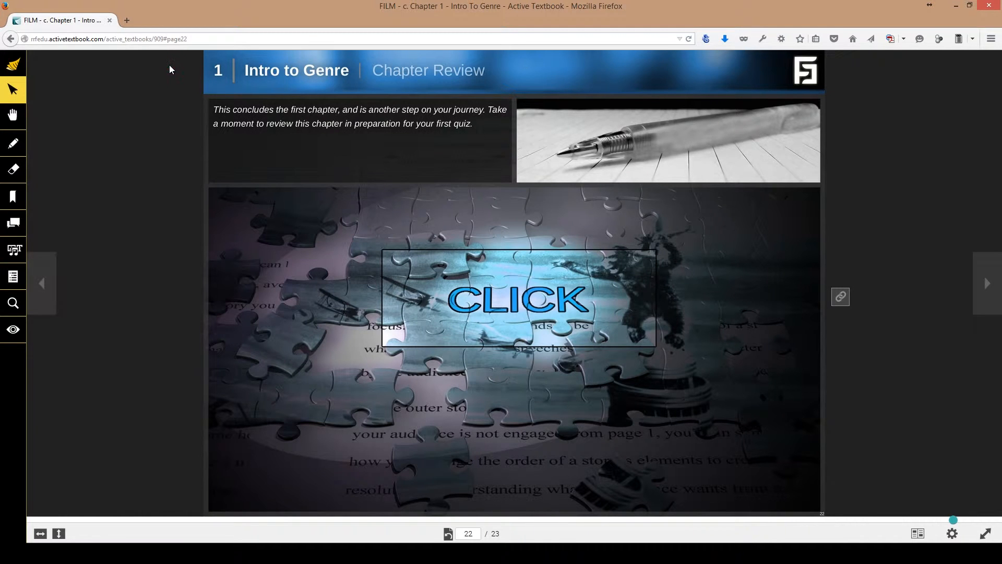
mouse_move(452, 313)
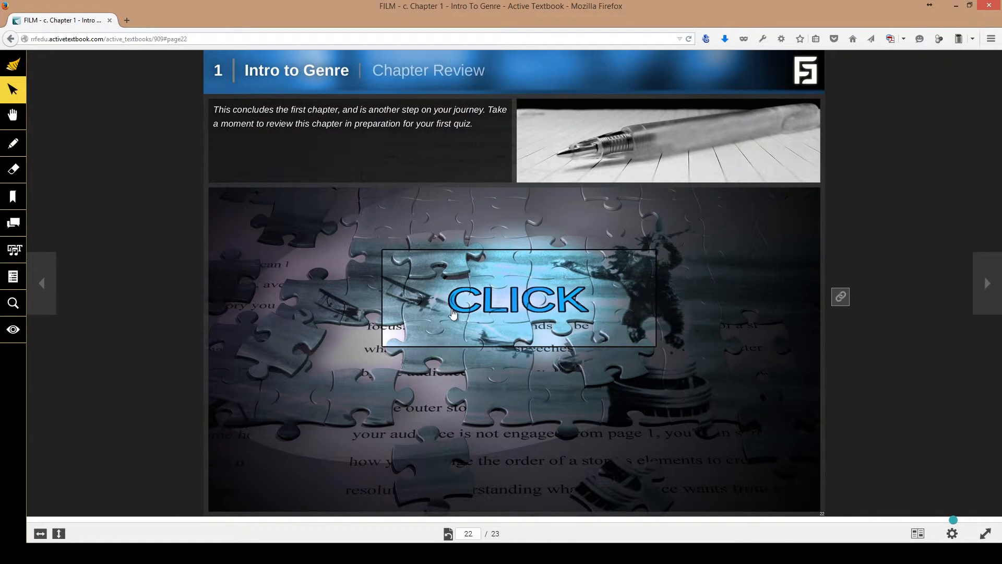
mouse_move(620, 272)
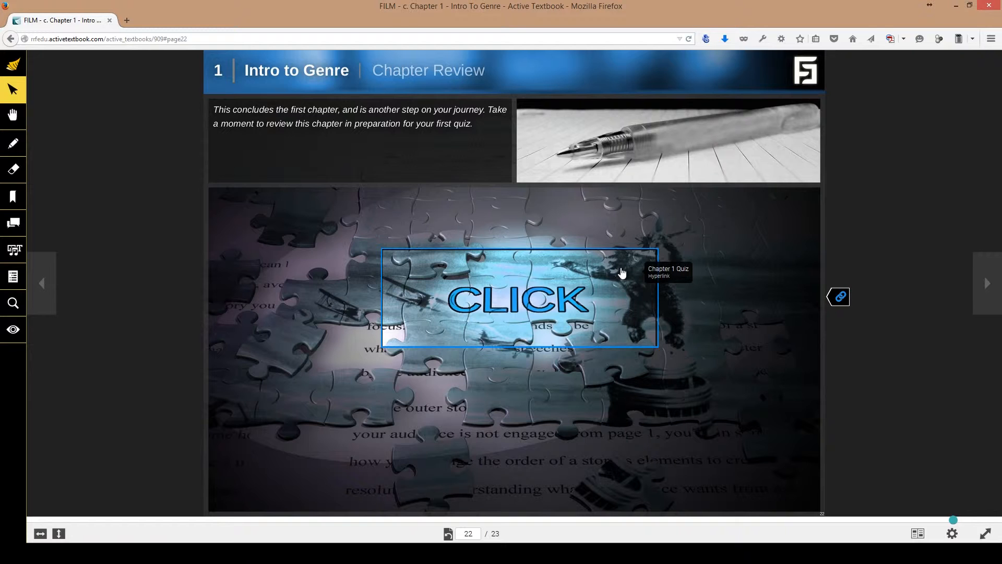
mouse_move(579, 280)
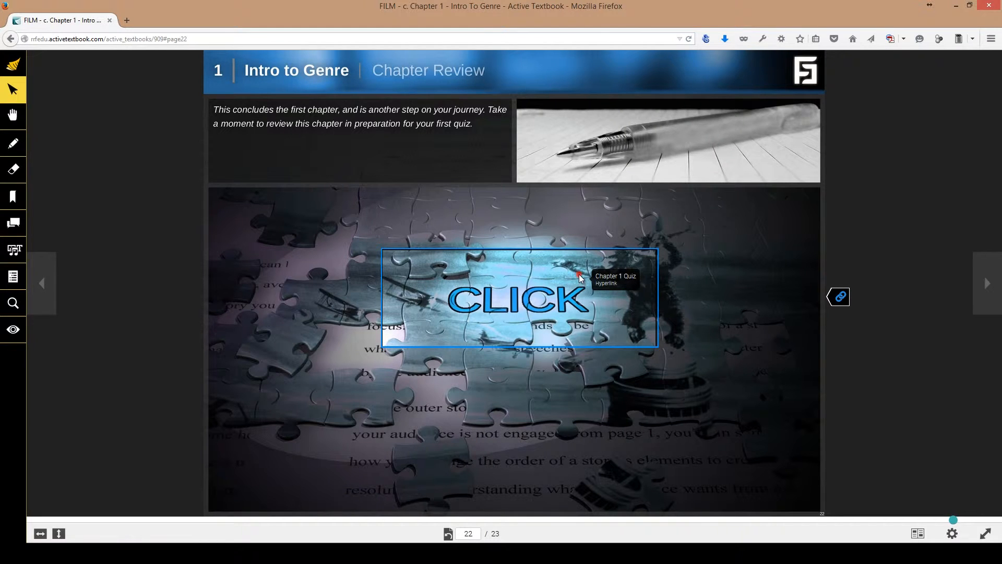
click(514, 300)
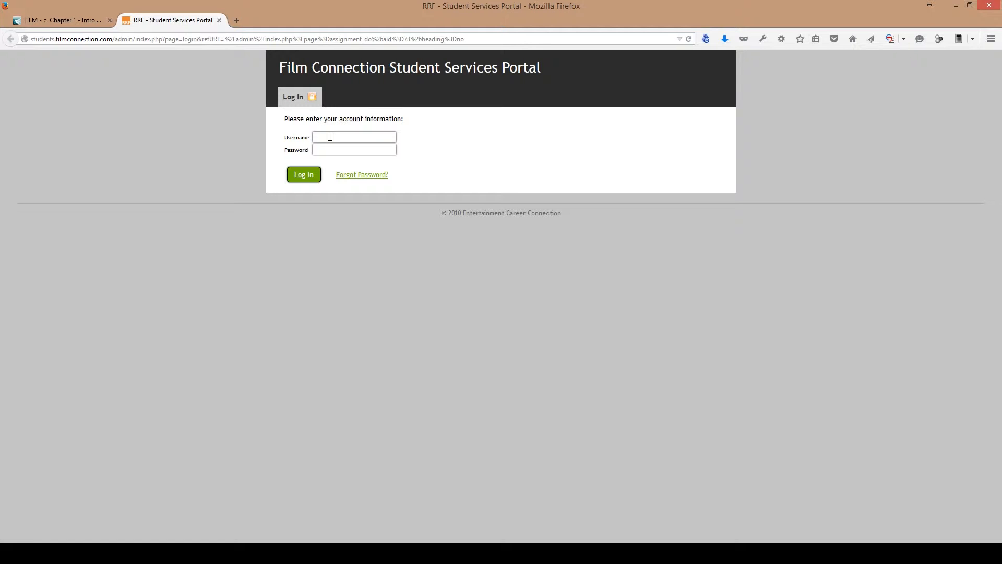
- Enter username 'johndoe' on the portal login form and move to the Password box
click(328, 136)
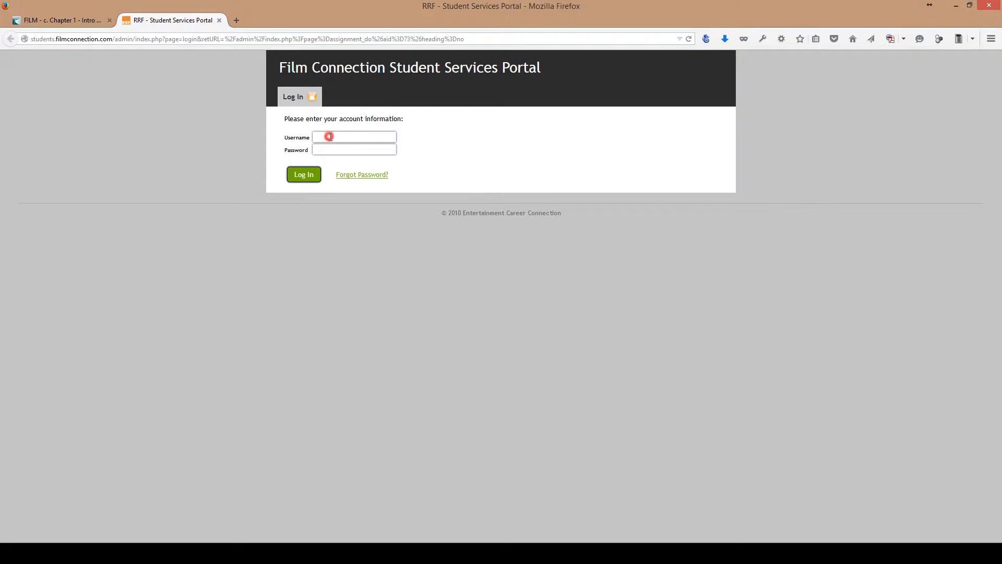
text(johndoe)
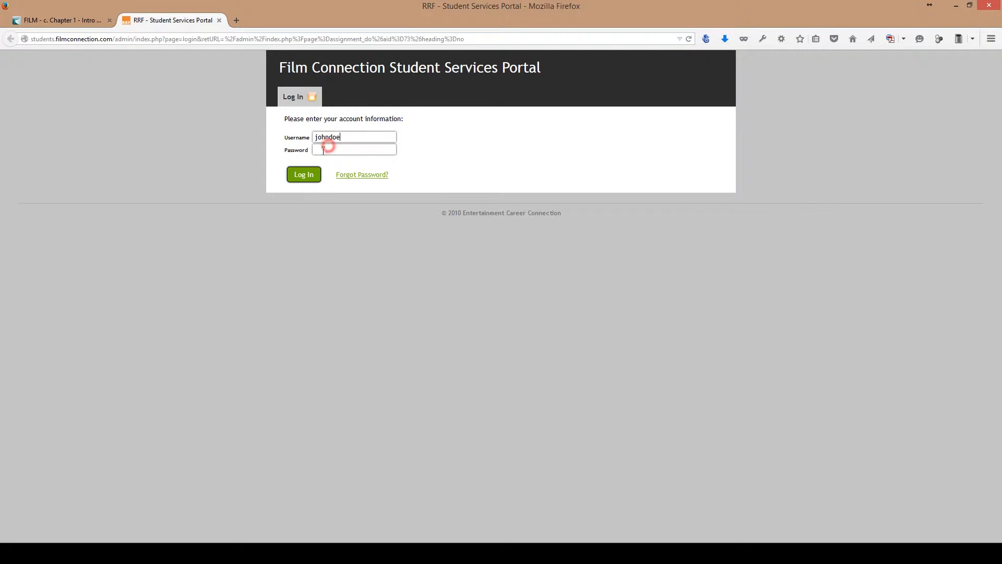
click(319, 149)
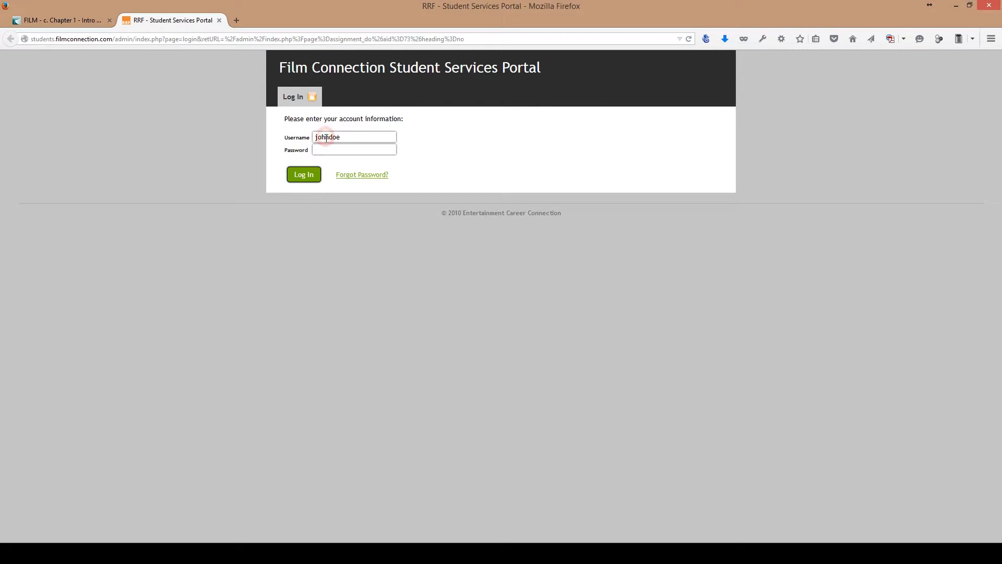
- Expand the full Chapter 1 – Intro to Genre assignment description with Read More
click(304, 174)
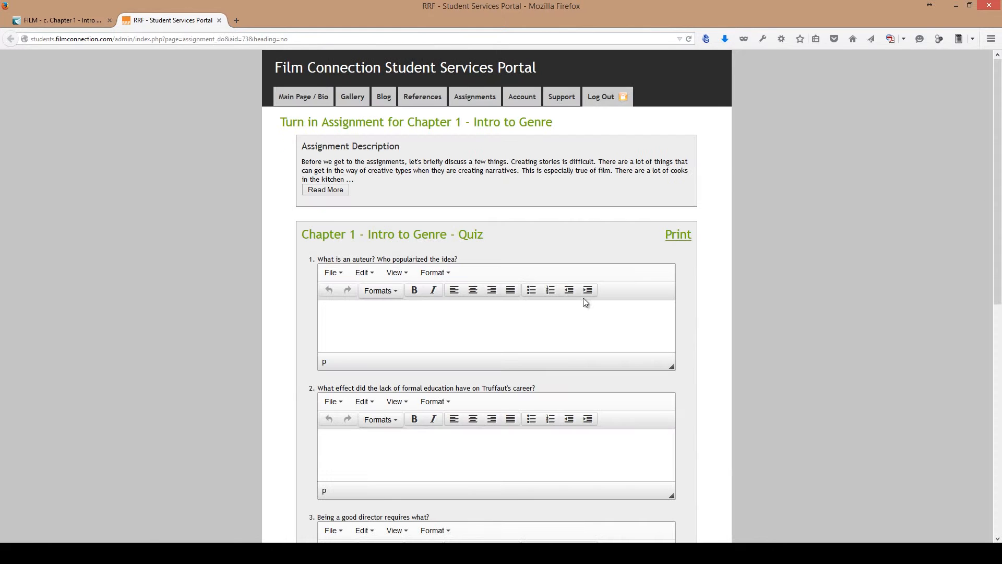
mouse_move(195, 160)
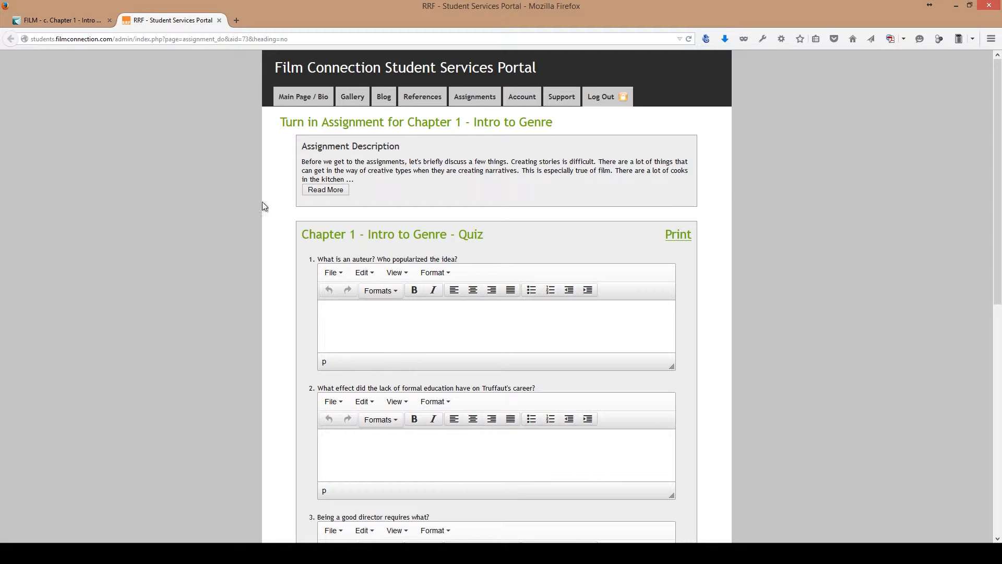
scroll(down, 3)
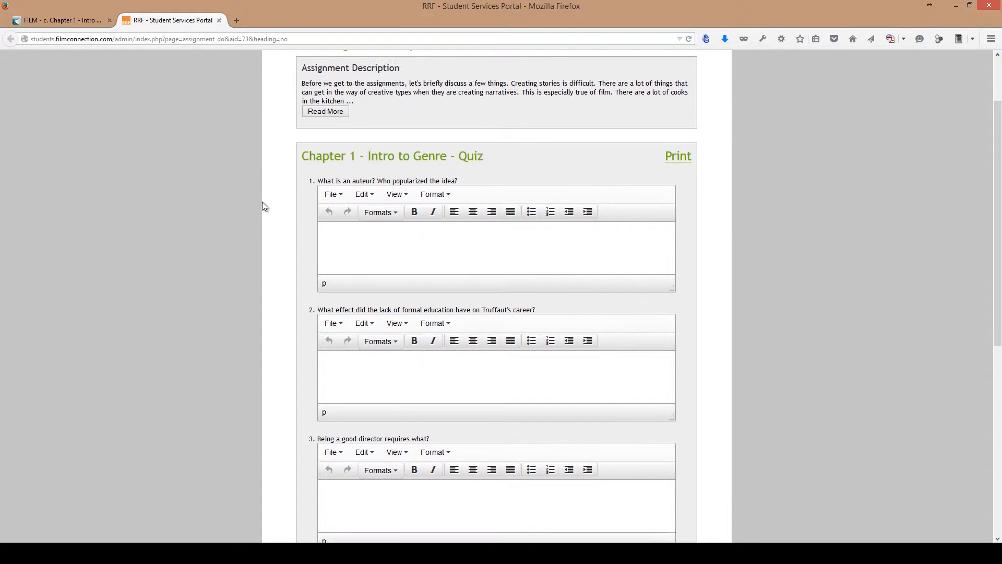
scroll(down, 3)
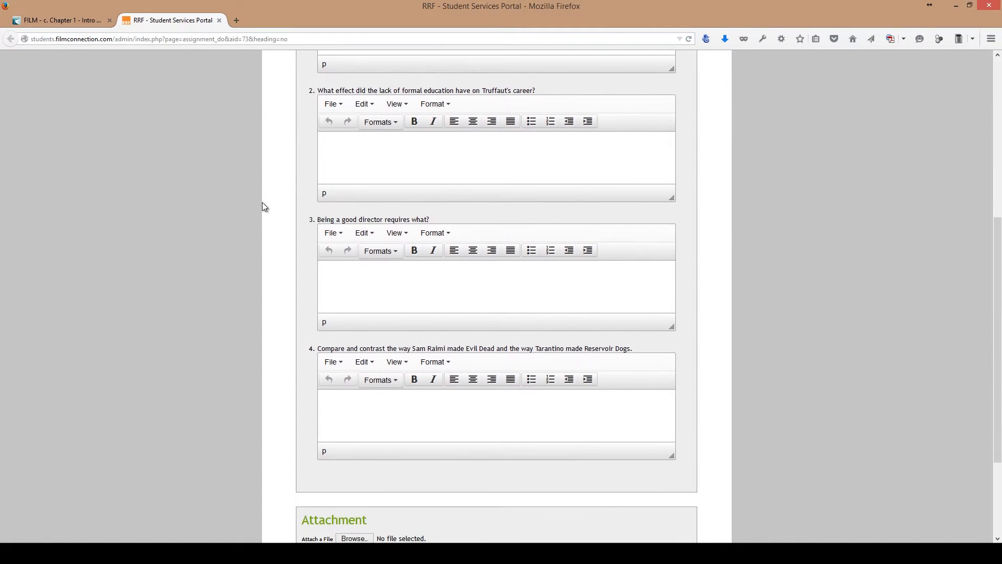
scroll(up, 3)
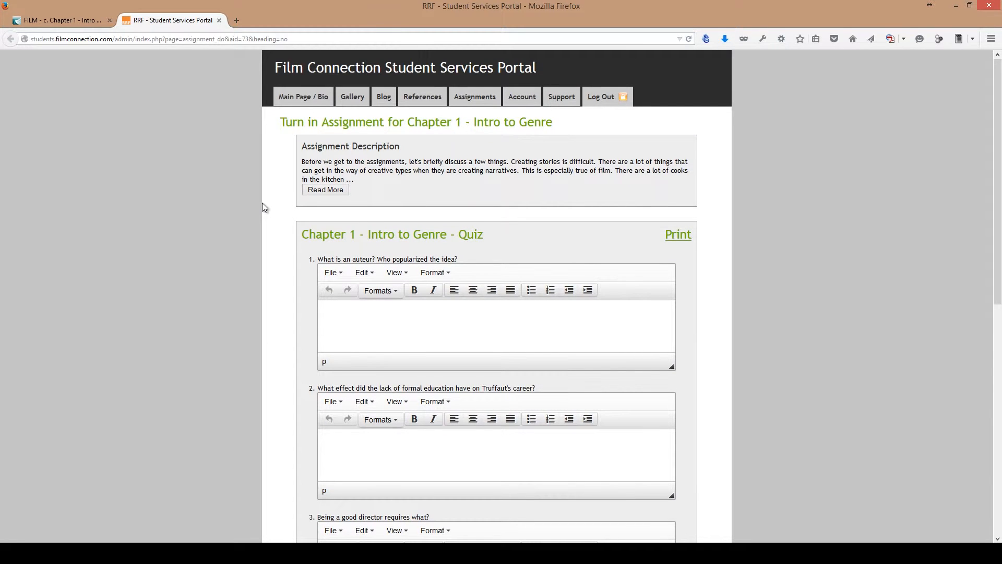
click(326, 190)
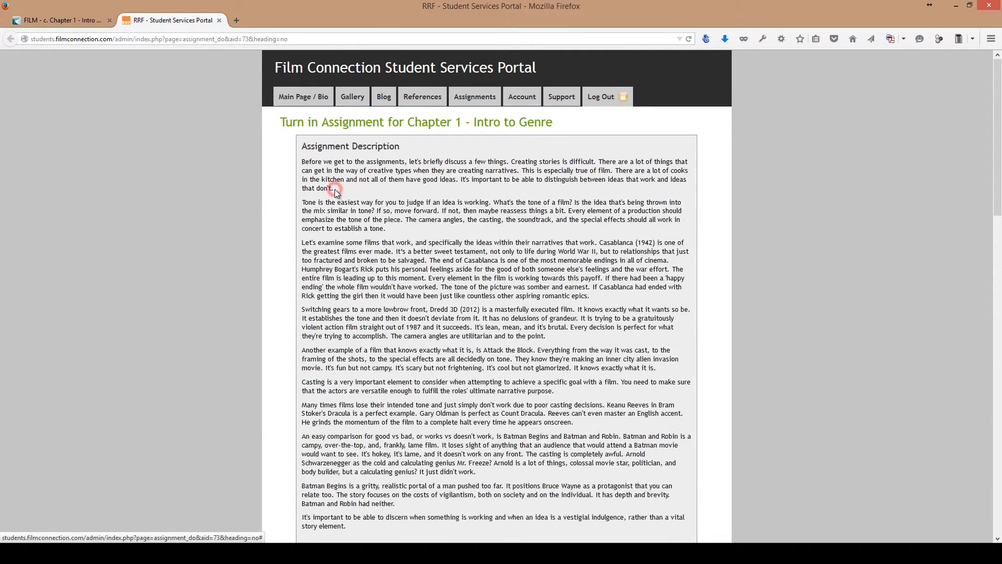
- Mark the quiz Complete and save it for grading
scroll(down, 3)
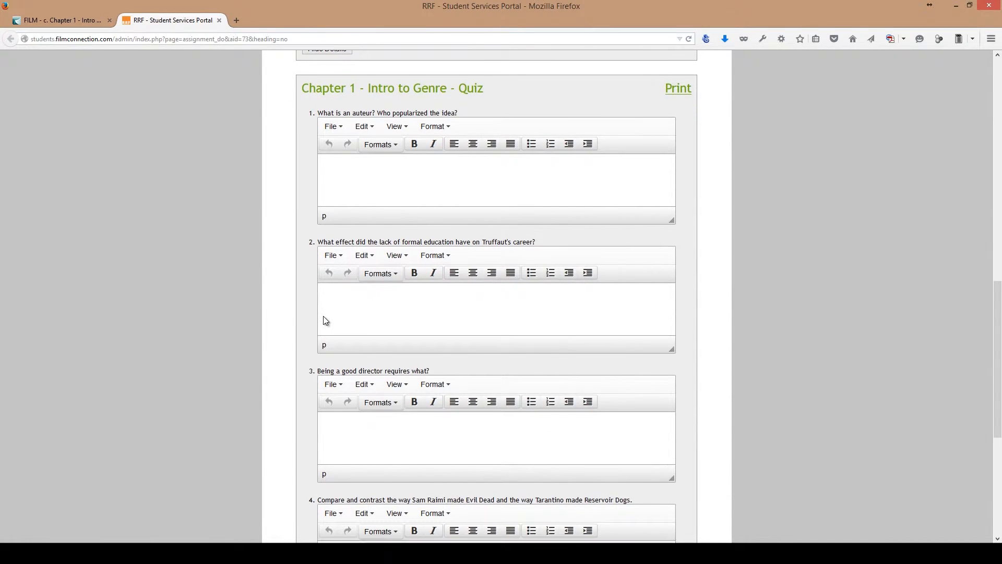
scroll(down, 3)
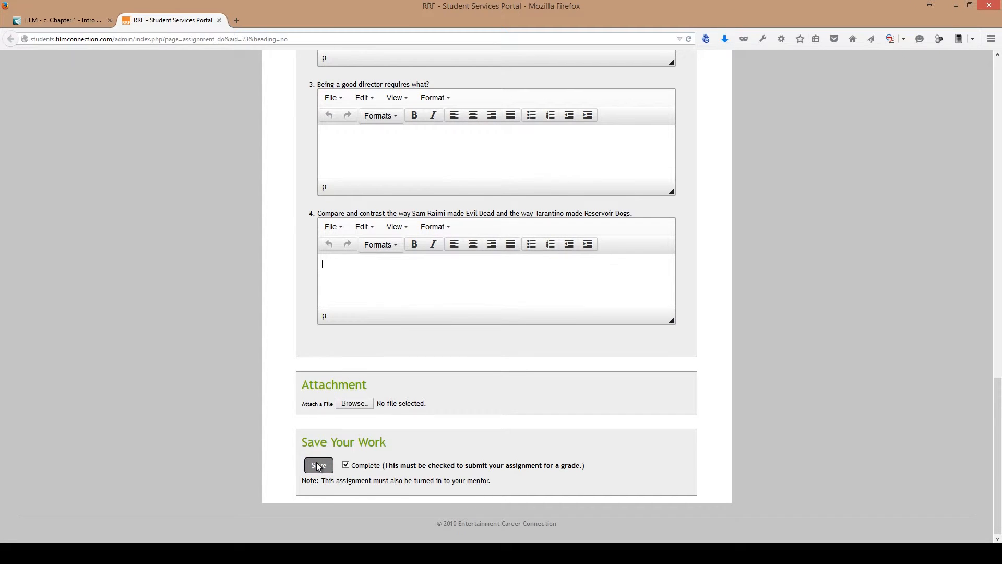
click(318, 464)
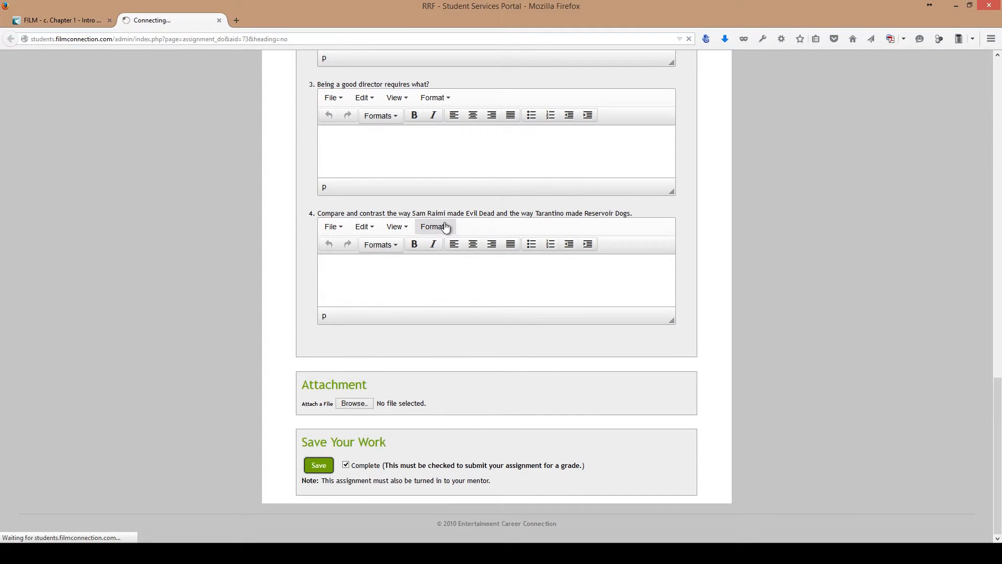
click(683, 140)
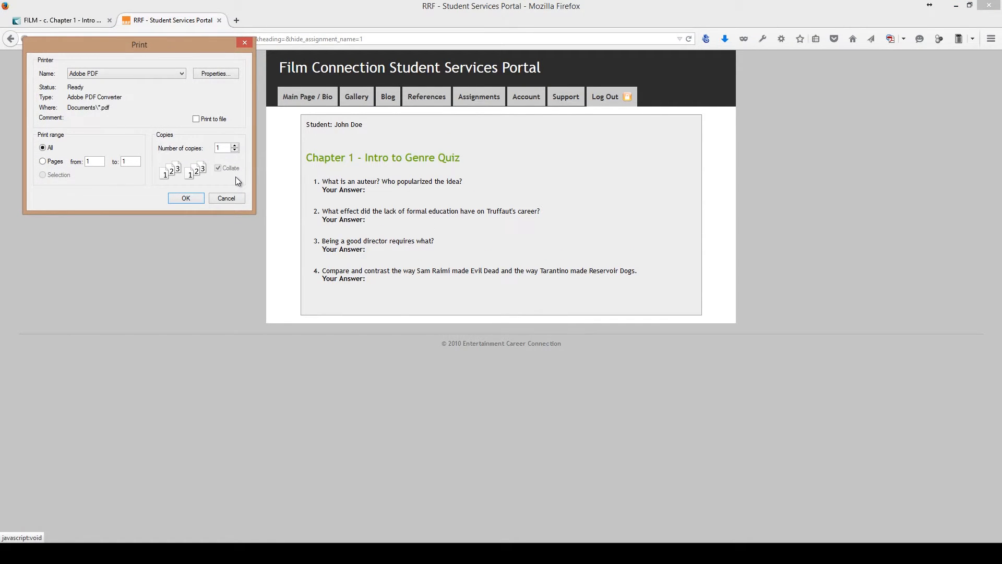
- Dismiss the print settings for the printable Chapter 1 quiz
click(227, 198)
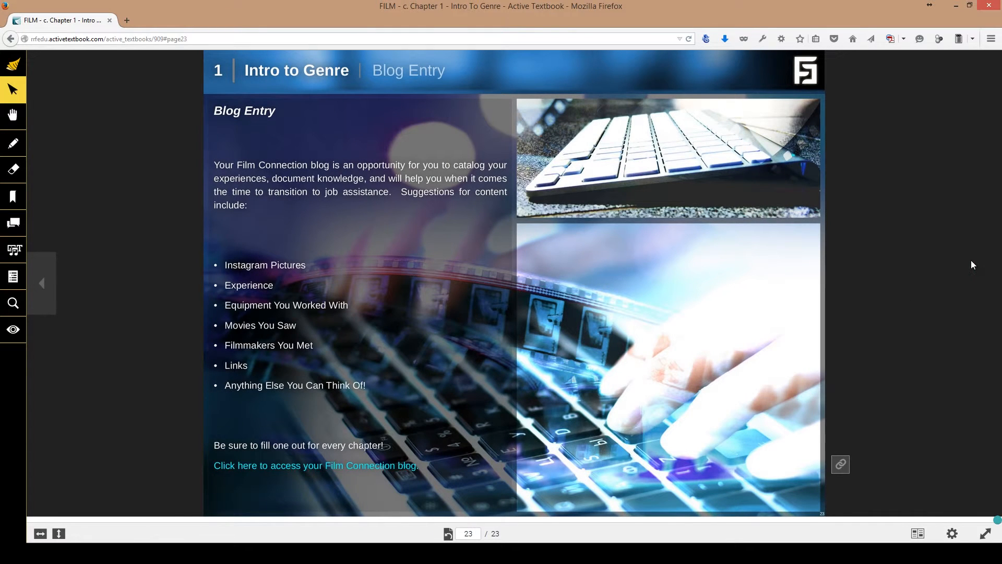
mouse_move(509, 296)
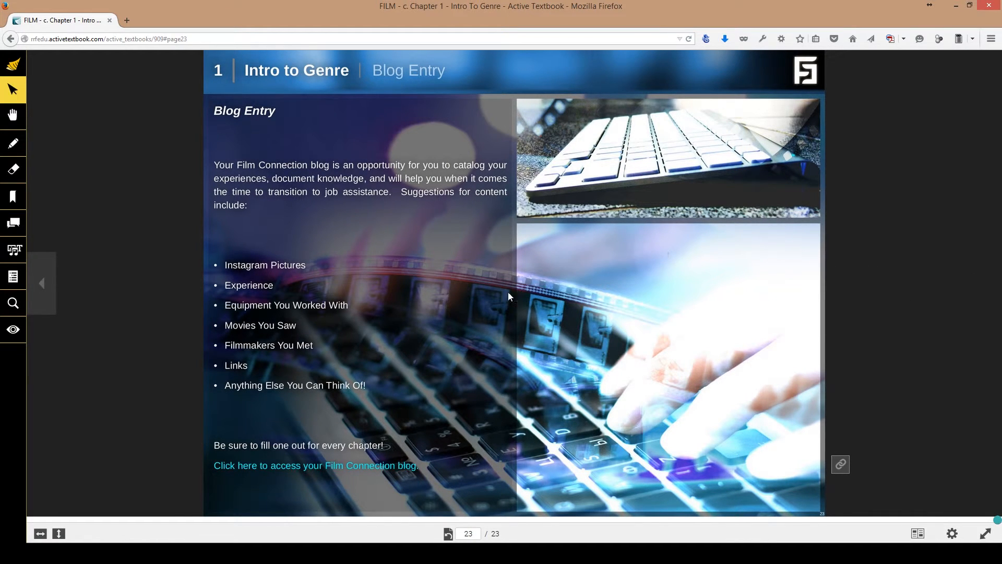
mouse_move(389, 472)
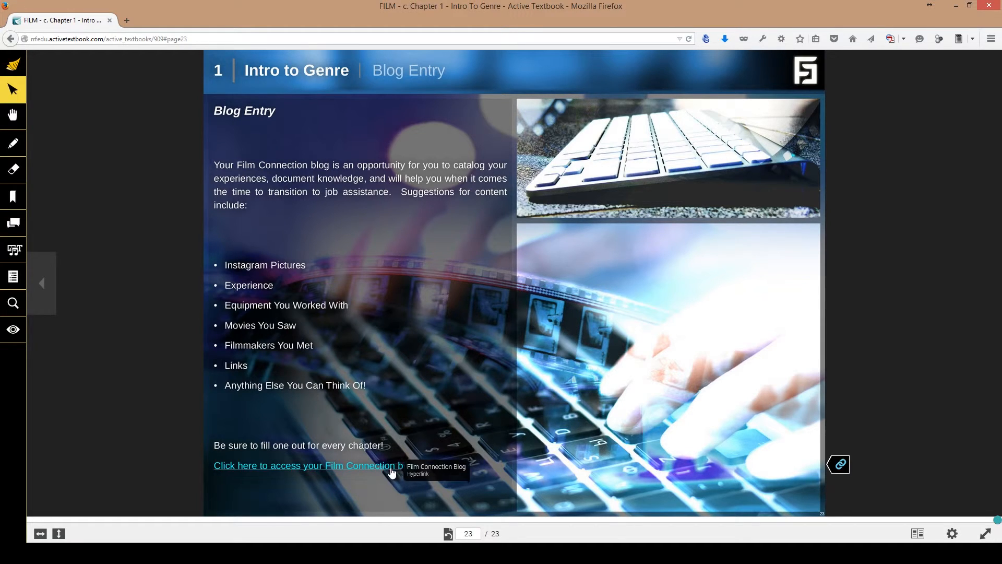
- Follow the 'Click here to access your Film Connection blog' link on page 23
click(307, 464)
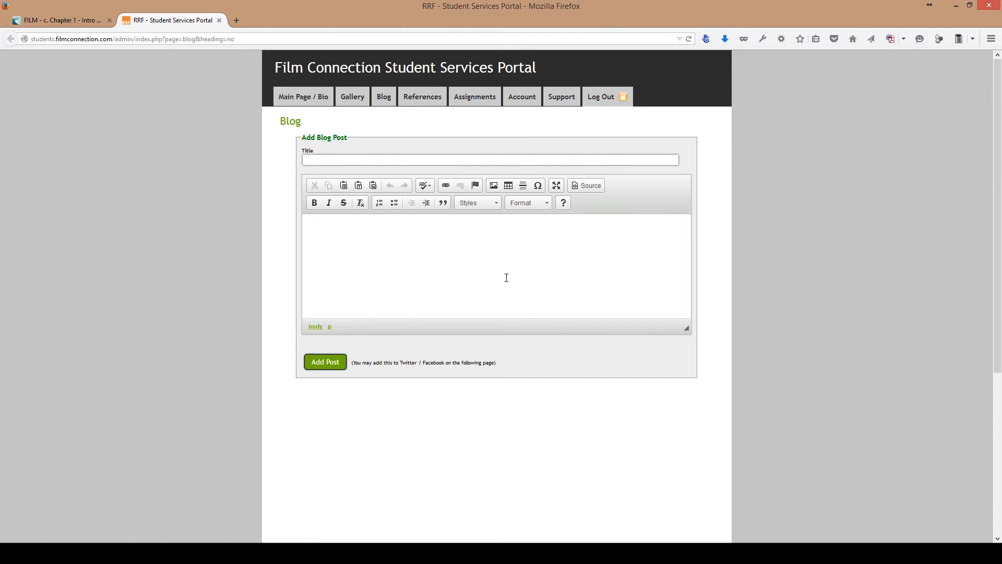
mouse_move(473, 257)
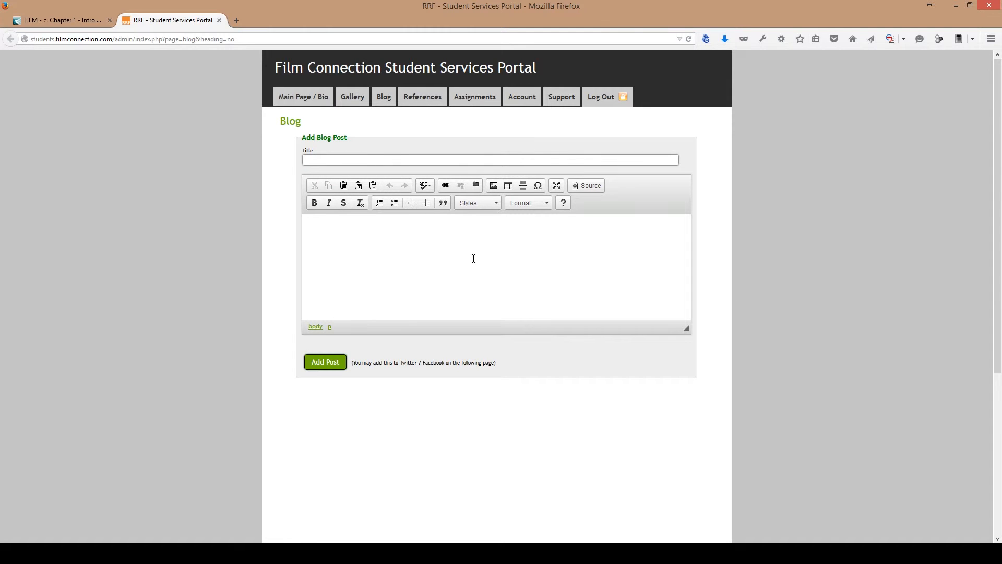
- Draft the post 'This is a new blog entry...' with body 'Today was great! Learned a lot of new things..'
text(This is a new b)
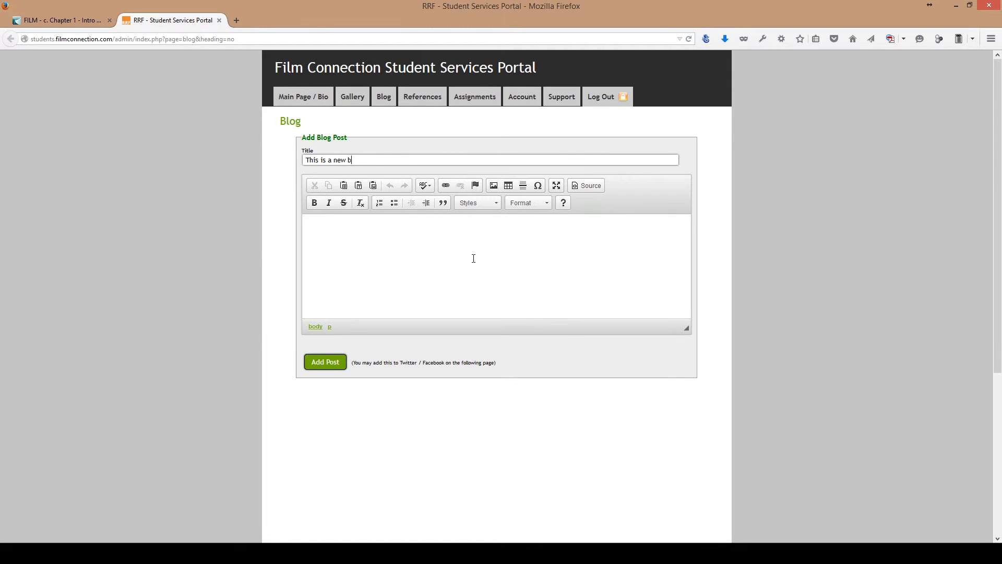
text(log entry...)
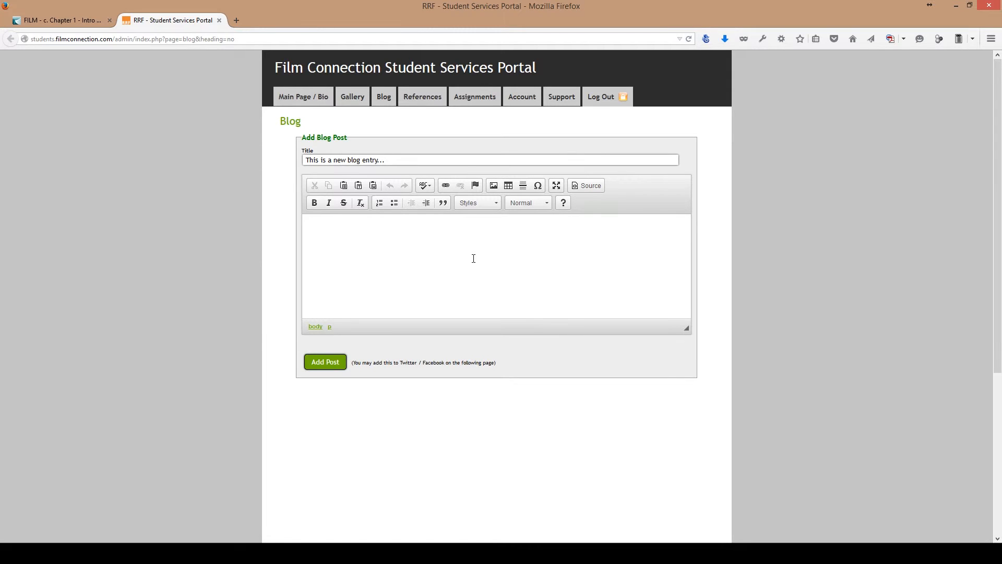
text(Today was a great day)
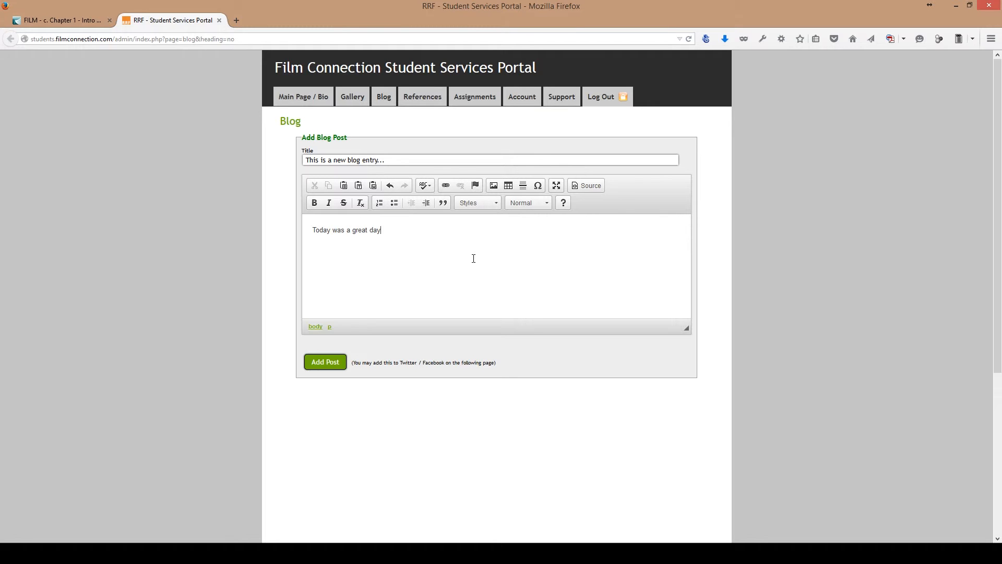
text(! Lear)
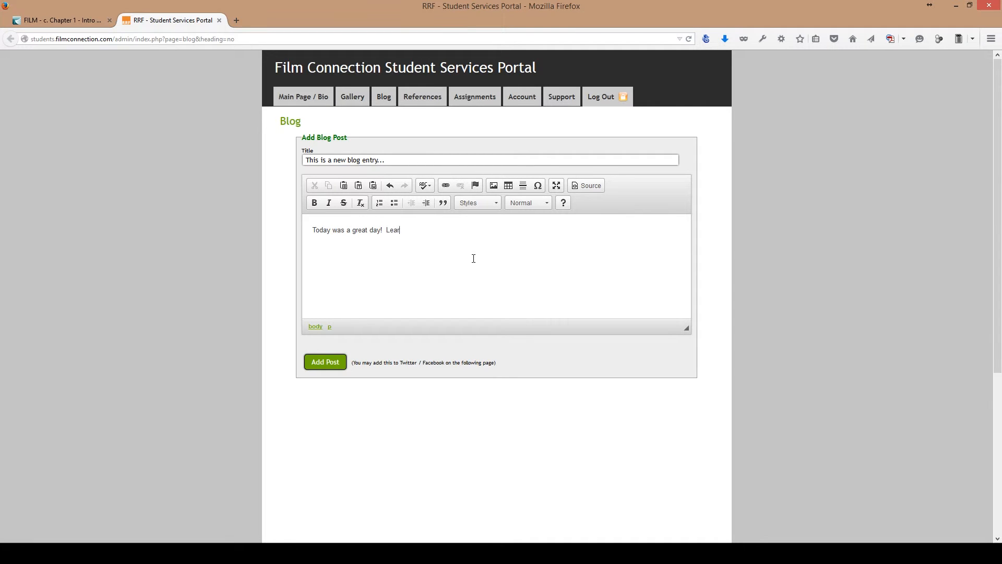
text(ned a lot of)
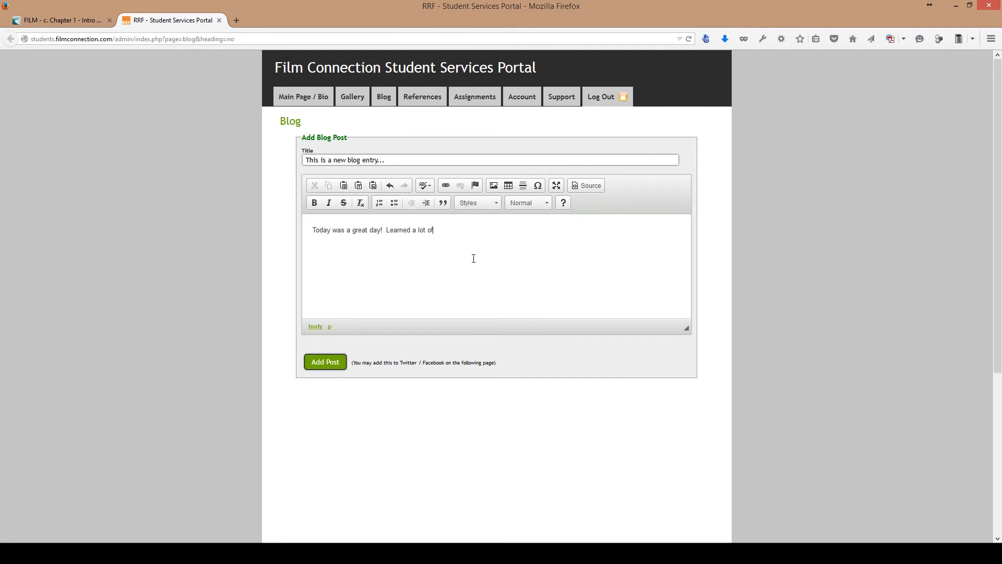
text(ne)
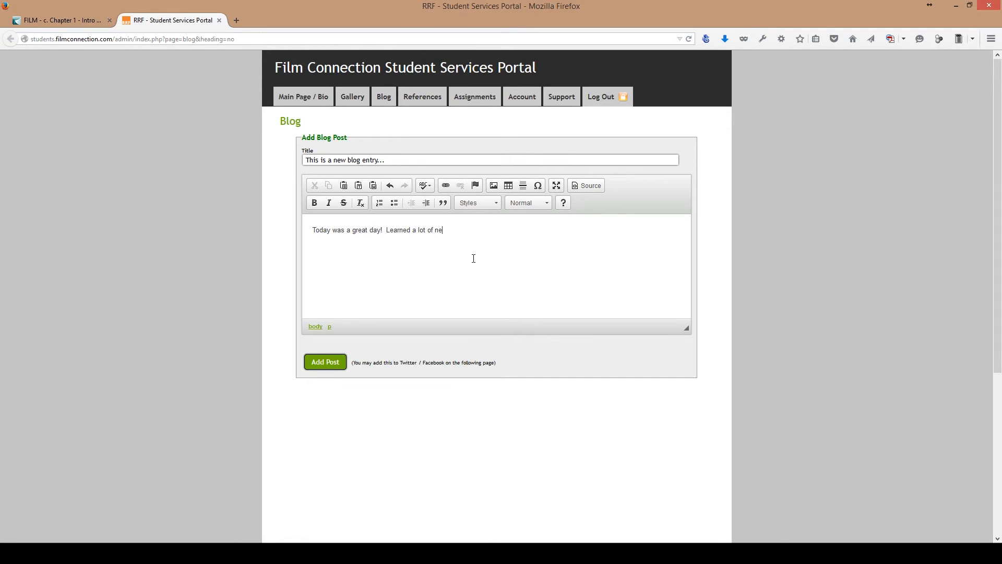
text(w things..)
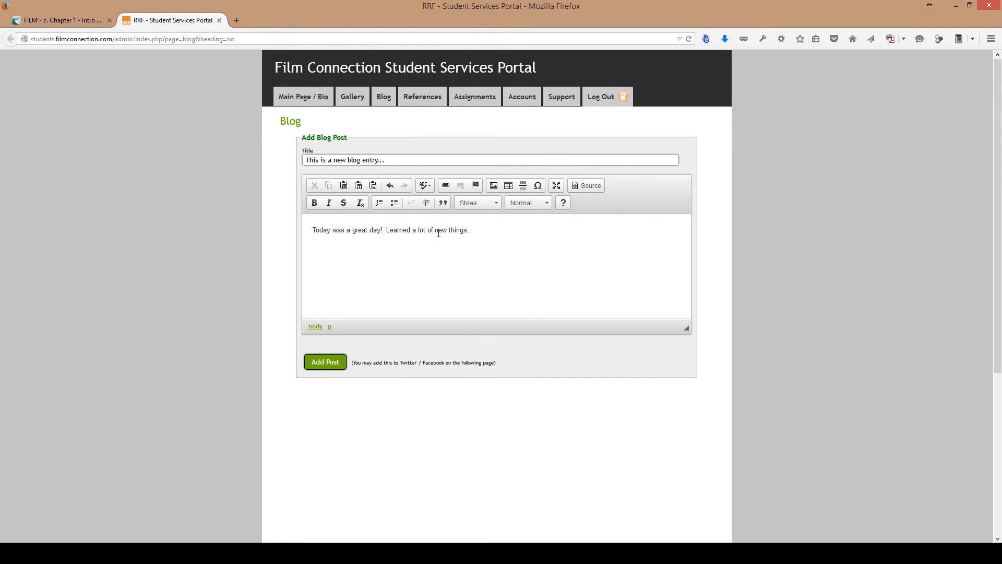
click(314, 202)
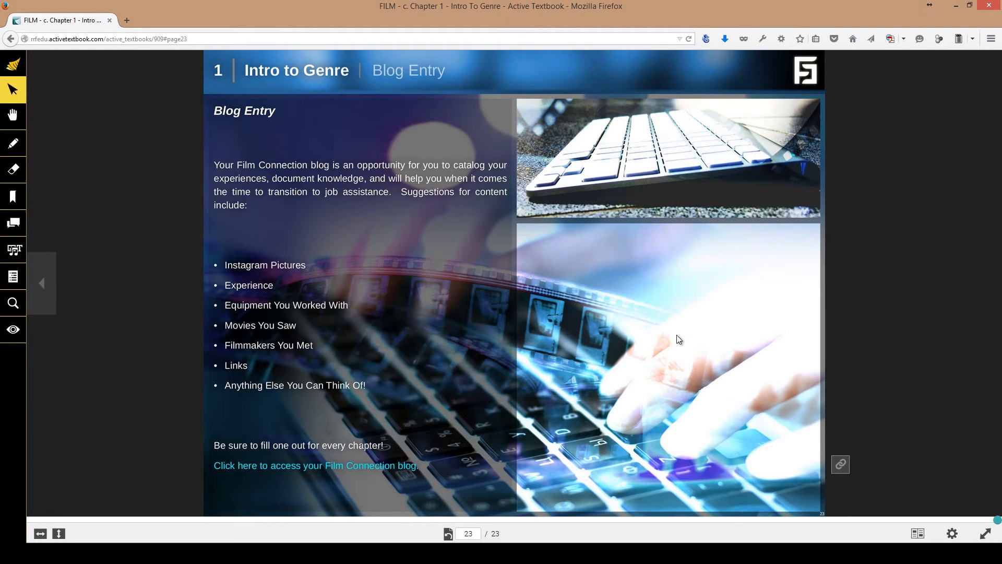
mouse_move(636, 357)
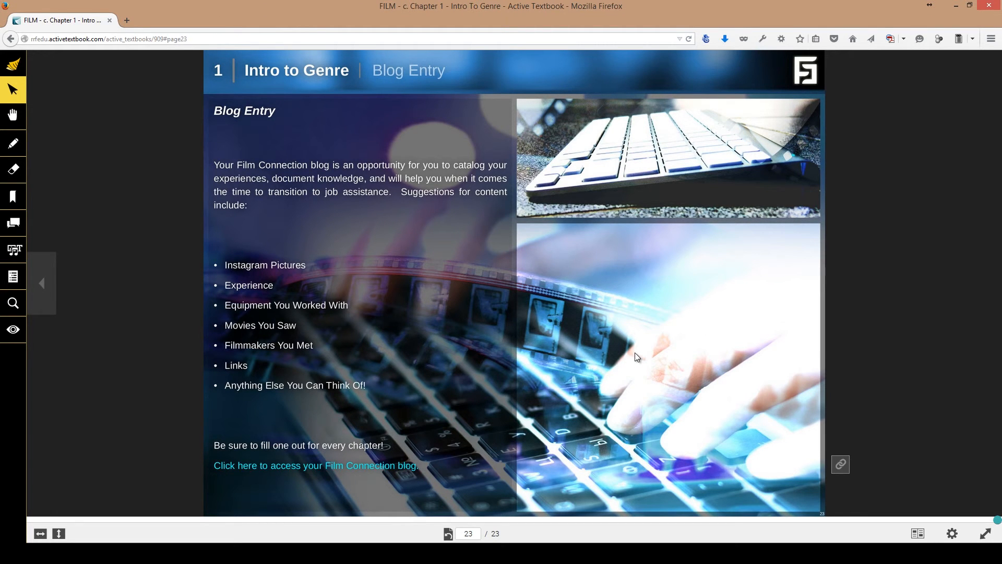
mouse_move(647, 419)
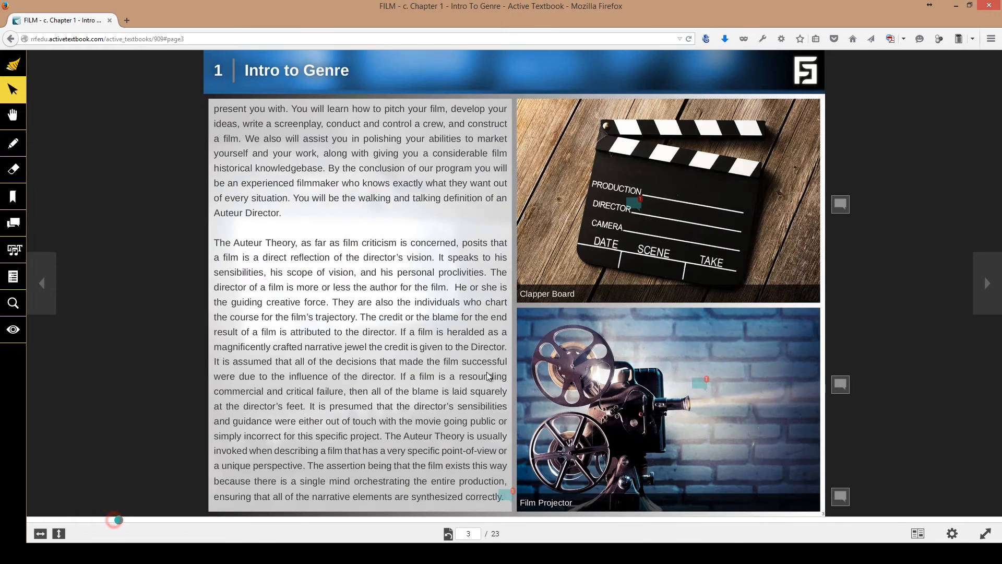
- Advance page by page with the next-page arrow until page 7 on genius and Kevin Smith
click(987, 282)
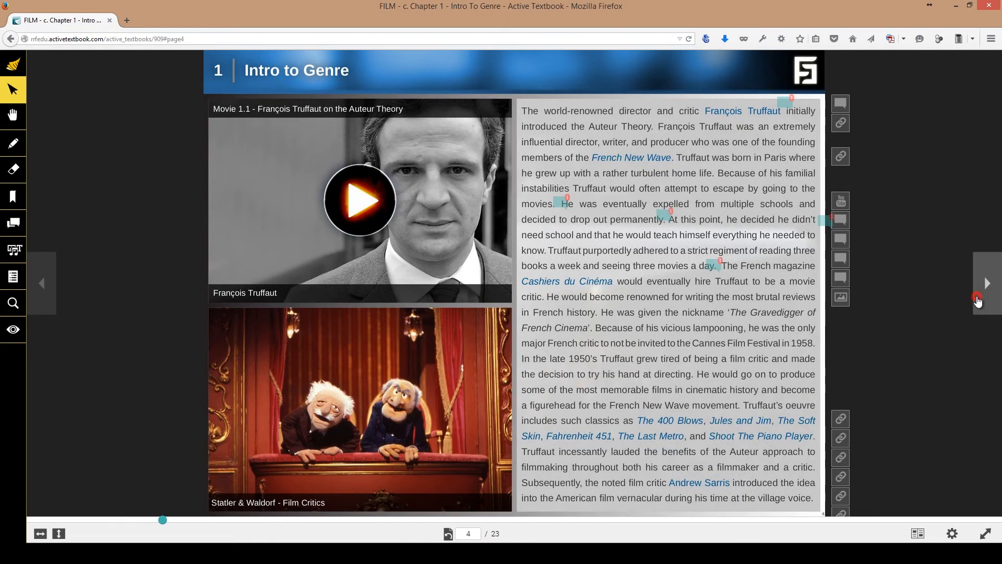
click(987, 283)
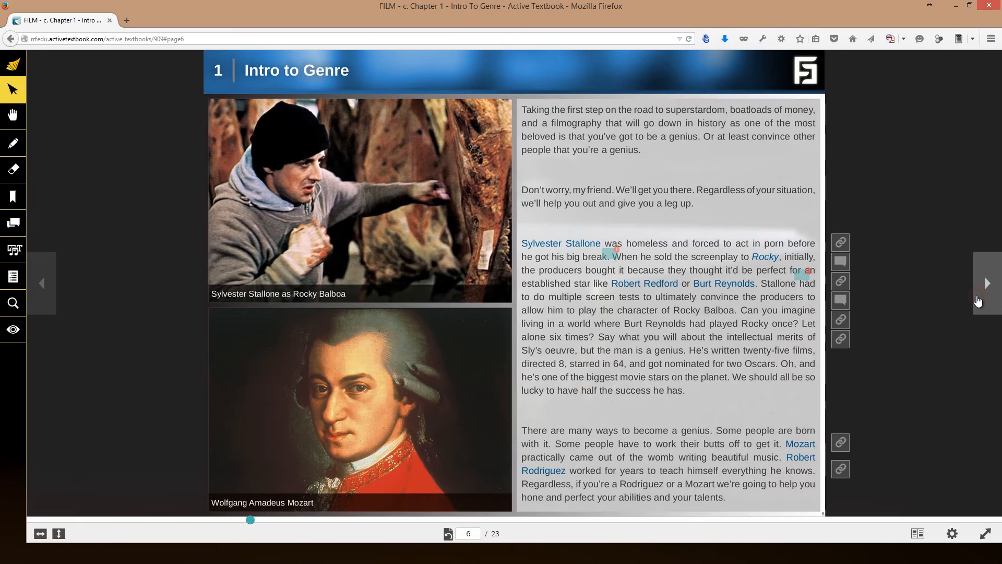
click(987, 282)
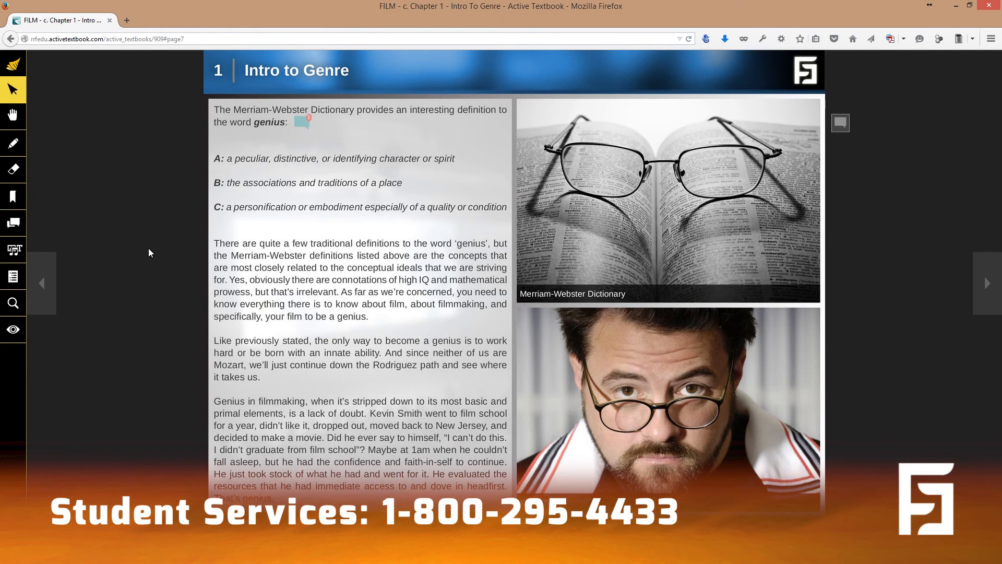
mouse_move(444, 324)
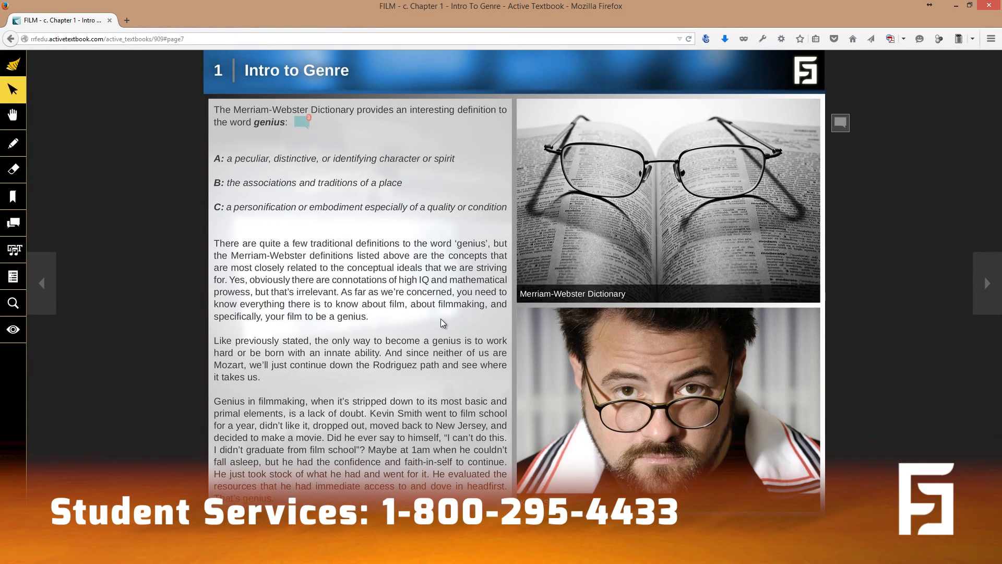
mouse_move(621, 312)
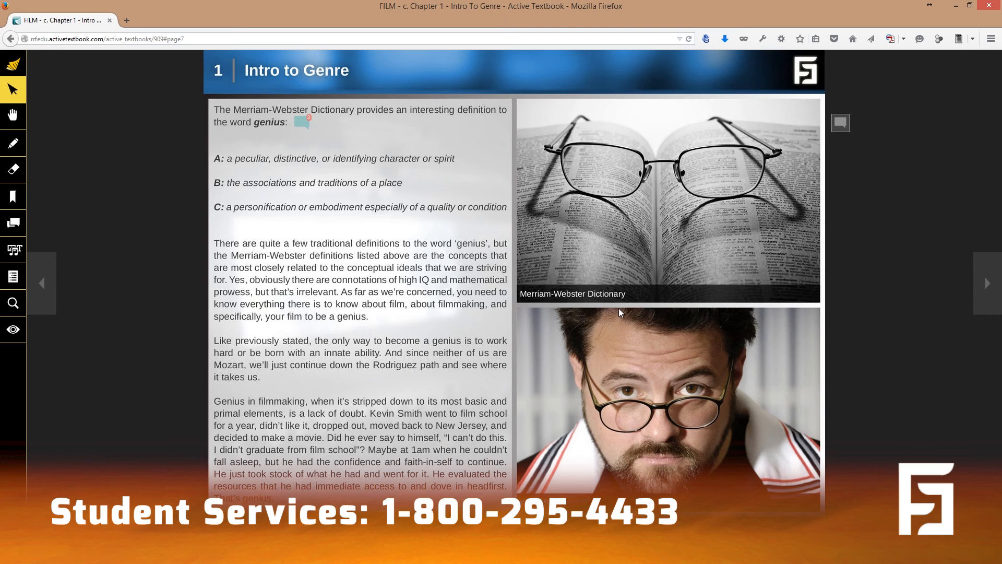